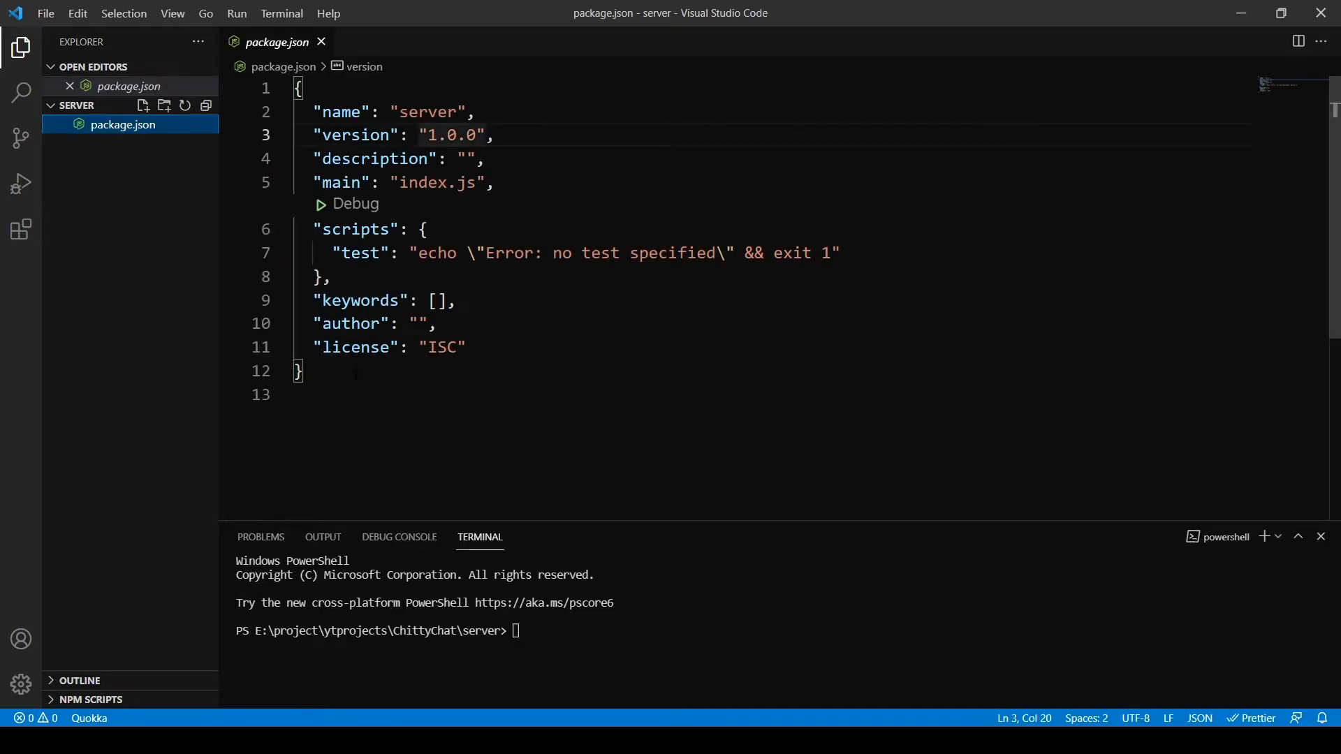
- Close the package.json editor so no file is open, leaving the terminal visible
{"action": "key", "text": "ctrl+a"}
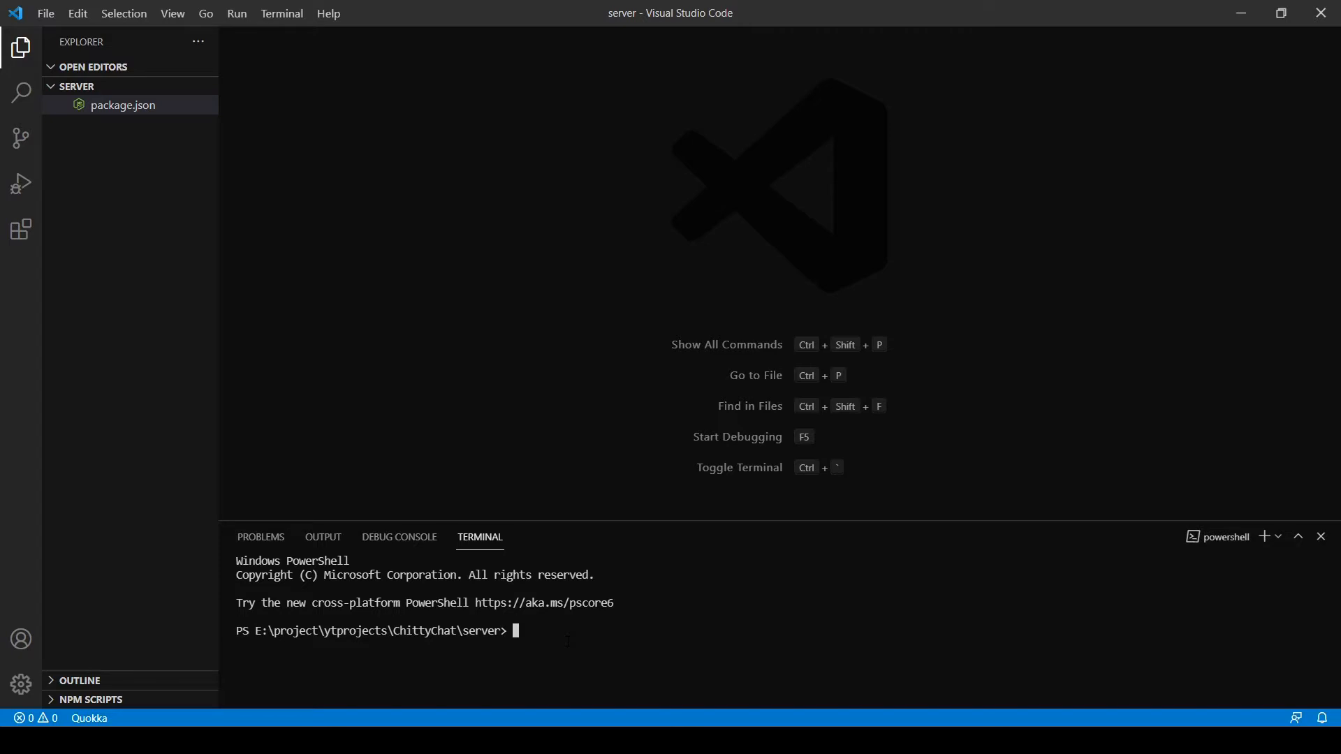
- Install socket.io in the server project by running npm i socket.io in the terminal
{"action": "type", "text": "np"}
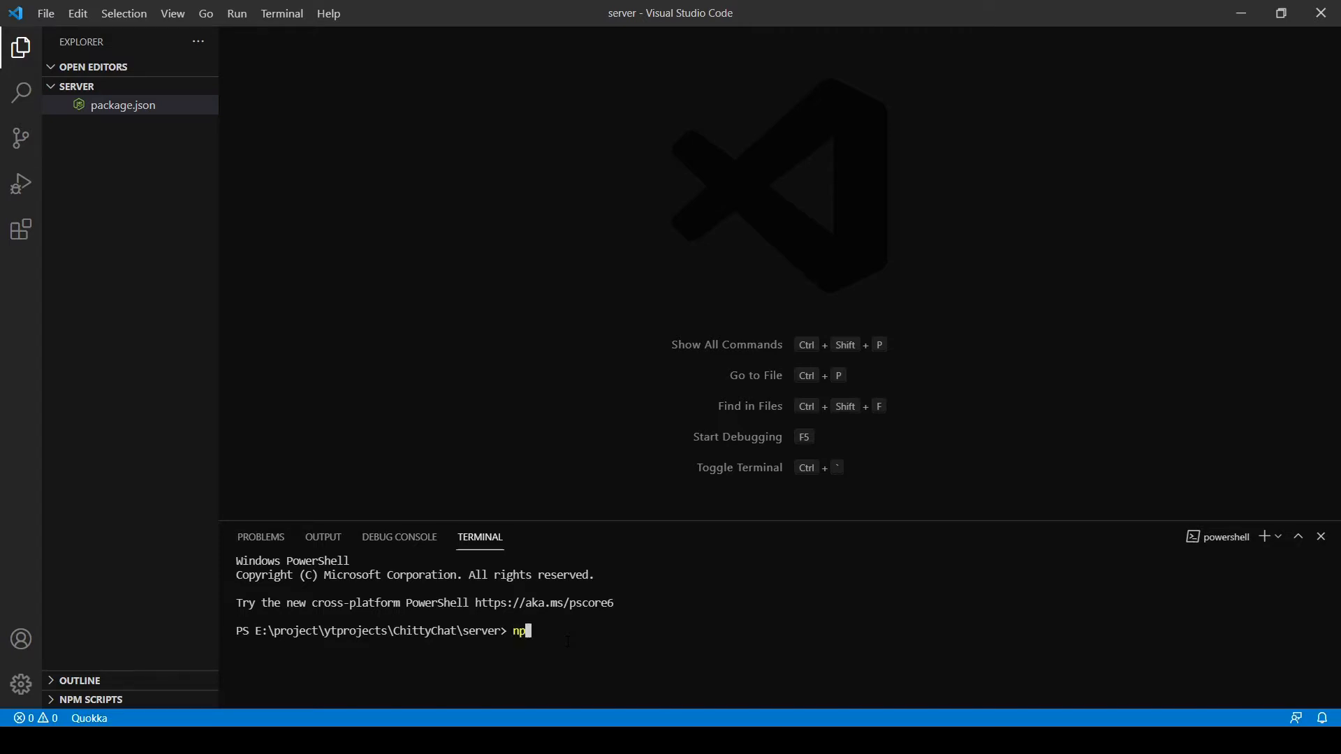
{"action": "type", "text": "m"}
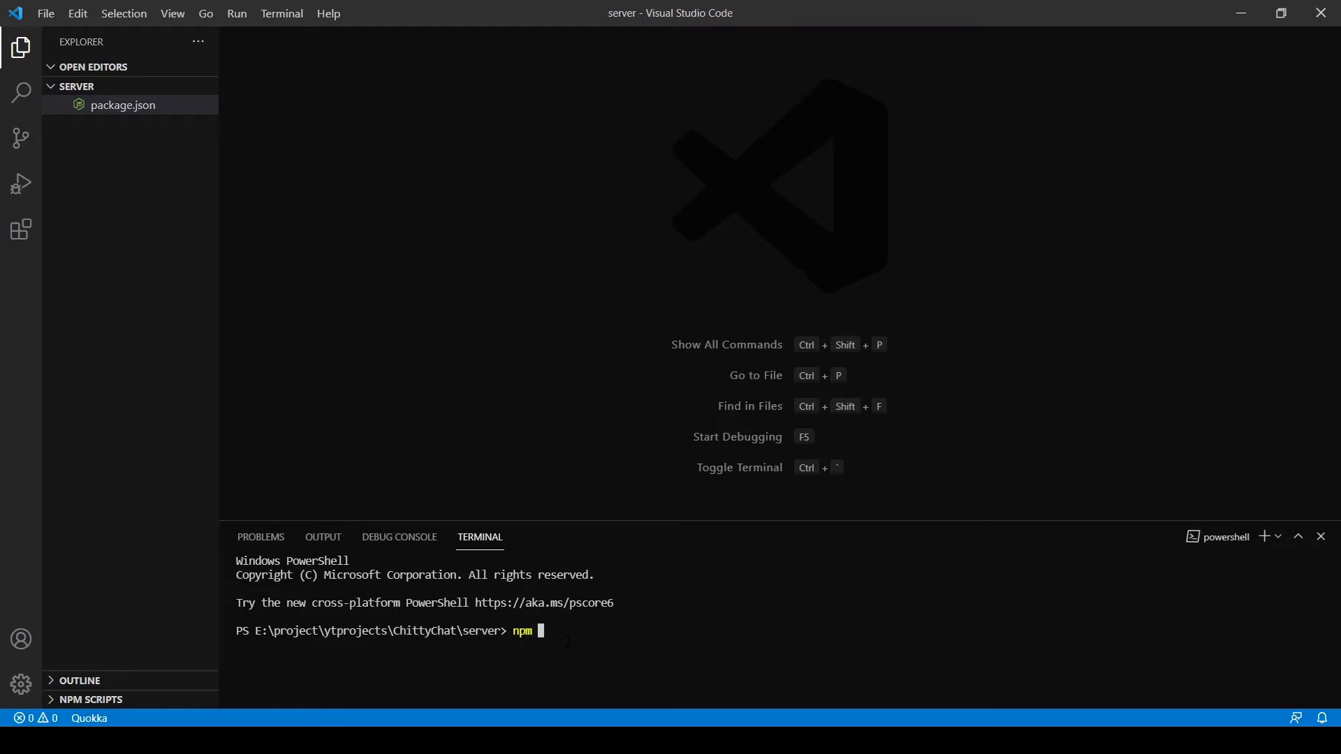
{"action": "type", "text": "i soc"}
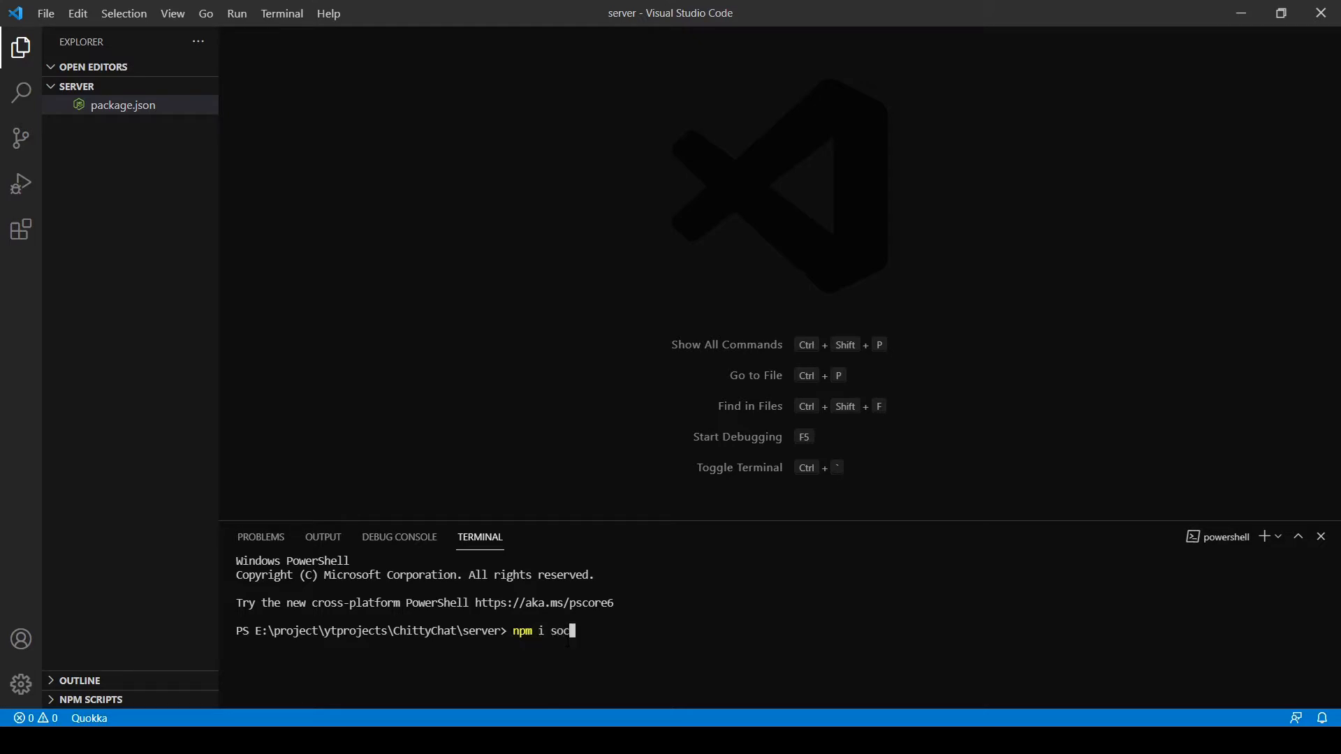
{"action": "type", "text": "ket.io"}
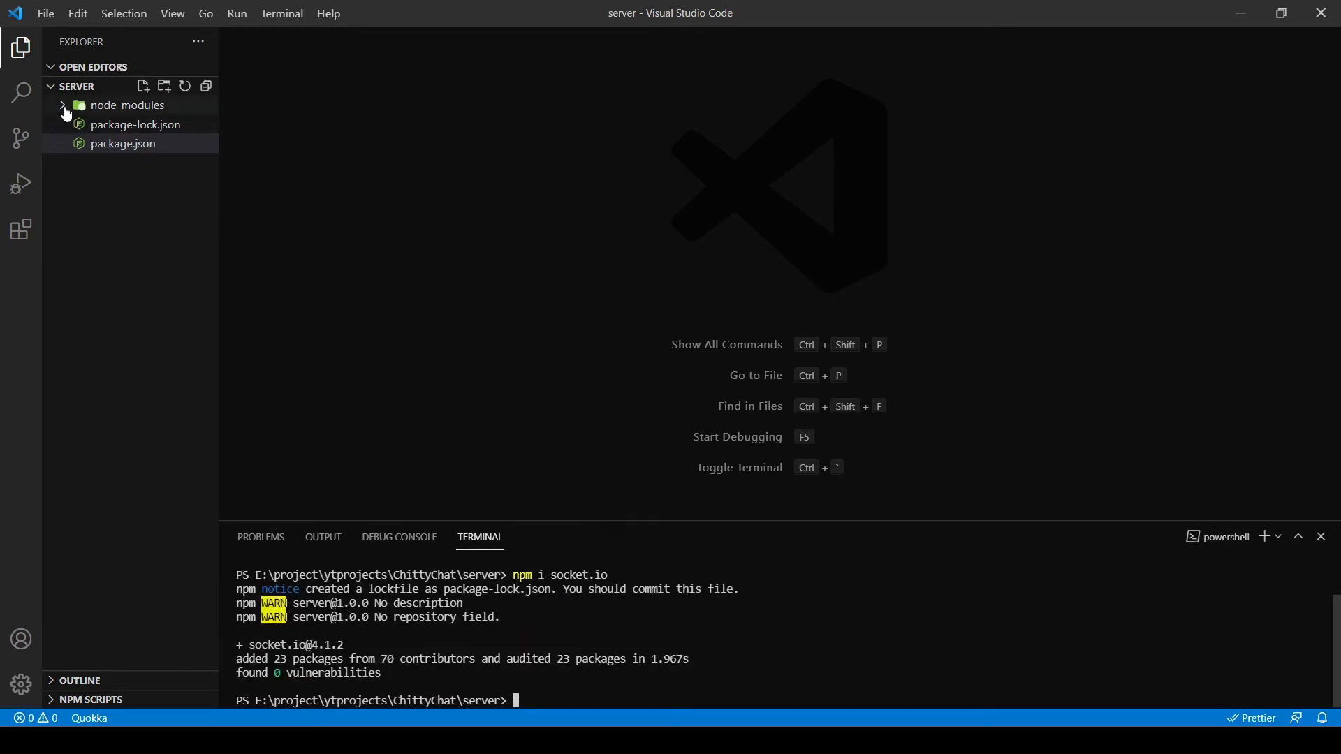
- Expand node_modules in the Explorer to check the installed packages, then collapse it
{"action": "left_click", "coordinate": [127, 104]}
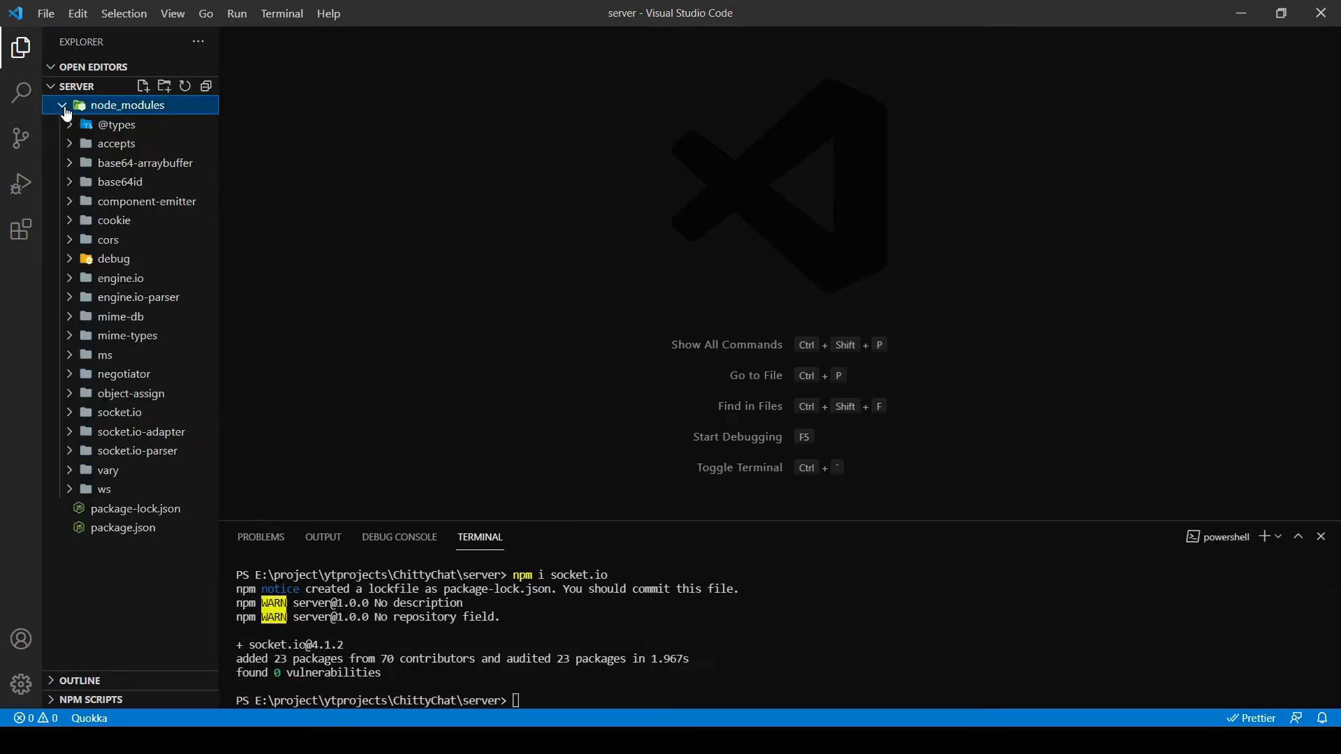
{"action": "left_click", "coordinate": [65, 105]}
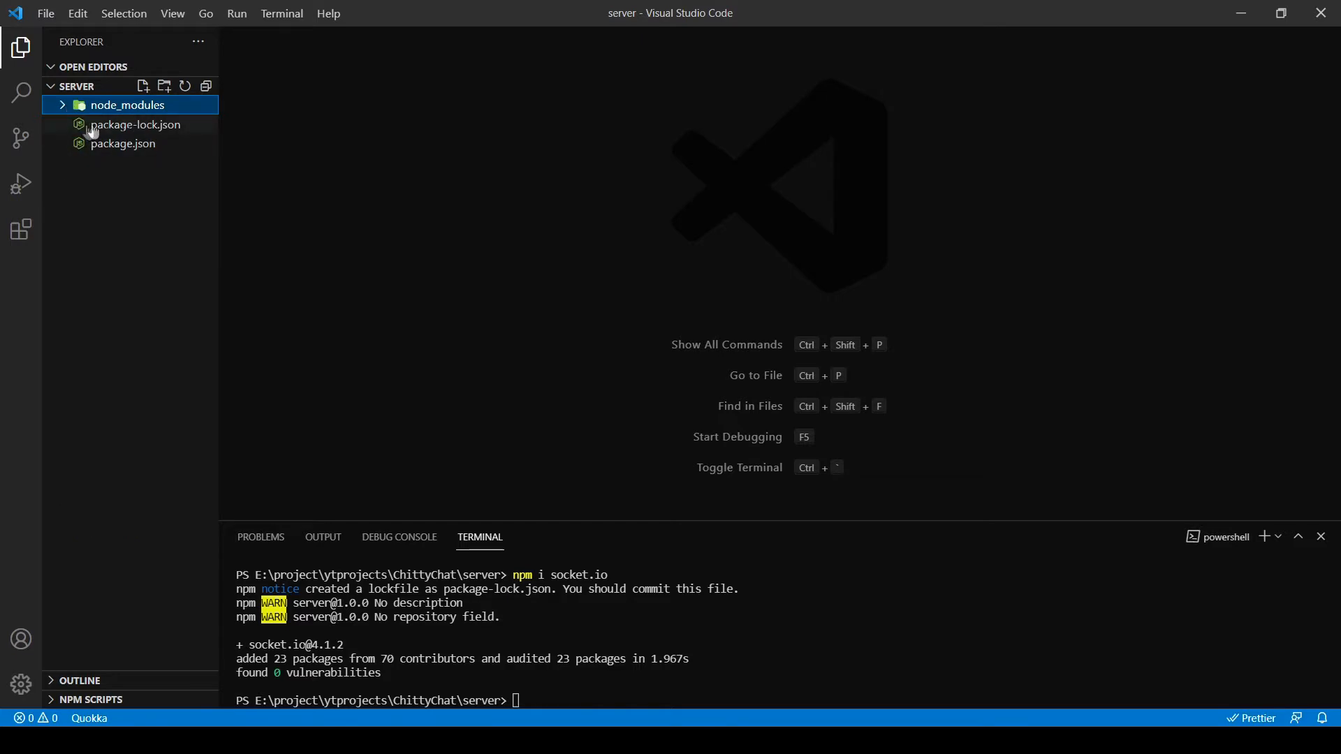
{"action": "left_click", "coordinate": [125, 105]}
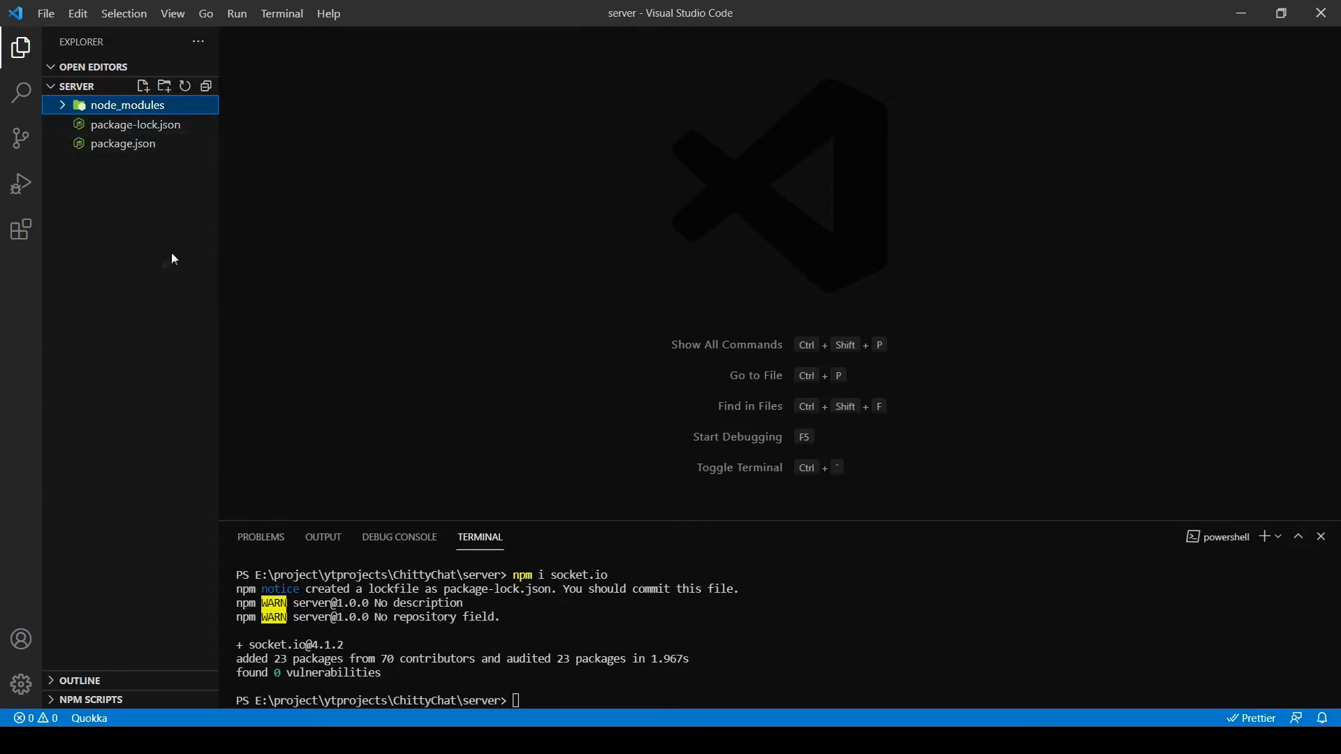
{"action": "mouse_move", "coordinate": [333, 405]}
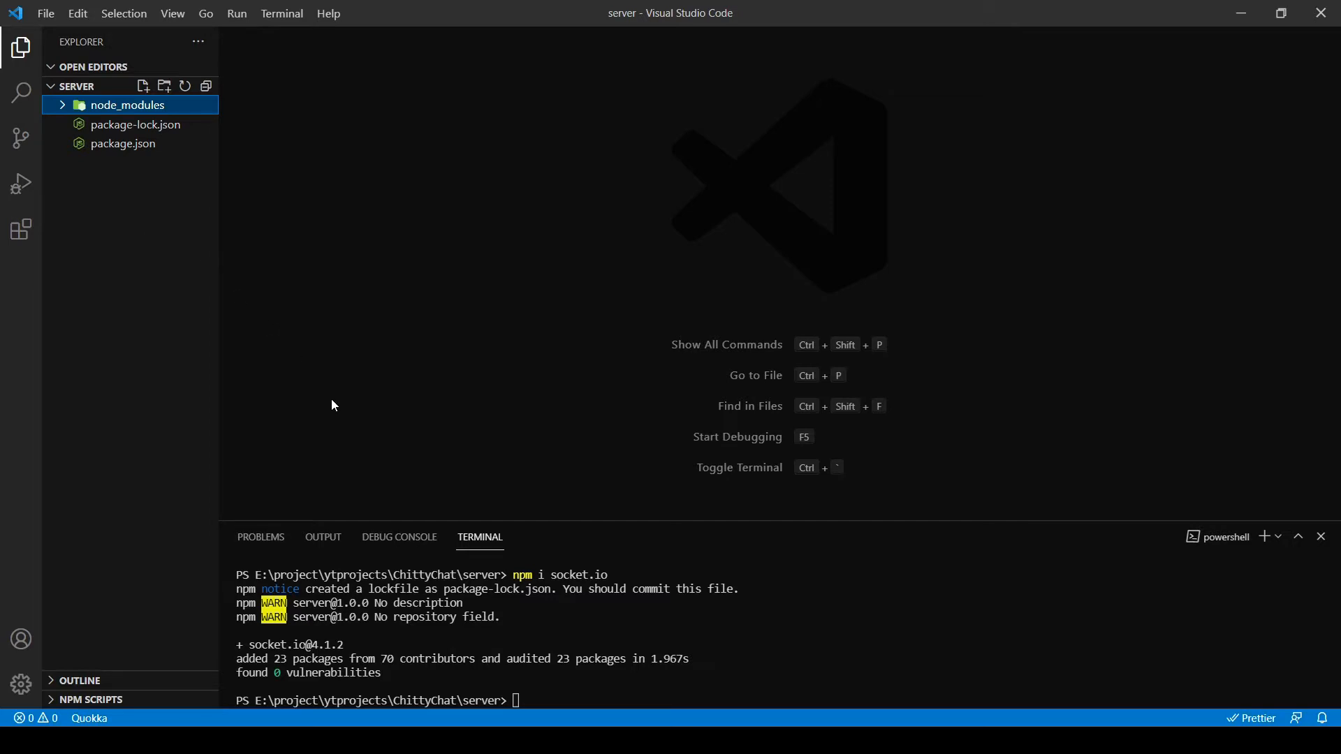
{"action": "mouse_move", "coordinate": [81, 201]}
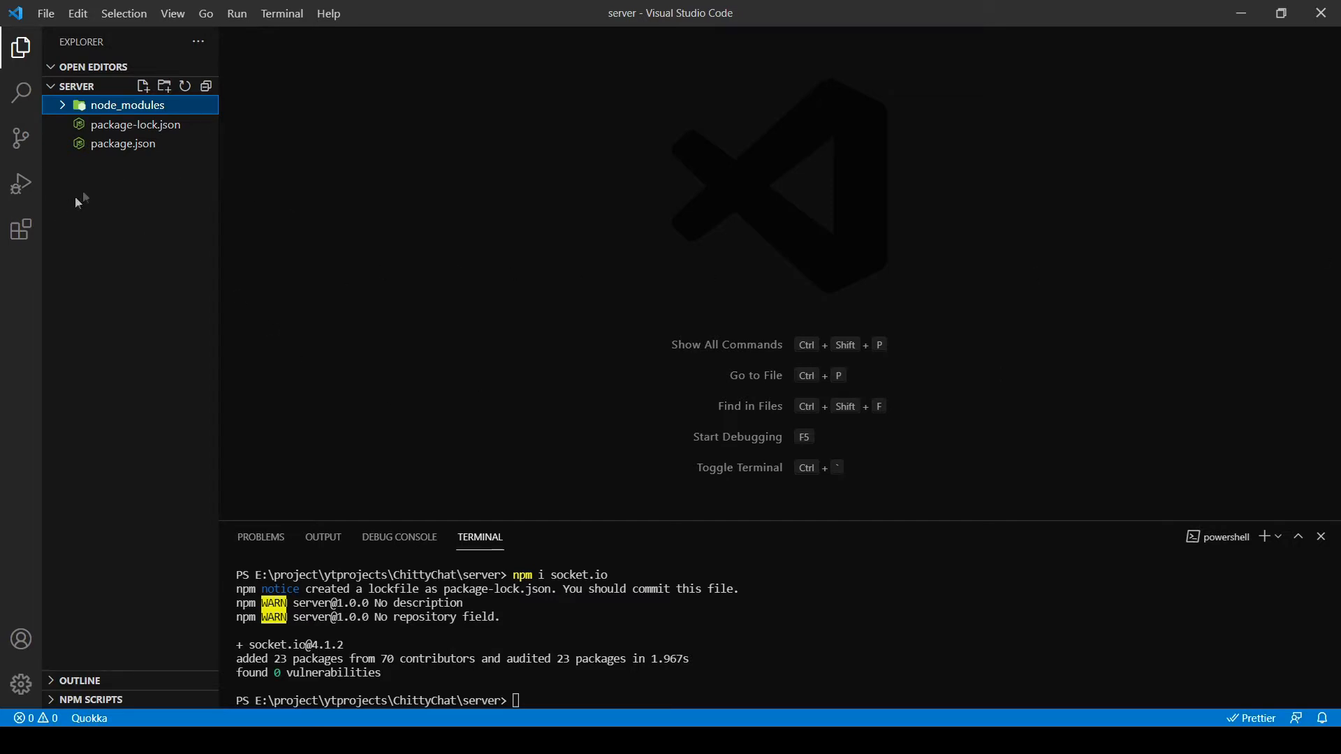
- Create a src folder in the project containing a new empty index.js file
{"action": "left_click", "coordinate": [164, 85]}
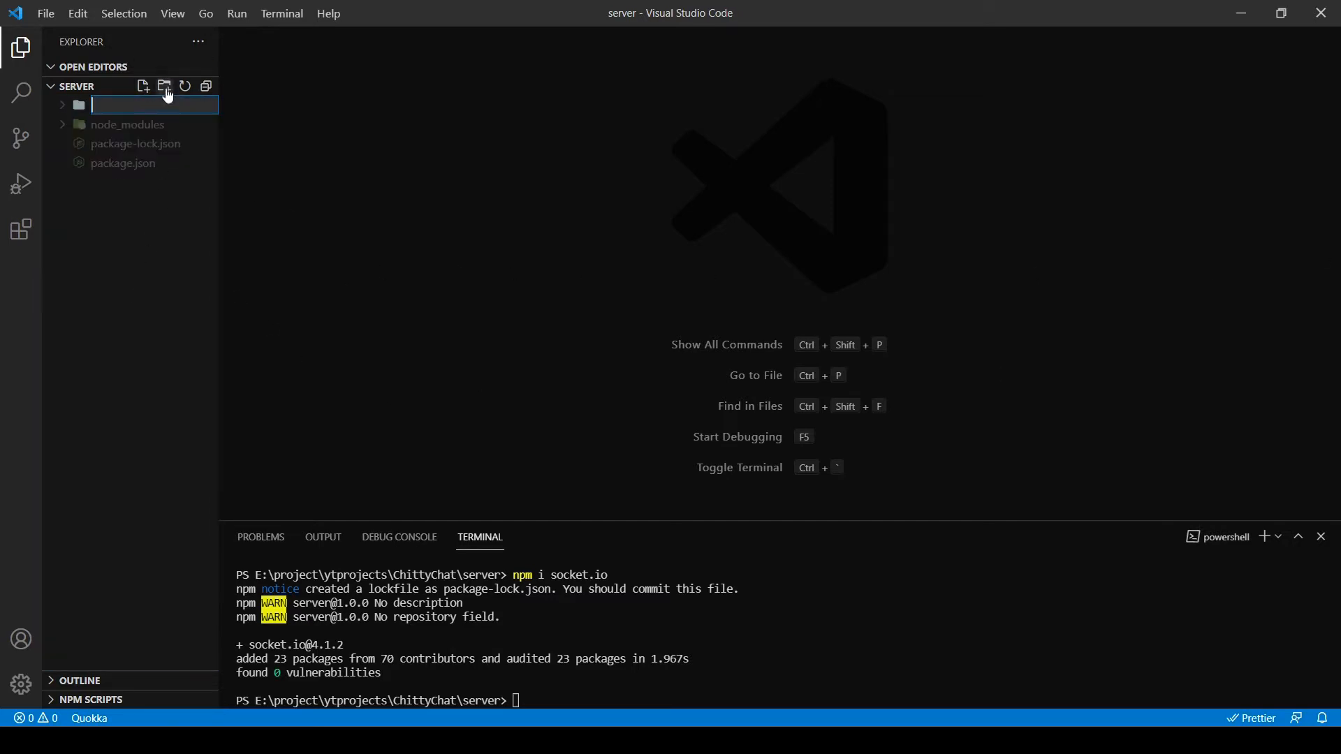
{"action": "type", "text": "src"}
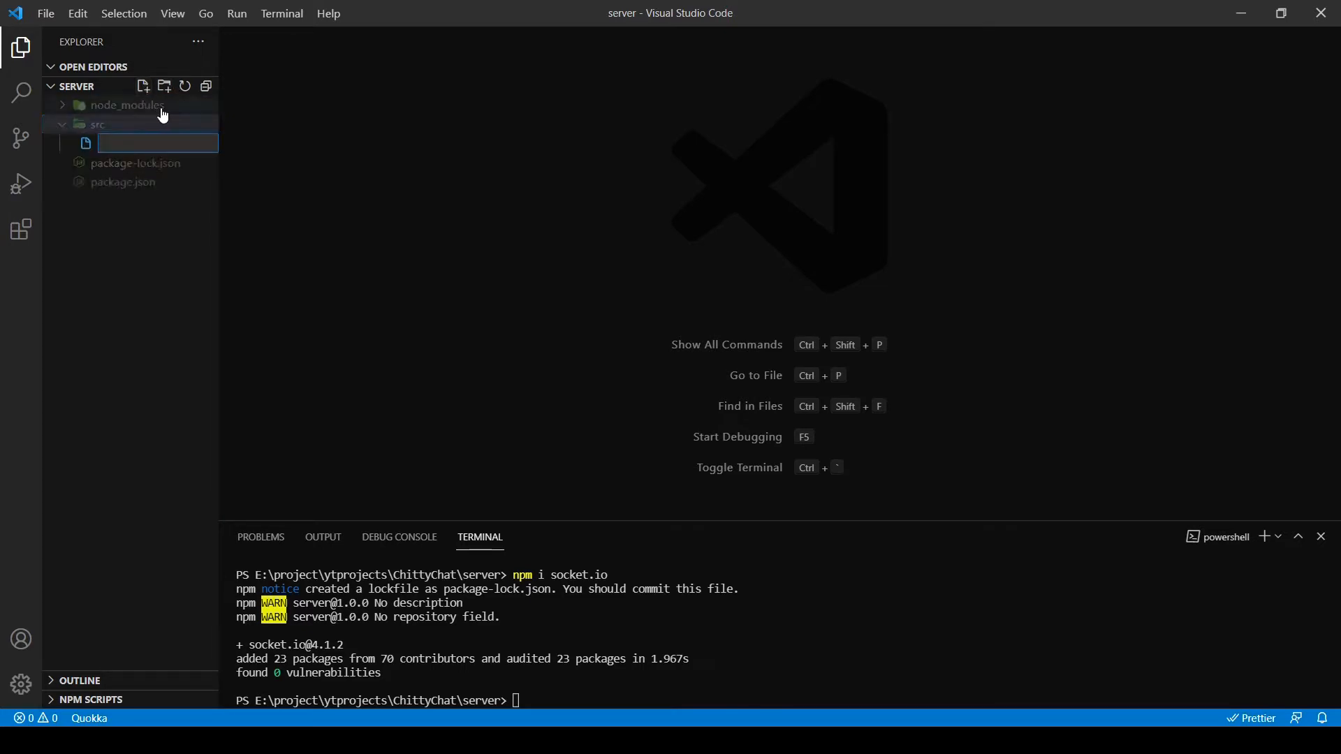
{"action": "type", "text": "index.js"}
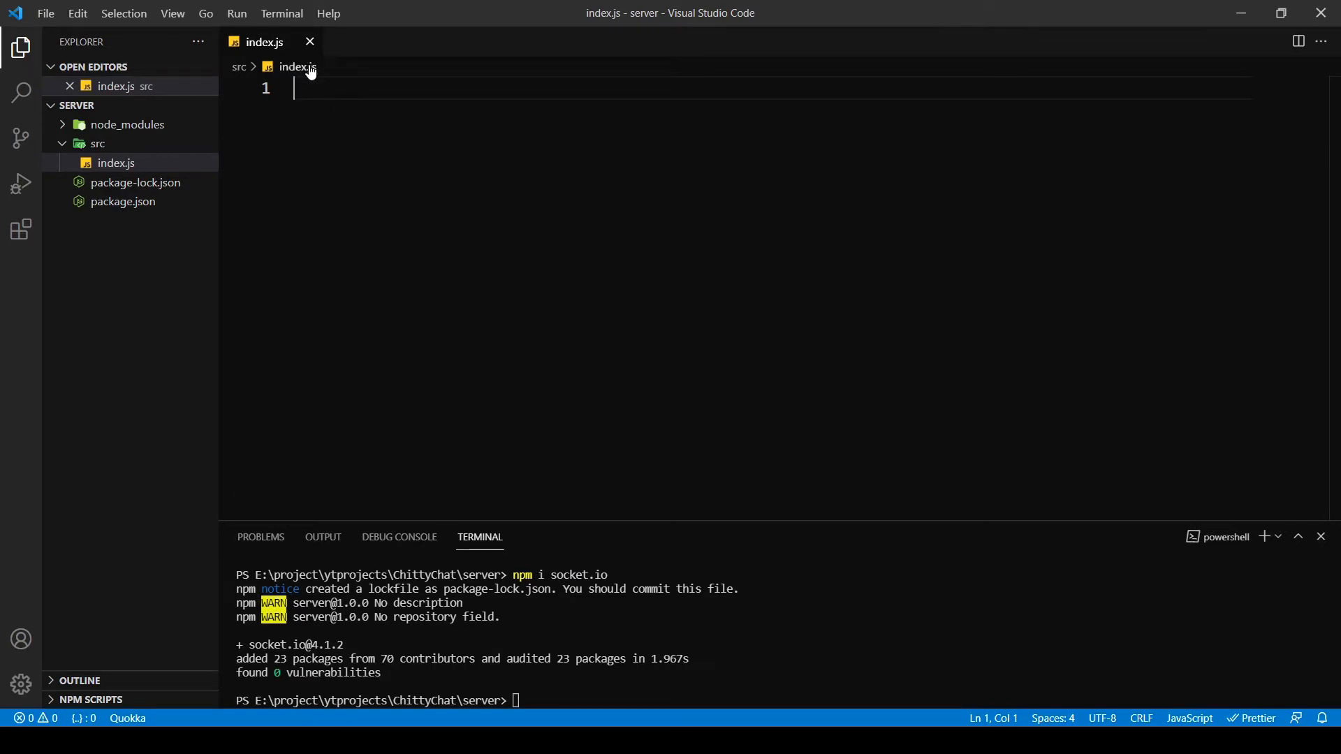
{"action": "mouse_move", "coordinate": [296, 67]}
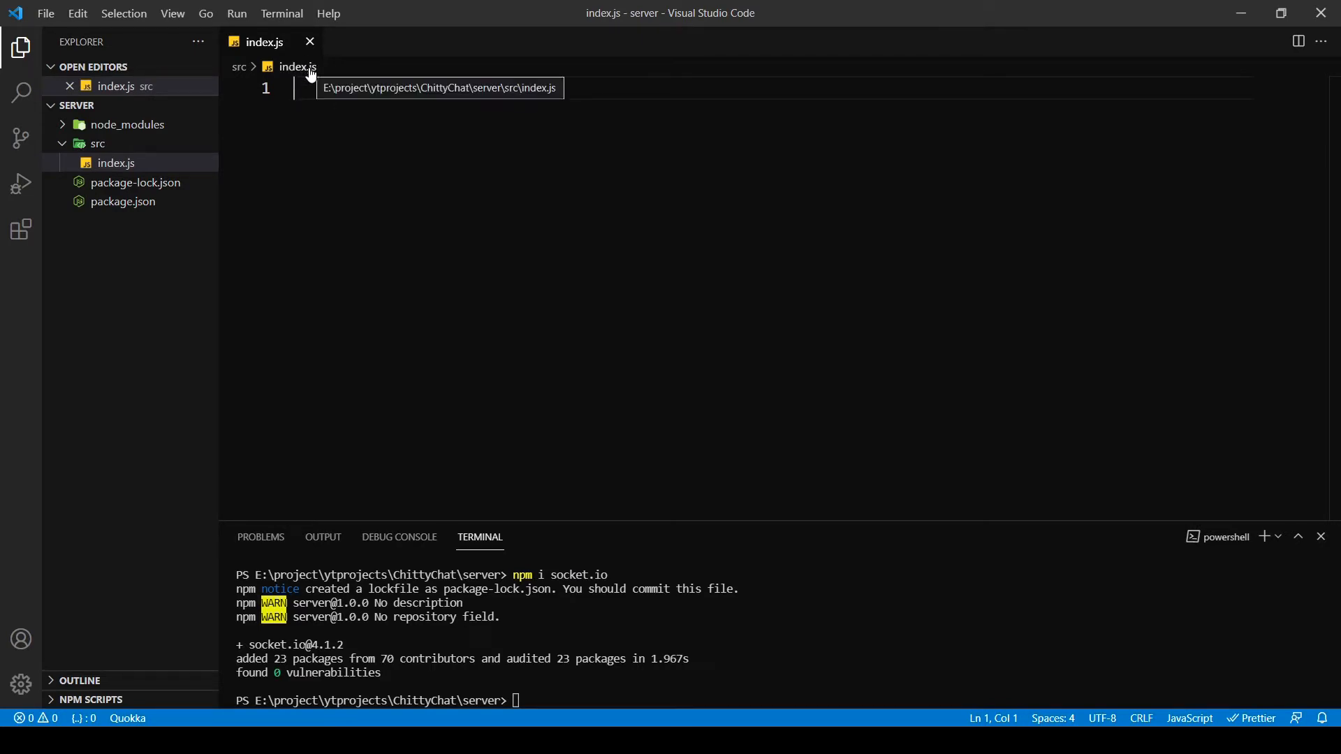
- Write import { createServer } from "http" as the first line of index.js
{"action": "type", "text": "imp"}
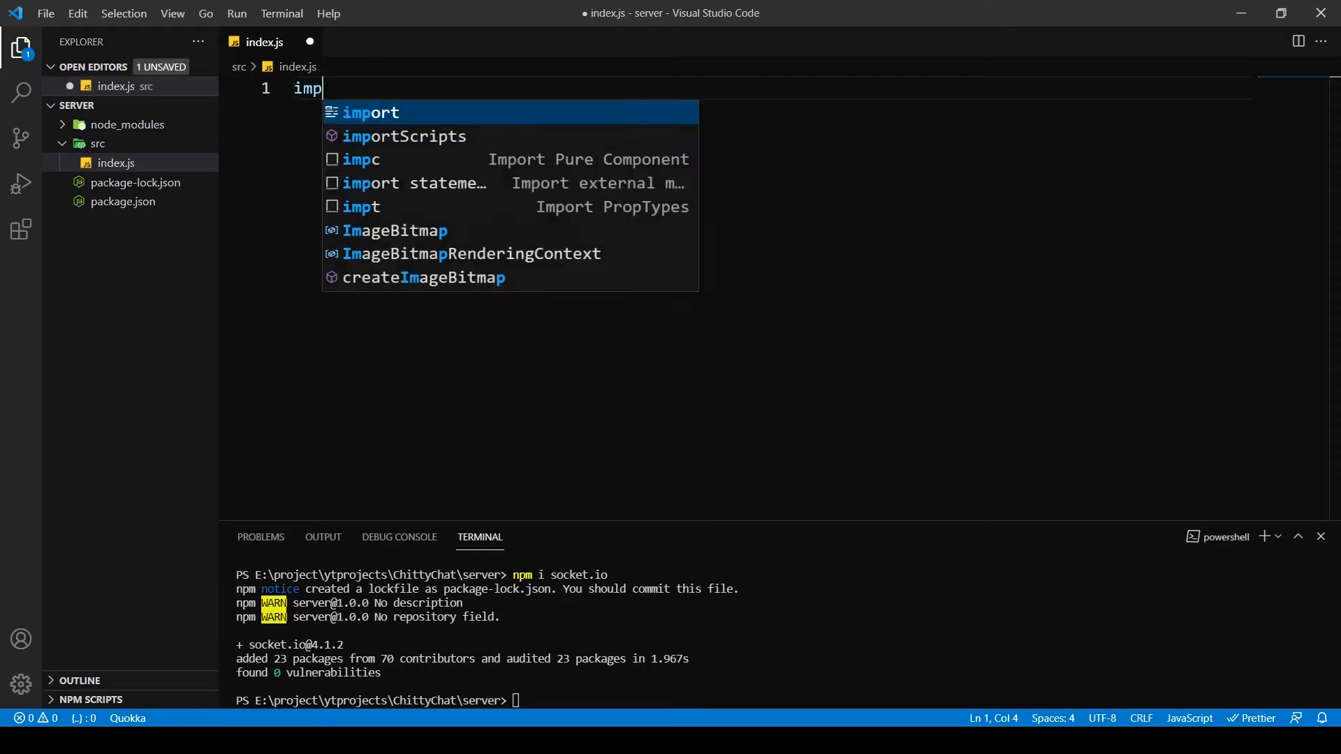
{"action": "key", "text": "Tab"}
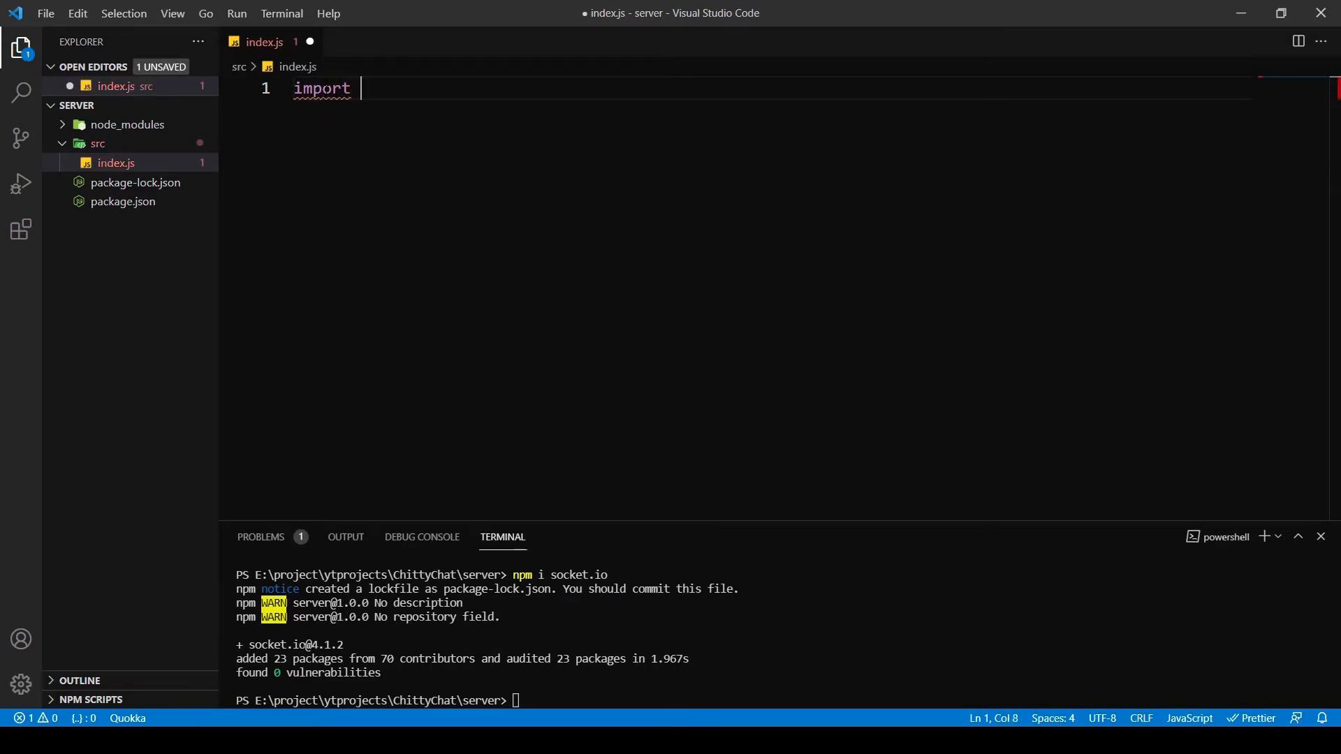
{"action": "type", "text": "{ }"}
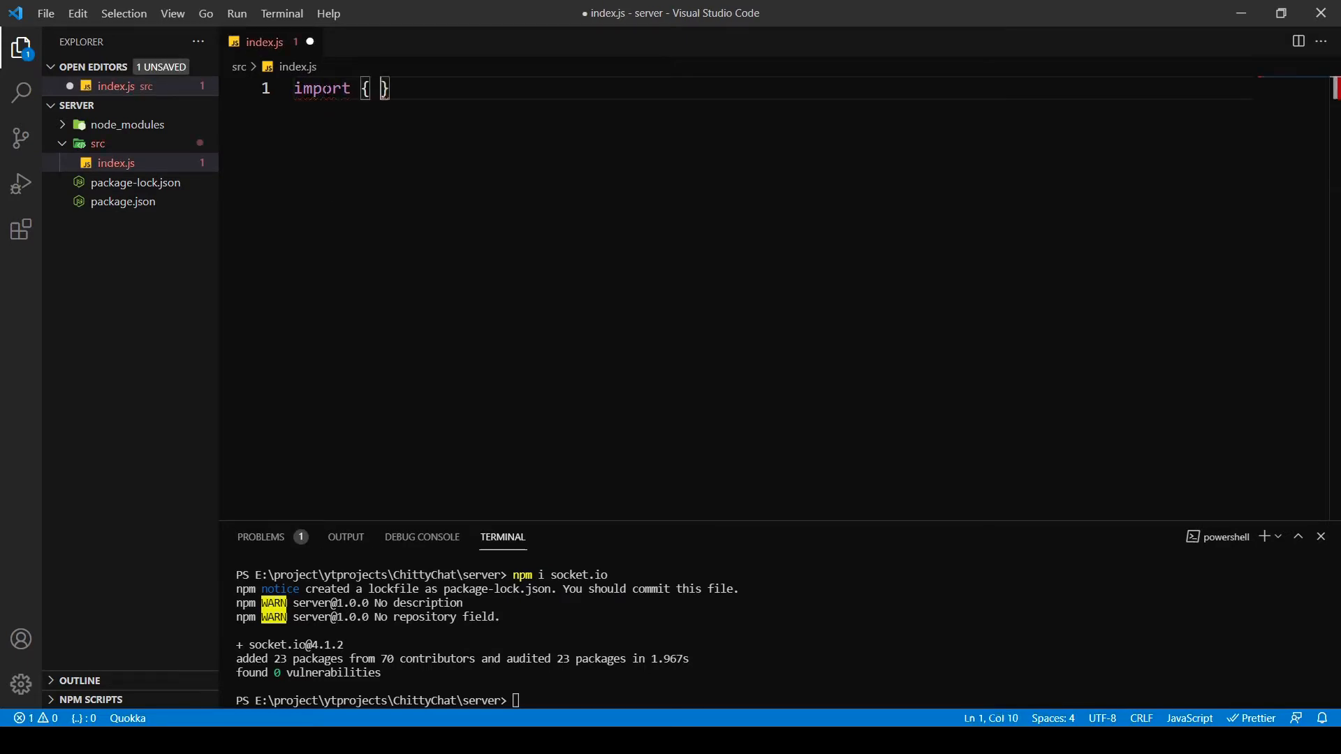
{"action": "type", "text": "create"}
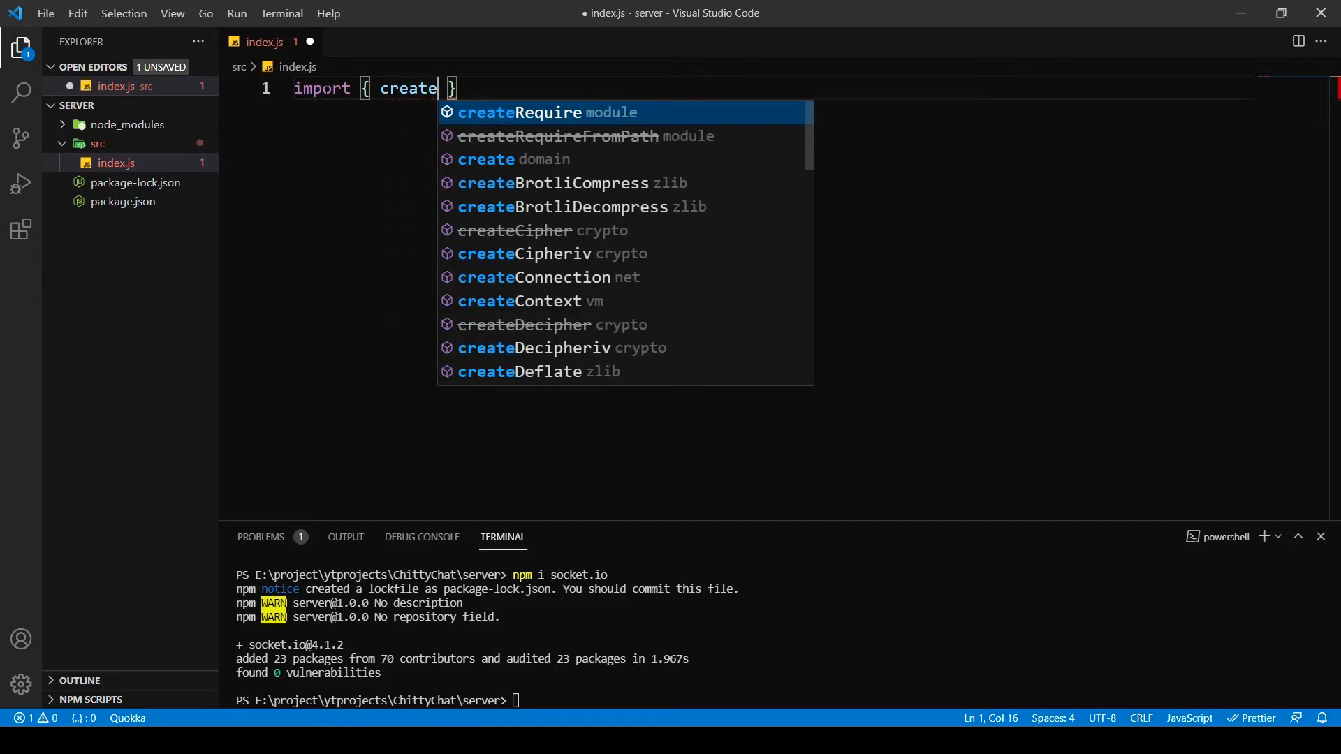
{"action": "type", "text": "Server"}
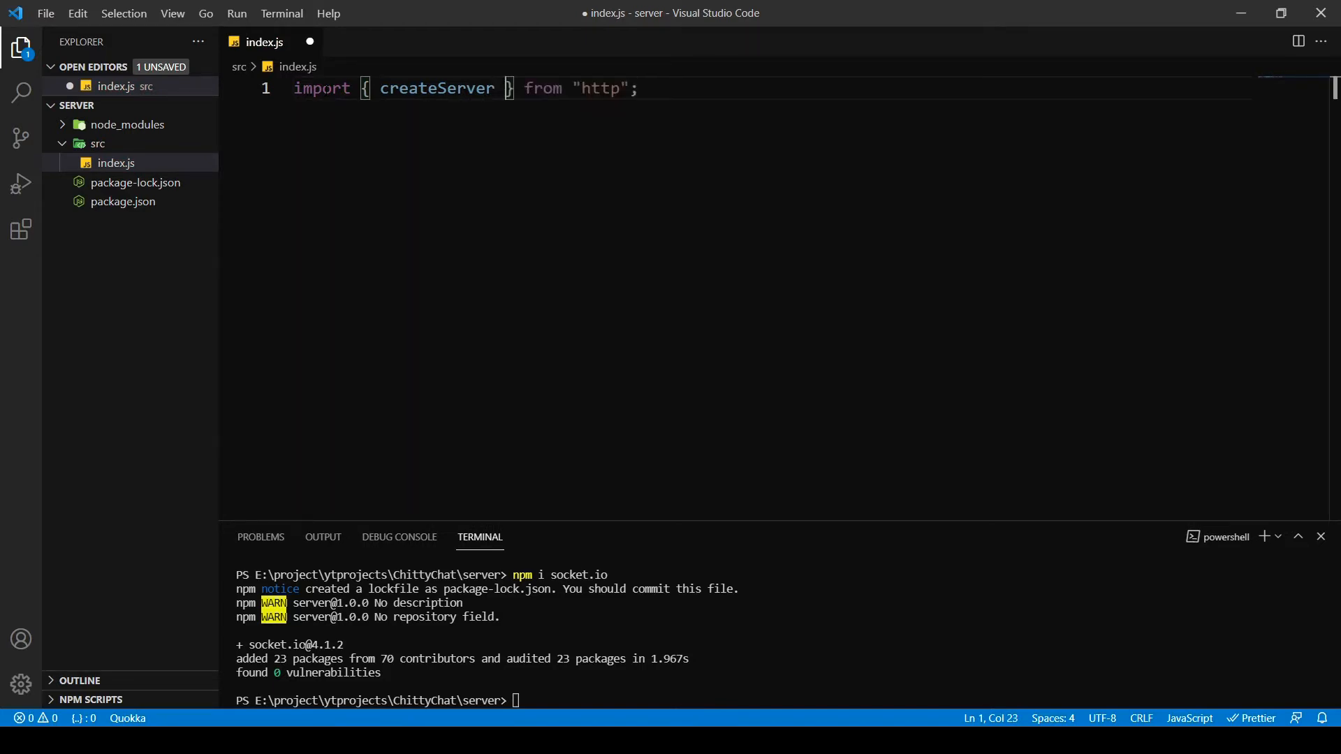
{"action": "key", "text": "Enter"}
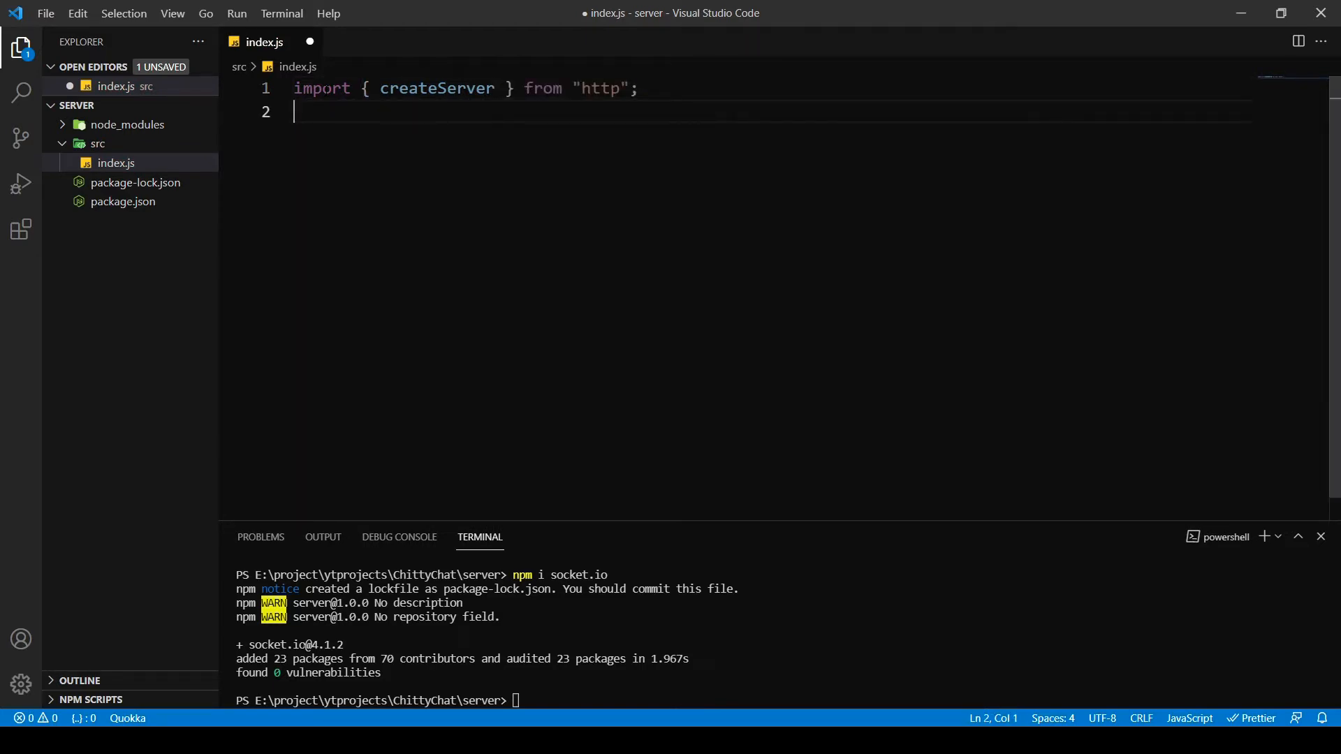
- Add import { Server } from "socket.io" on the second line
{"action": "type", "text": "import"}
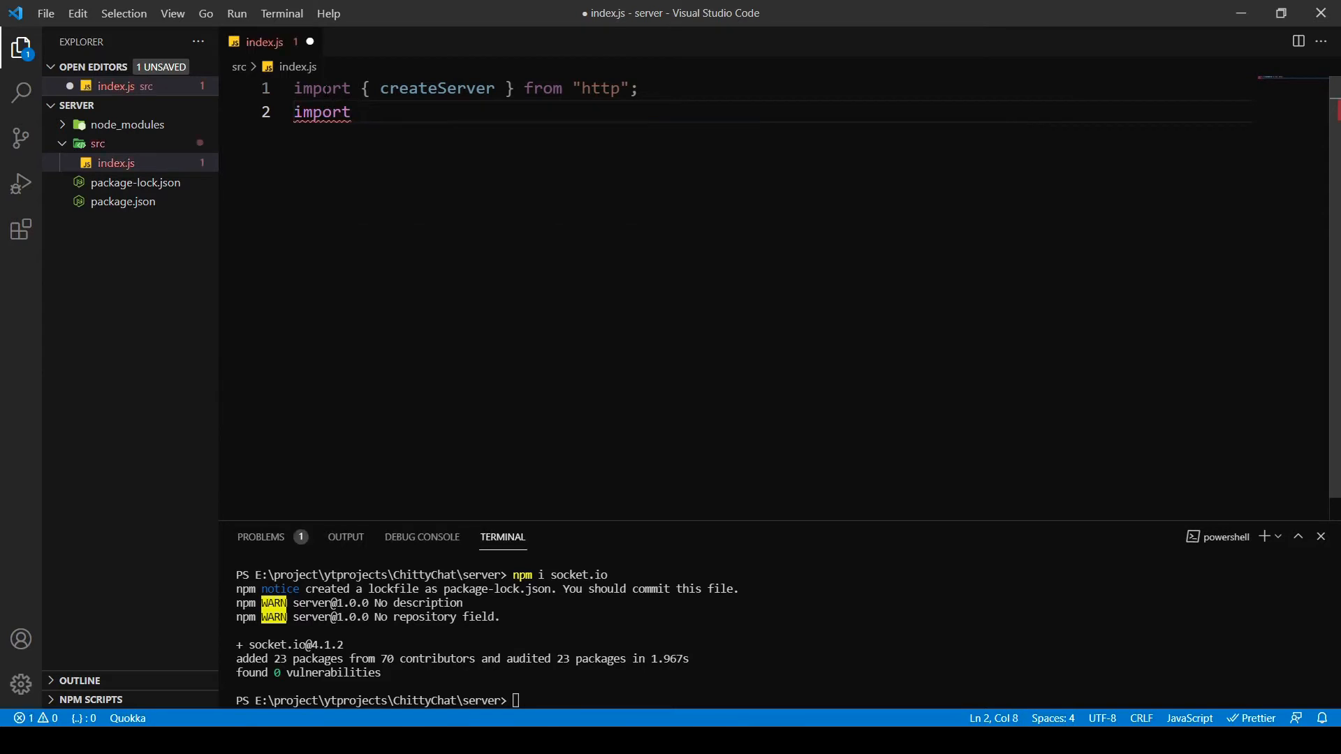
{"action": "type", "text": "{ }"}
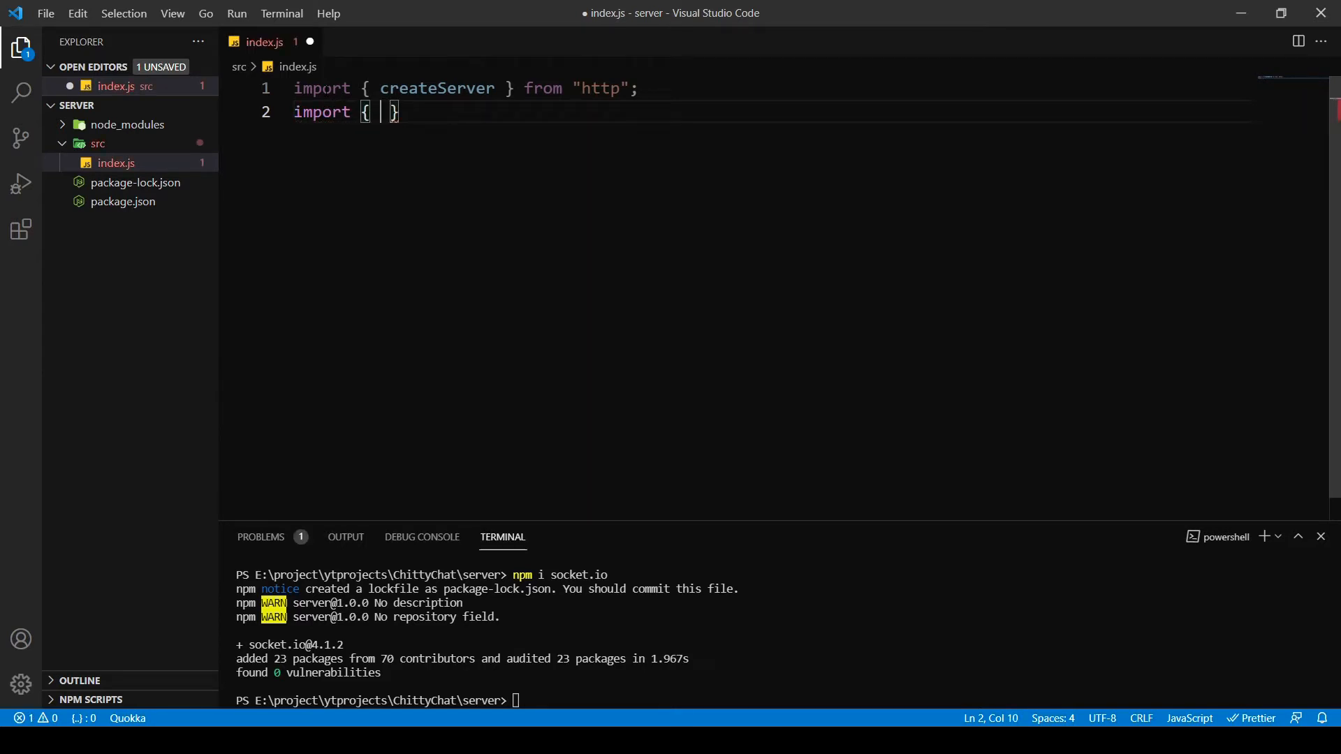
{"action": "type", "text": "Server"}
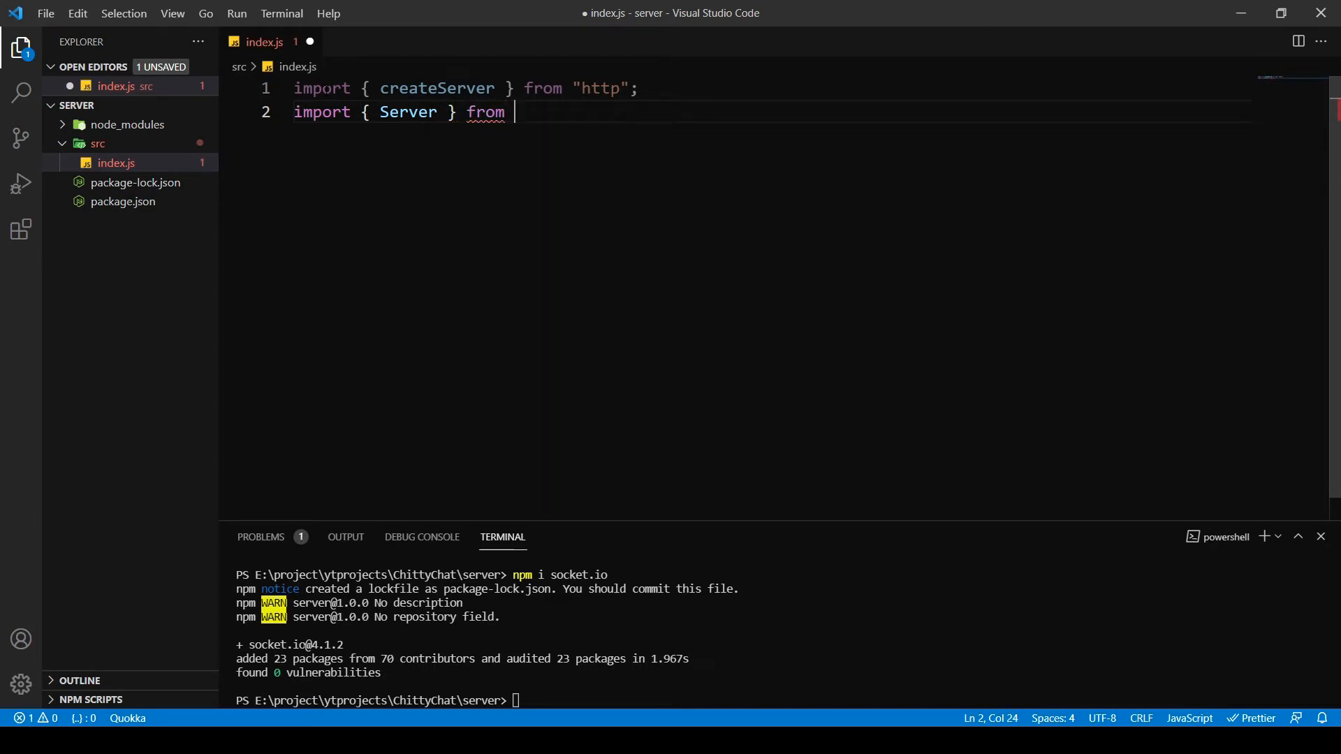
{"action": "type", "text": "\"socket.io\";"}
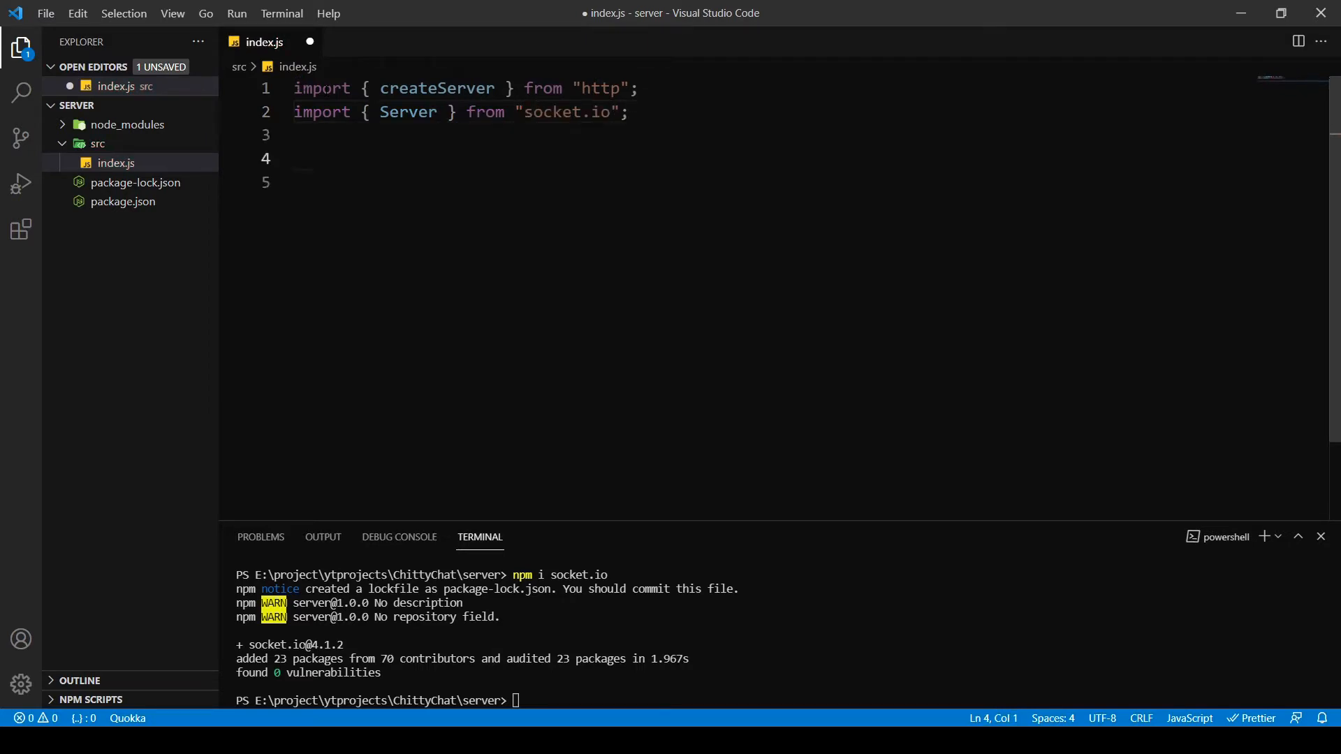
- Define const httpServer = createServer(); below the imports
{"action": "type", "text": "c"}
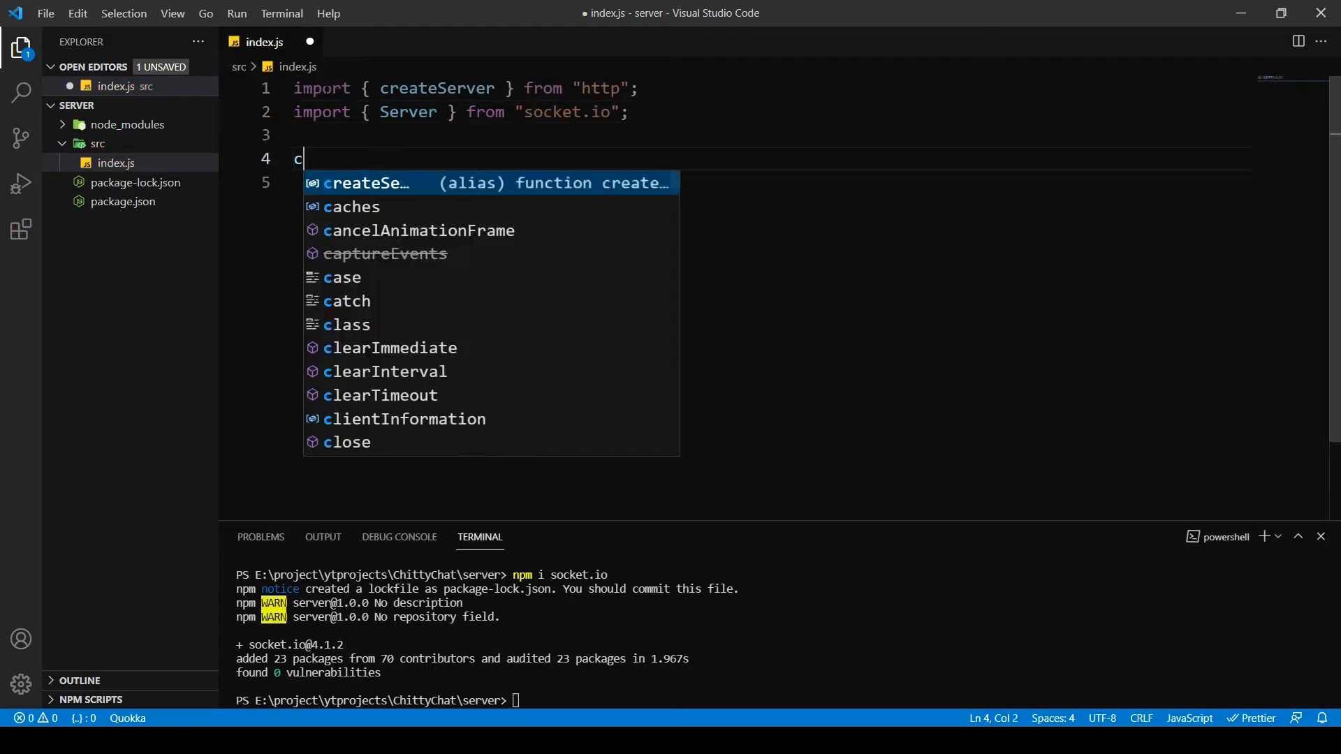
{"action": "type", "text": "reateServer"}
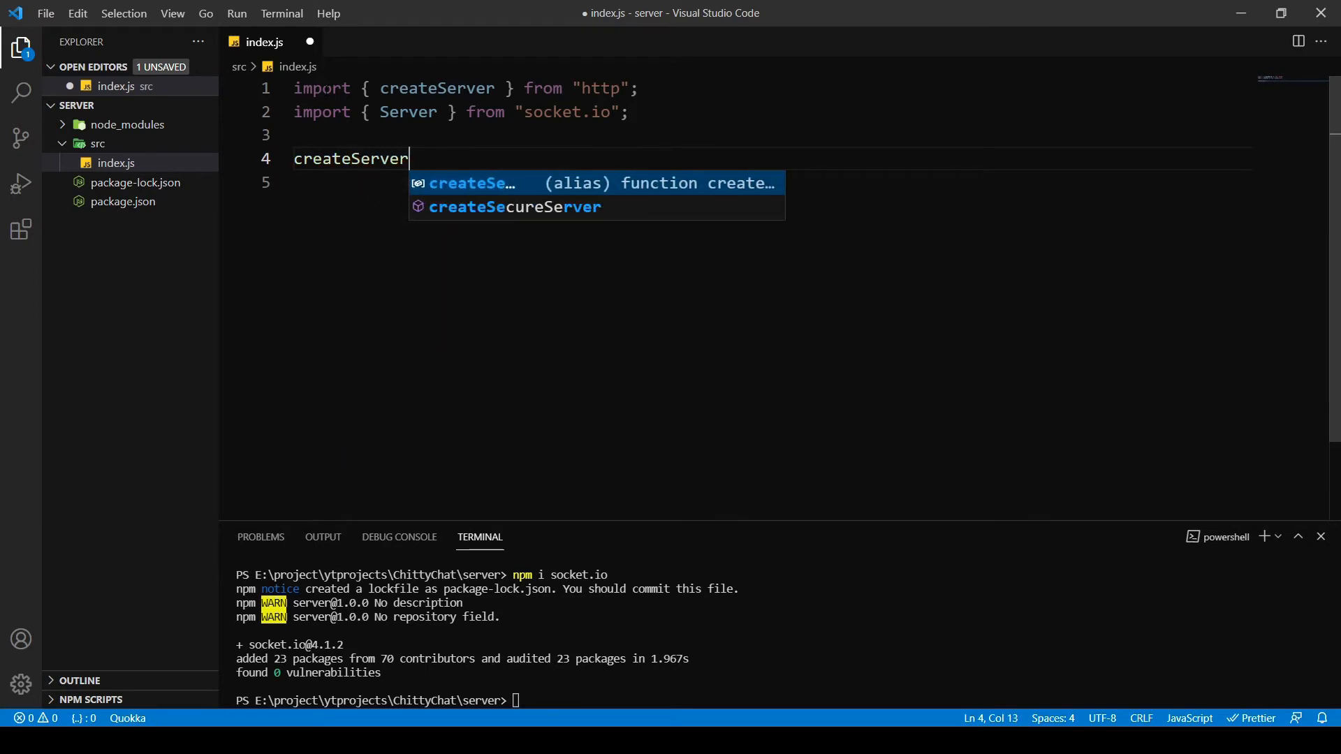
{"action": "type", "text": "()''"}
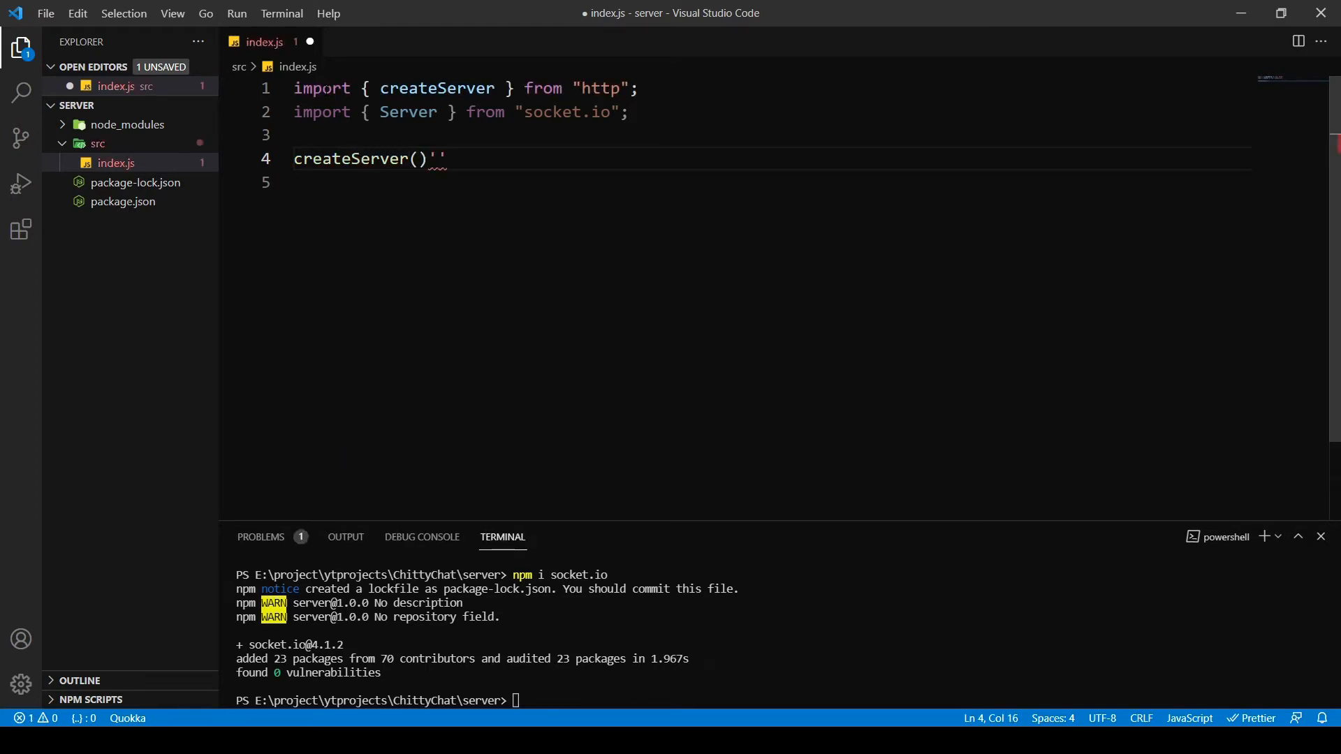
{"action": "key", "text": "Backspace"}
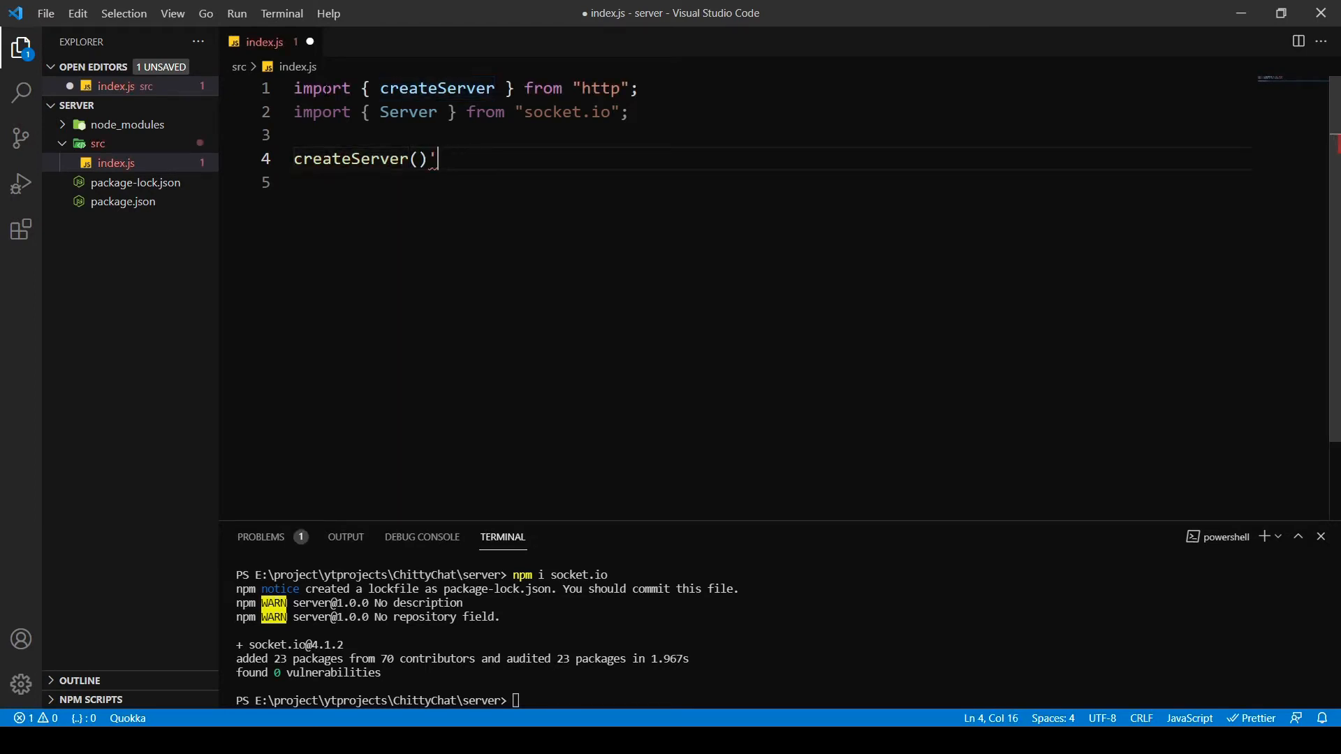
{"action": "type", "text": ";"}
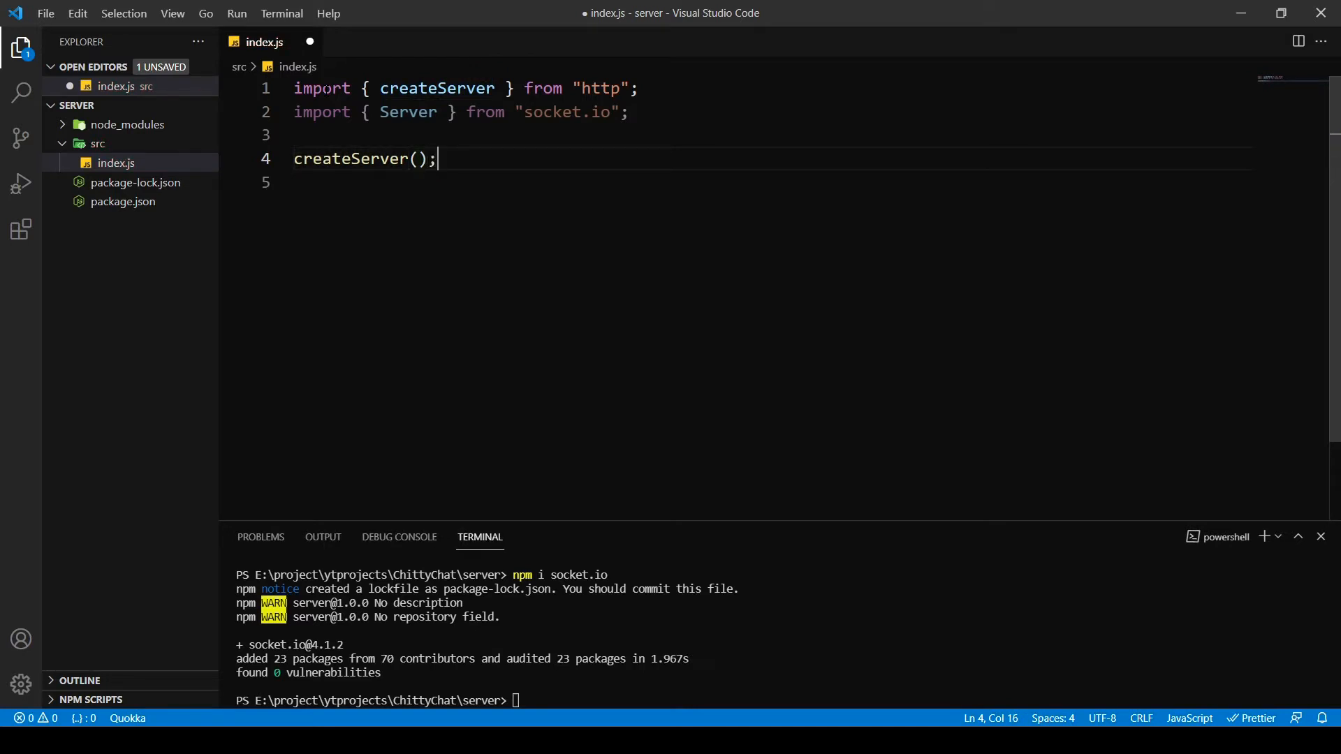
{"action": "type", "text": "const"}
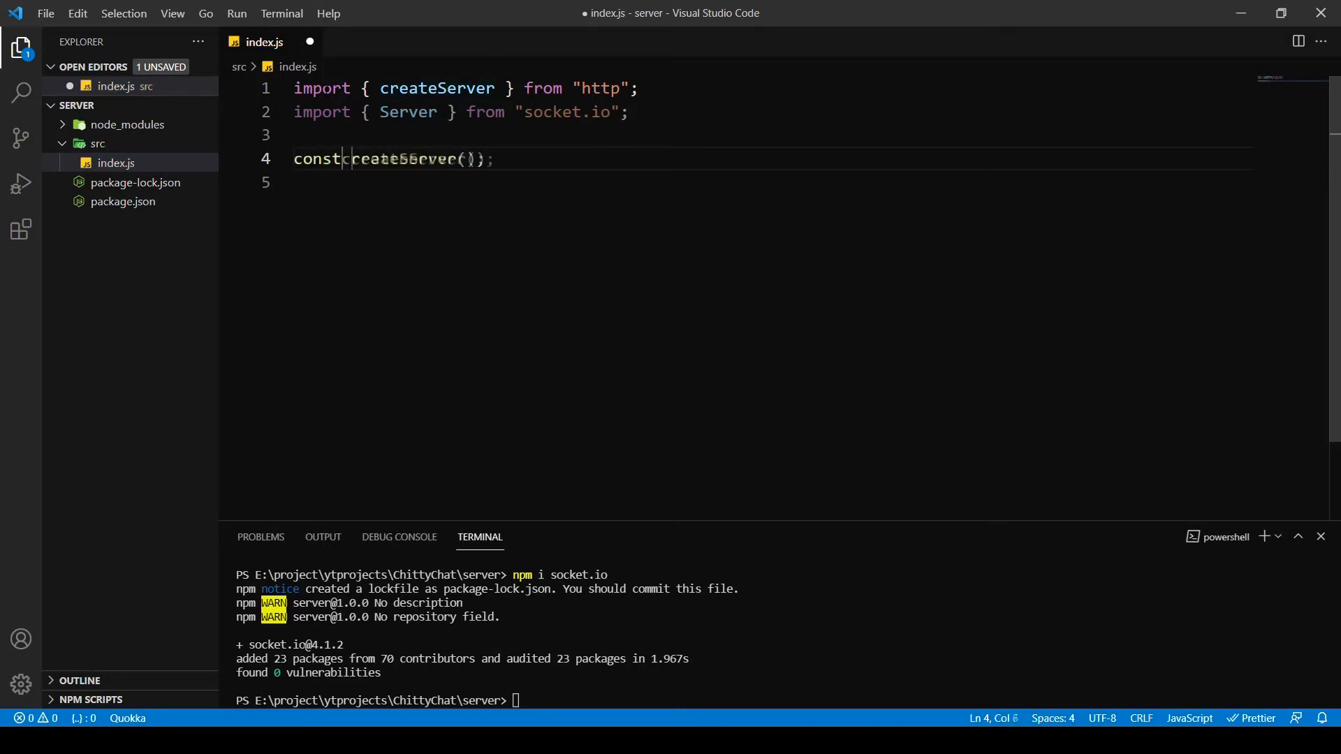
{"action": "type", "text": "htpp"}
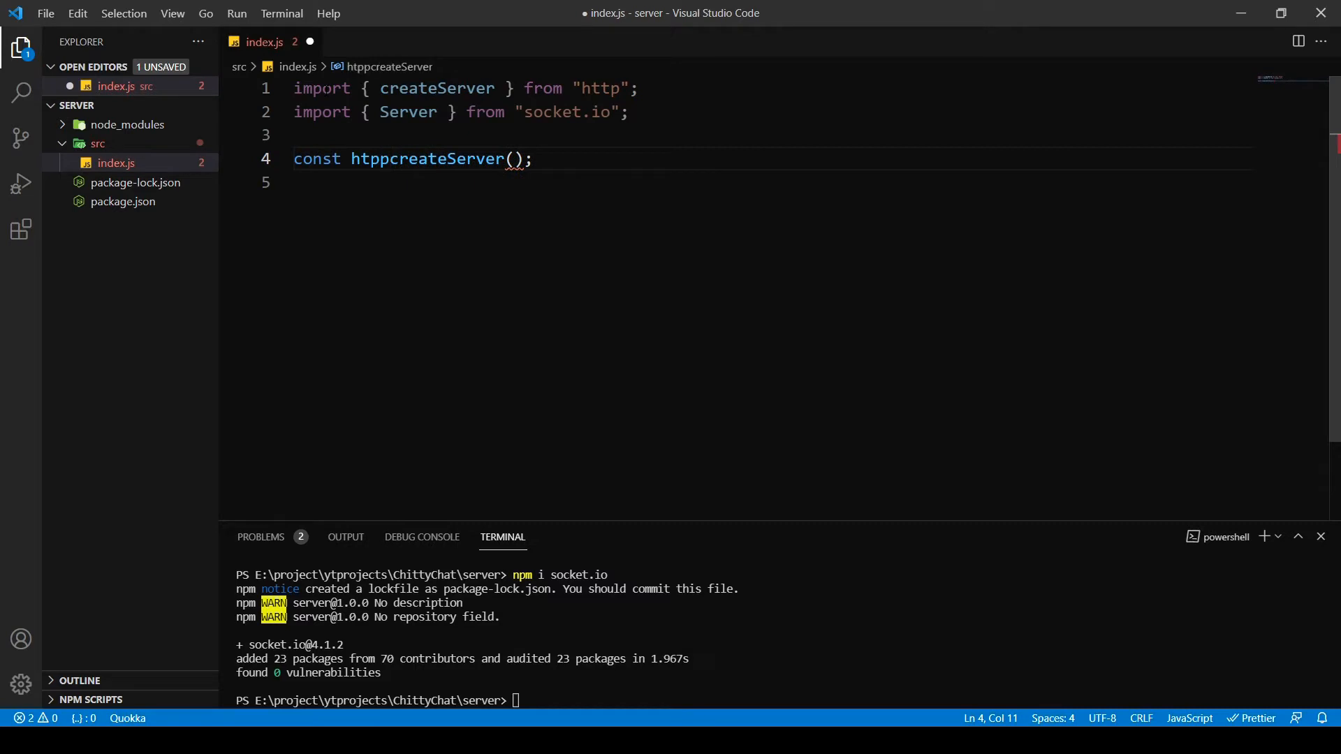
{"action": "type", "text": "Server ="}
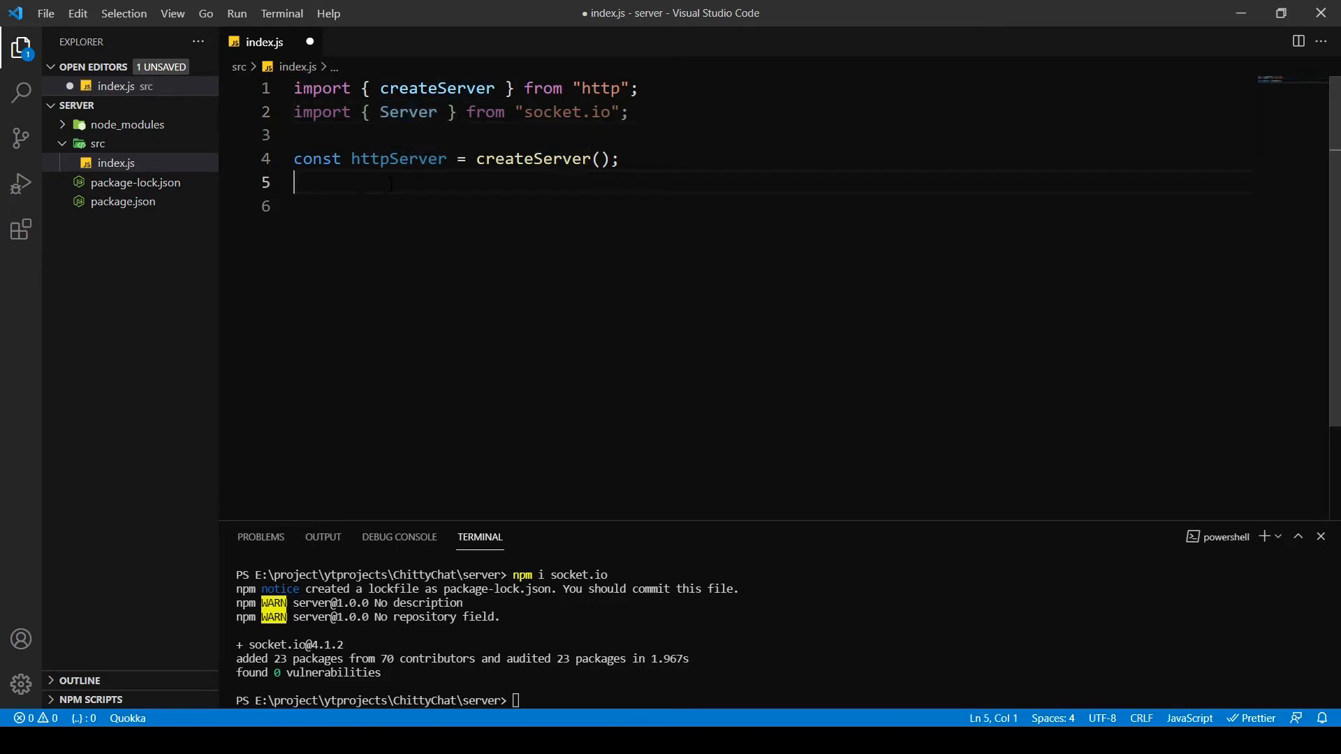
- Define const io = new Server(httpServer); passing the httpServer variable
{"action": "type", "text": "ne"}
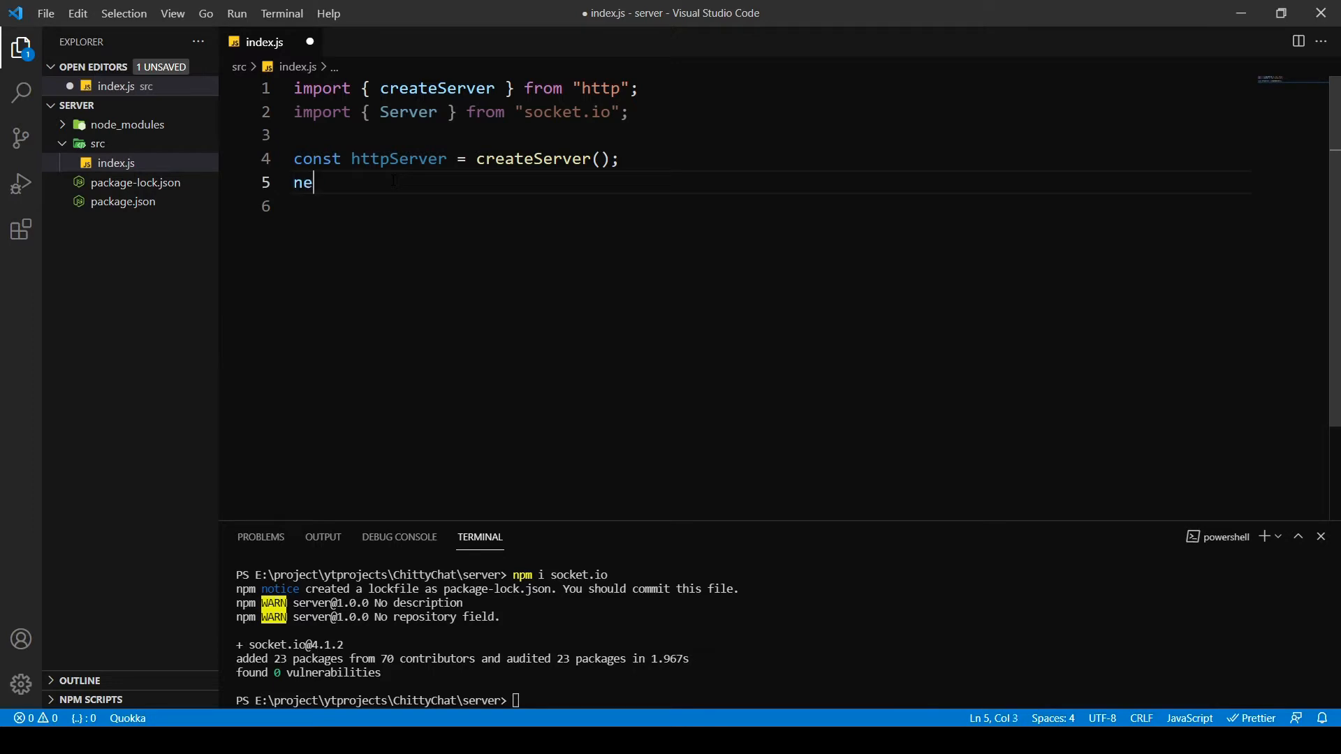
{"action": "type", "text": "w Server();"}
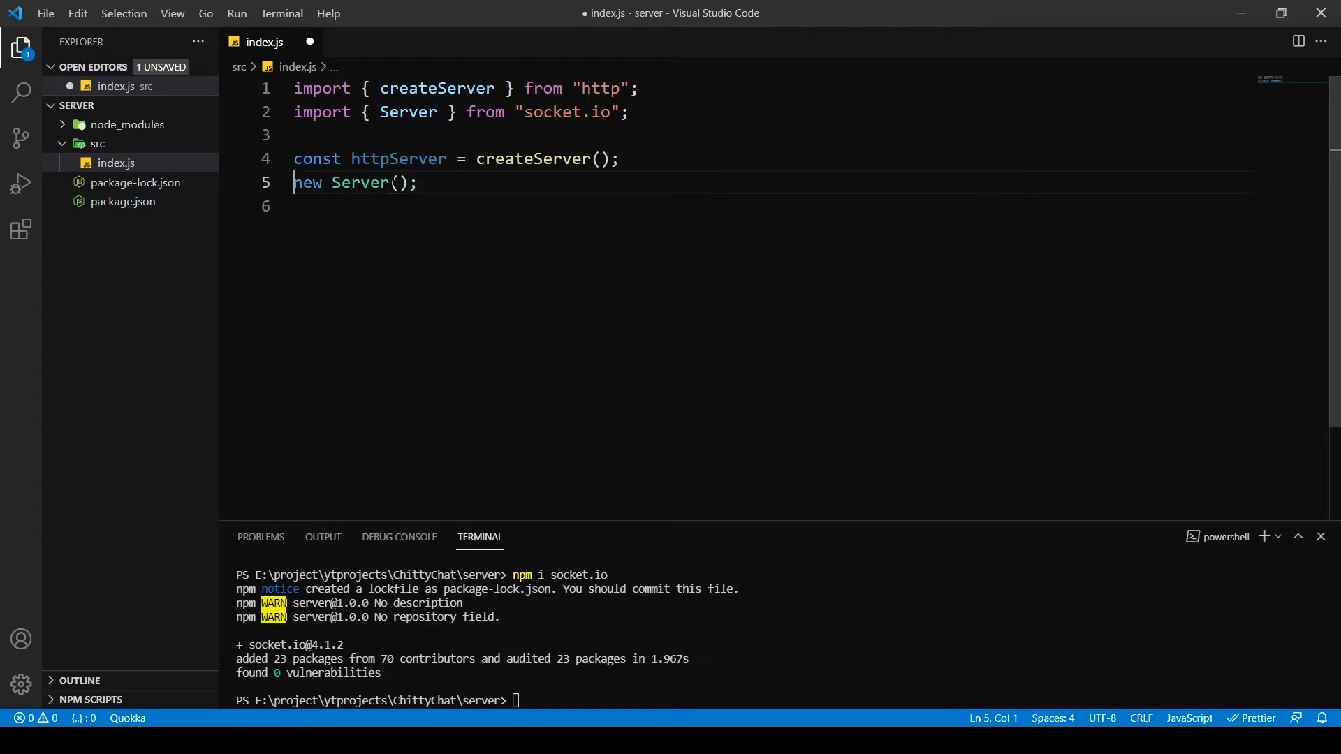
{"action": "type", "text": "const o"}
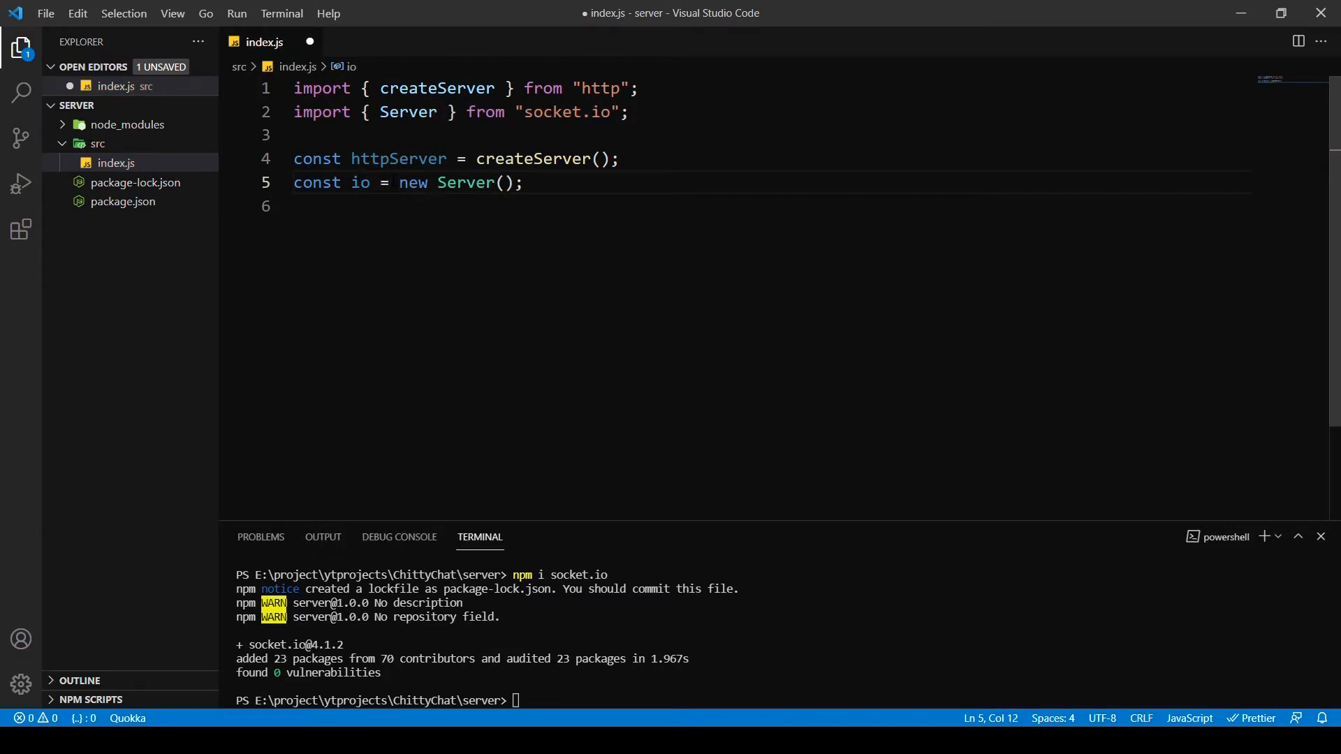
{"action": "left_click", "coordinate": [521, 181]}
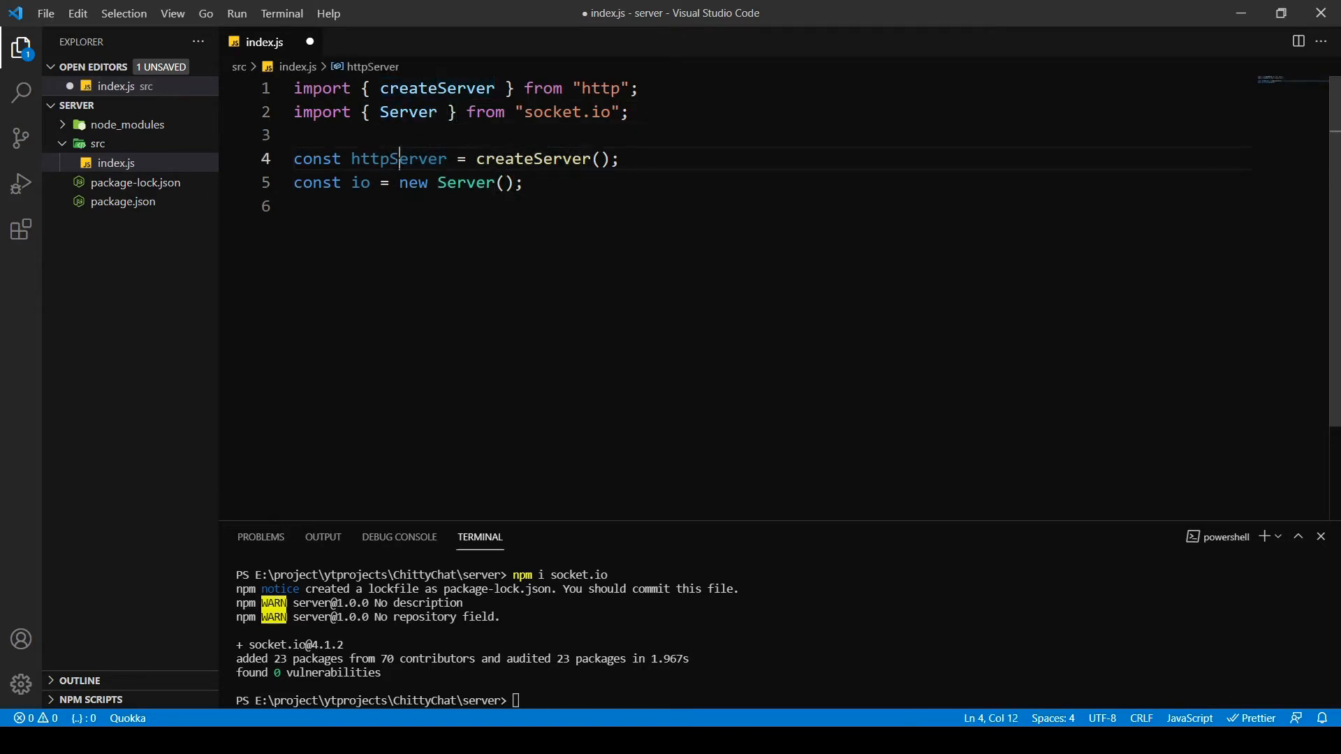
{"action": "double_click", "coordinate": [398, 158]}
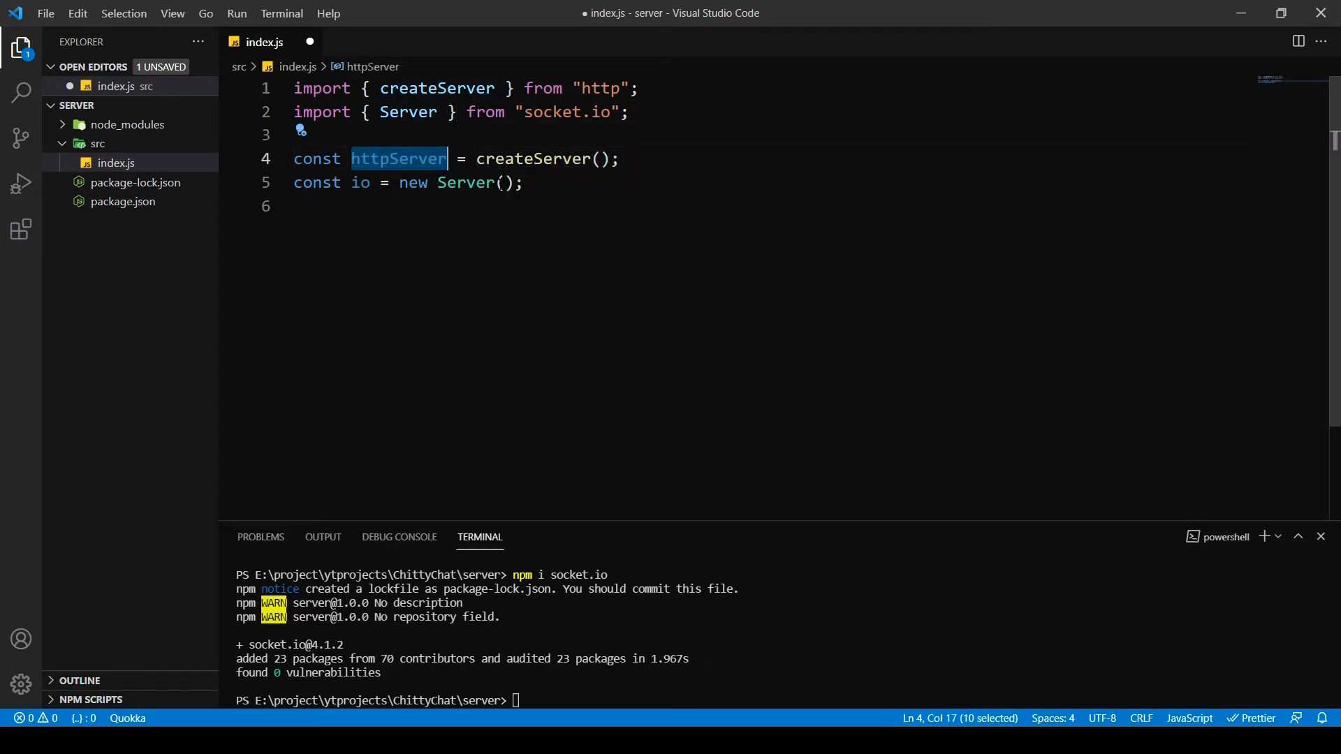
{"action": "type", "text": "httpServer"}
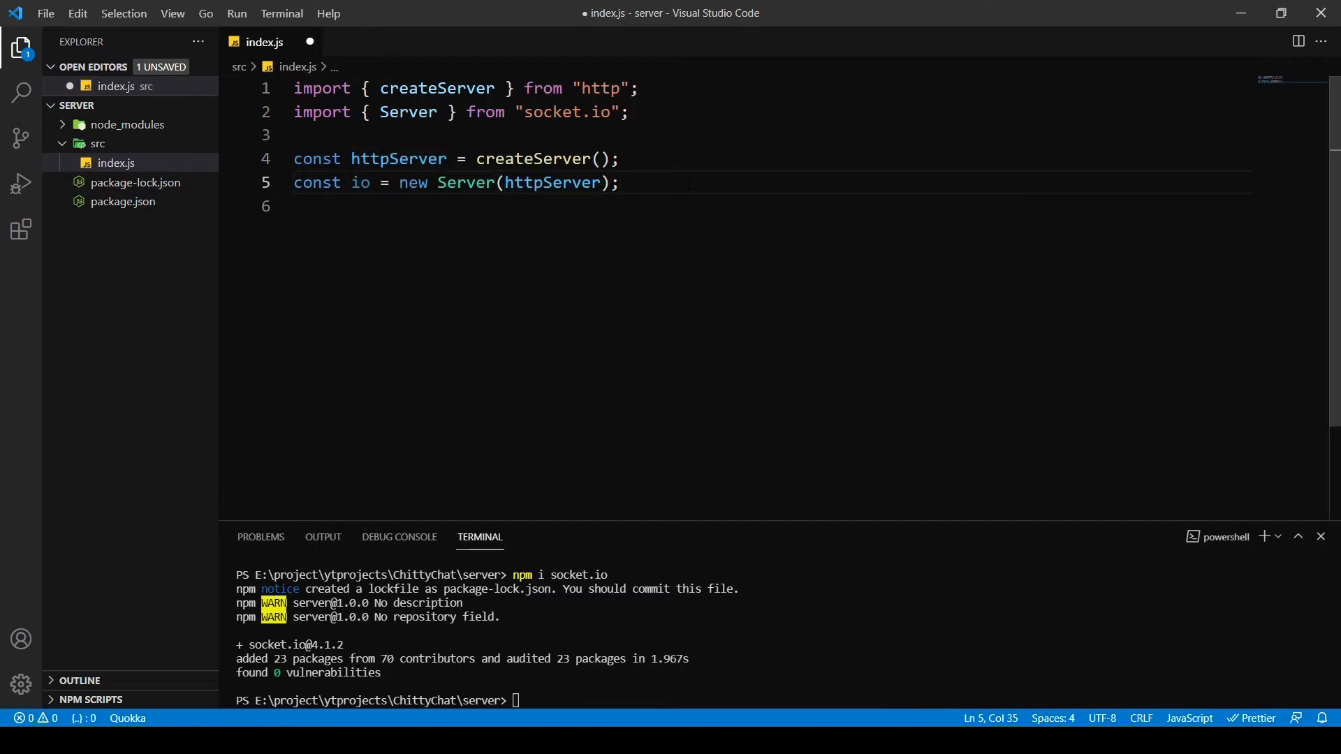
{"action": "left_click", "coordinate": [619, 181]}
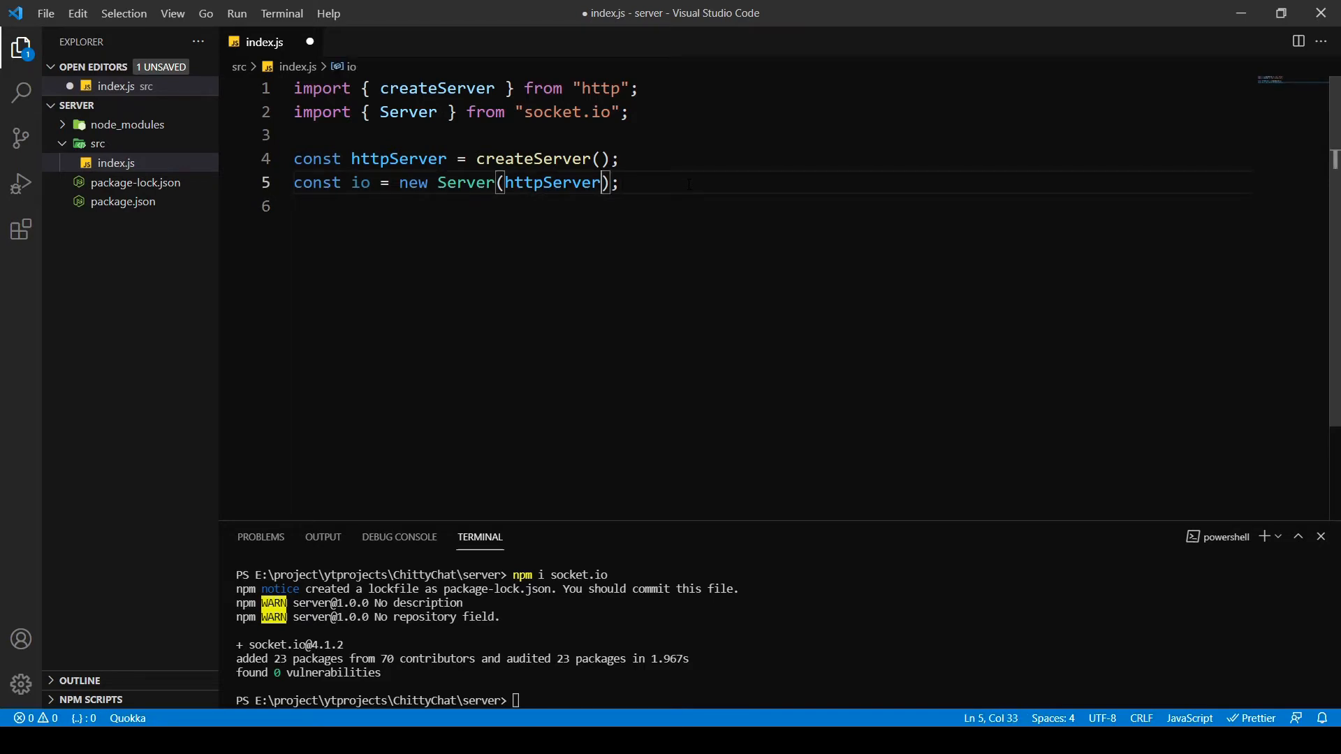
{"action": "double_click", "coordinate": [553, 181]}
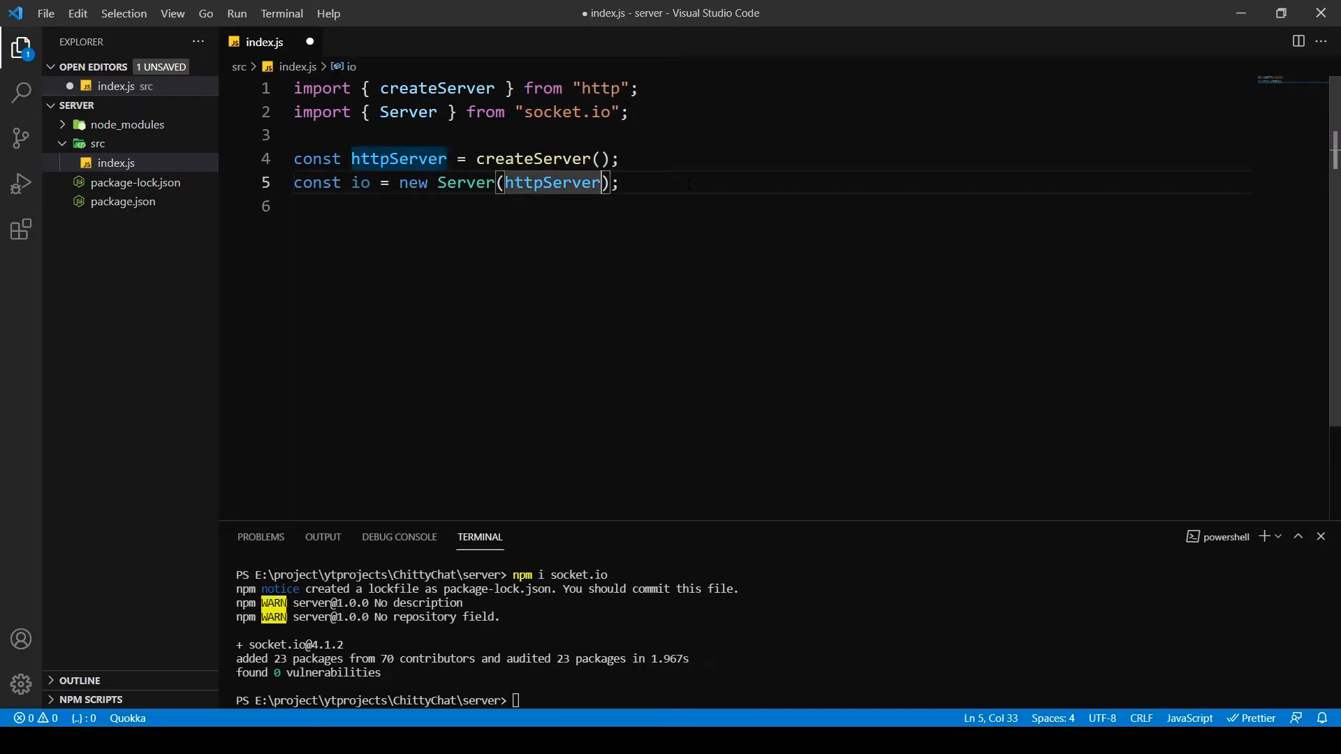
{"action": "type", "text": ", c"}
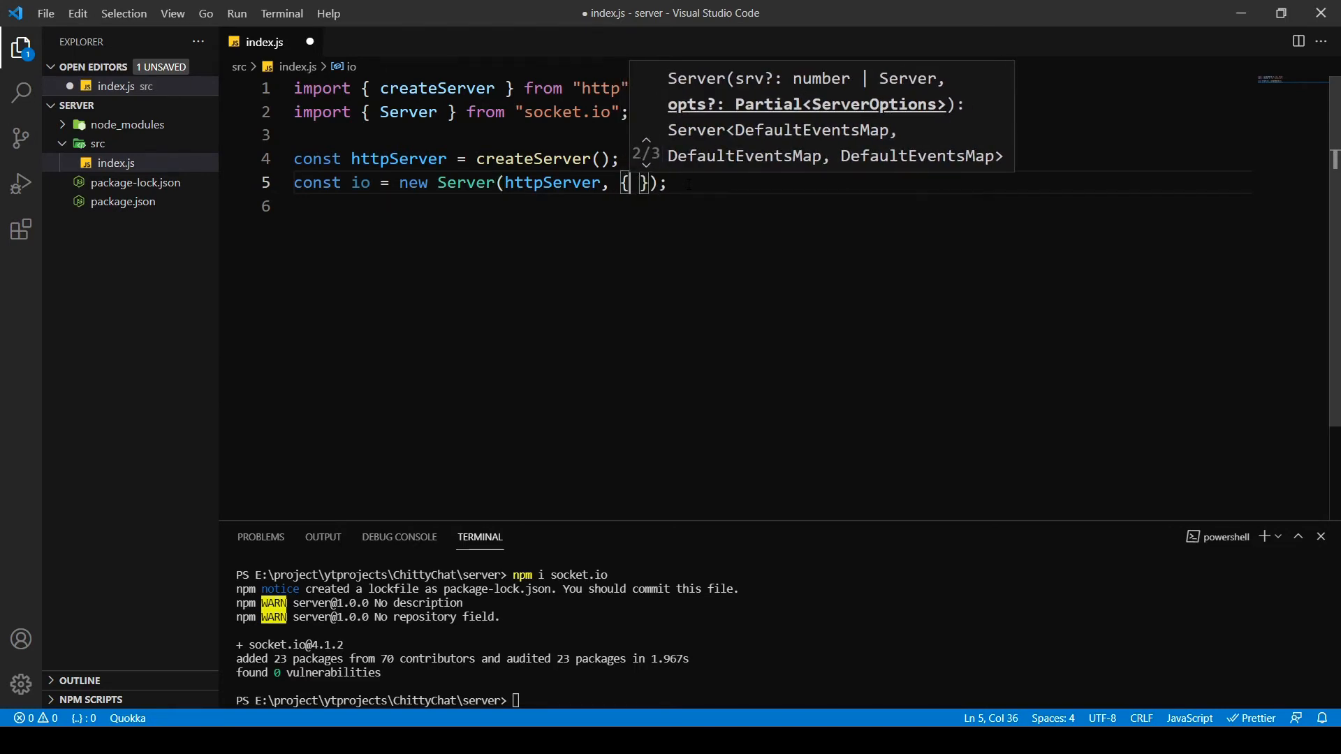
{"action": "key", "text": "Enter"}
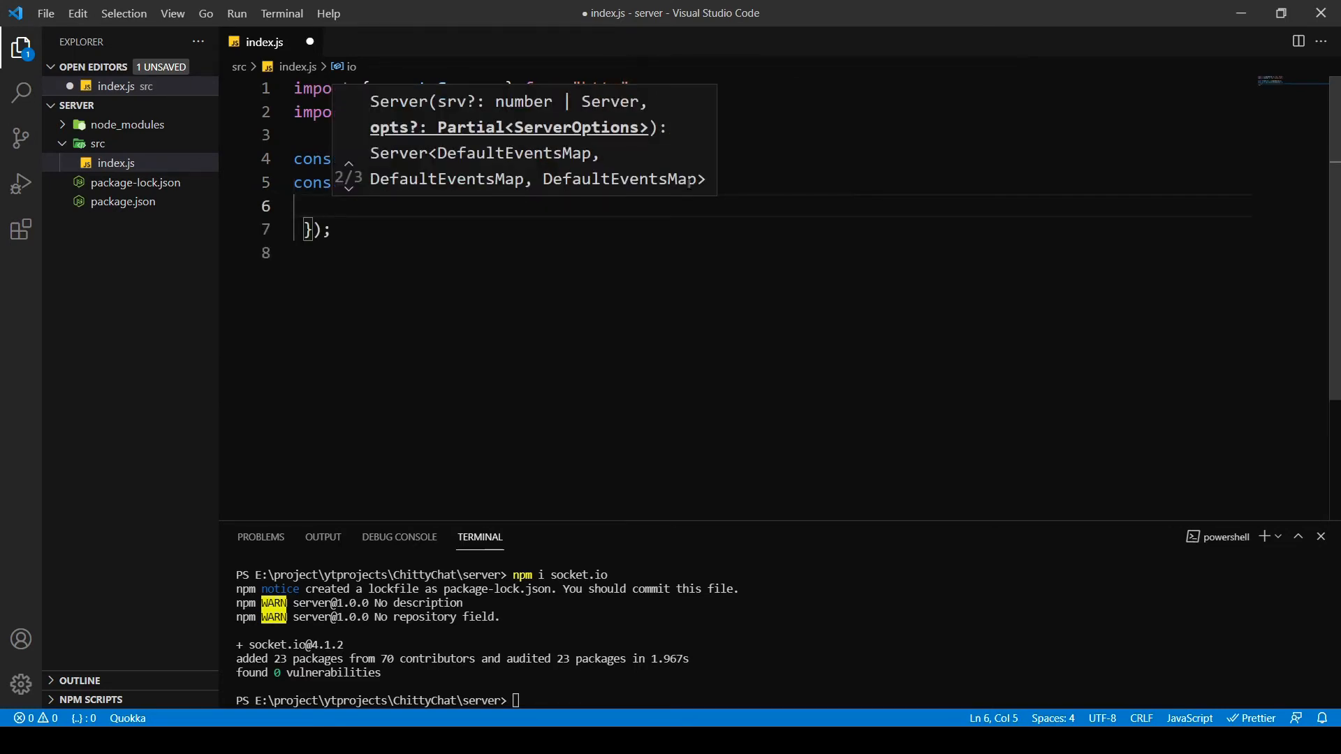
{"action": "type", "text": "c"}
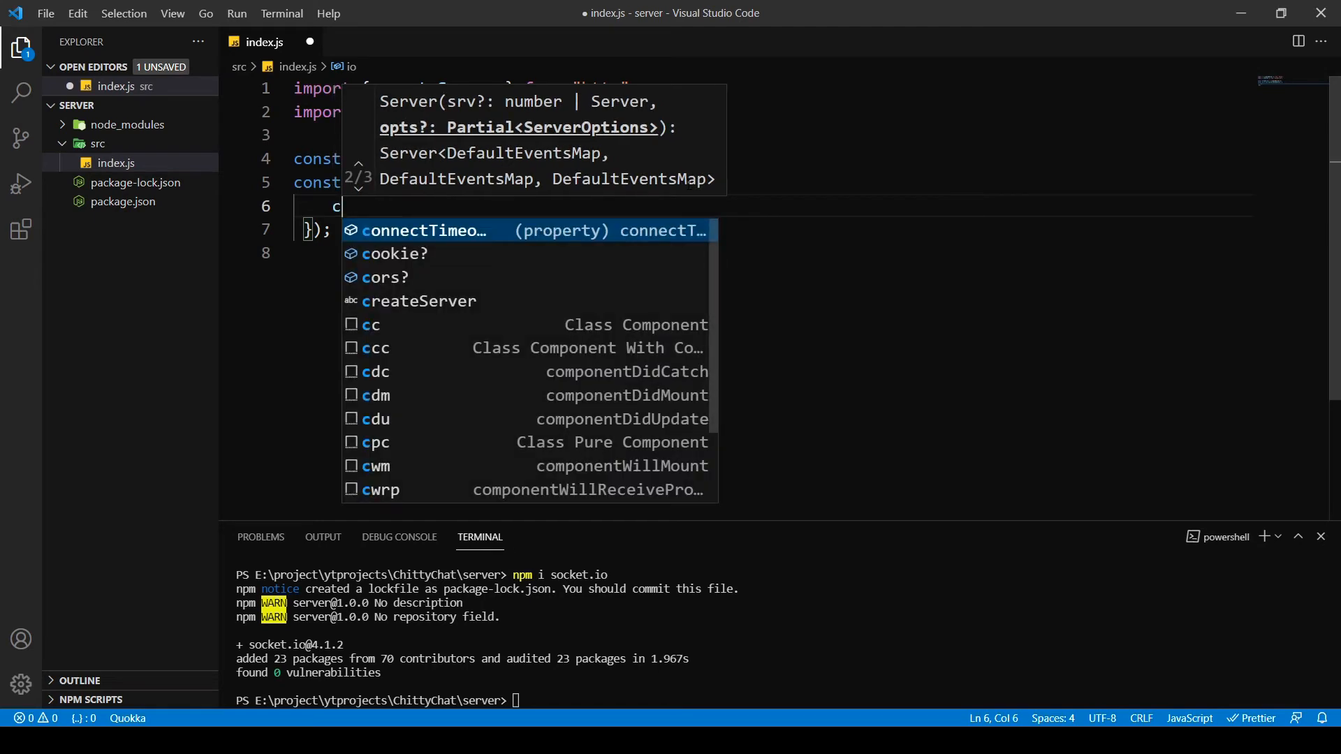
{"action": "type", "text": "ors"}
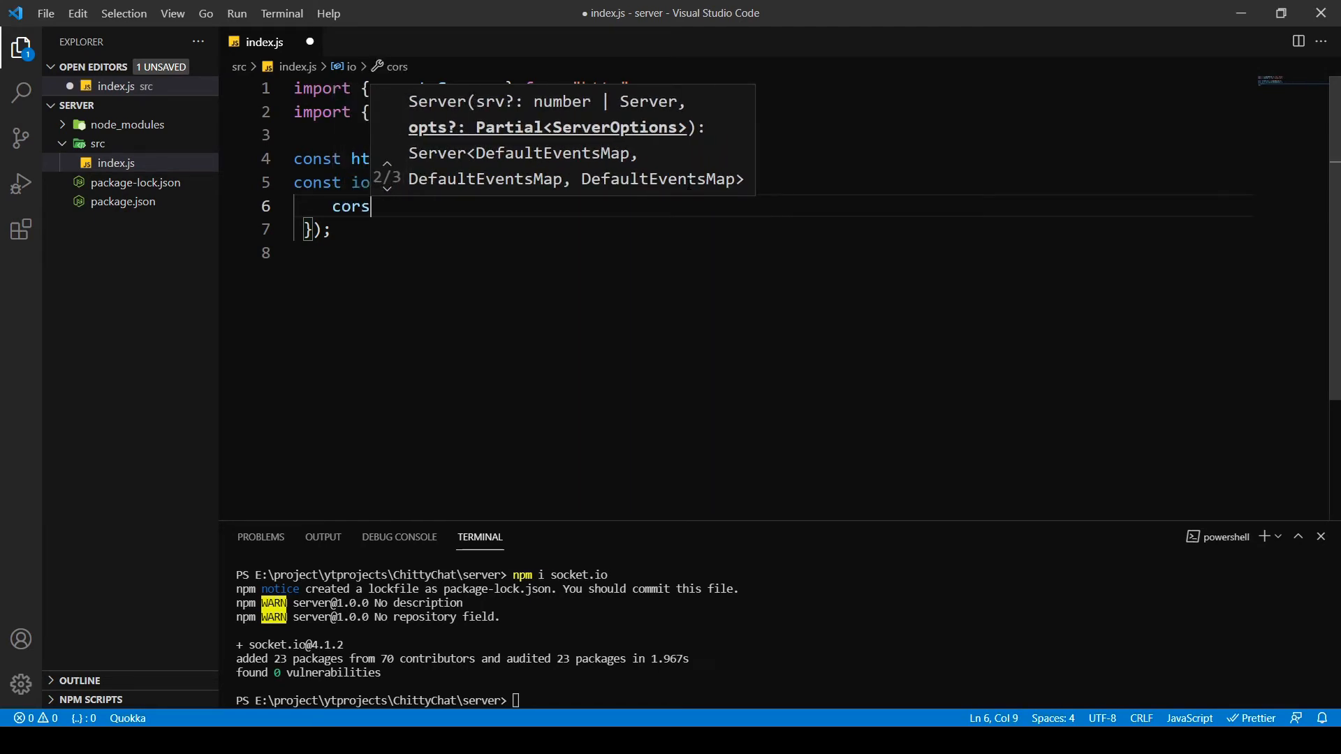
{"action": "key", "text": "Enter"}
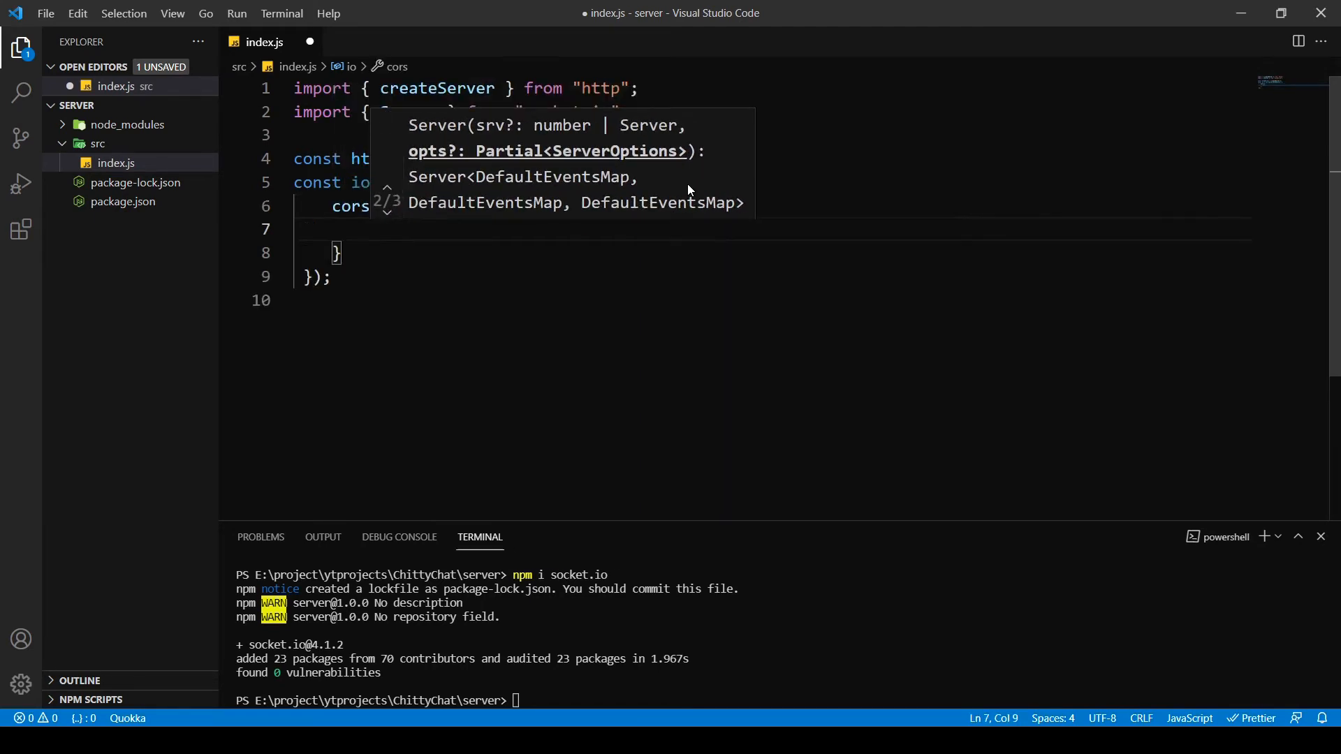
{"action": "type", "text": "origin"}
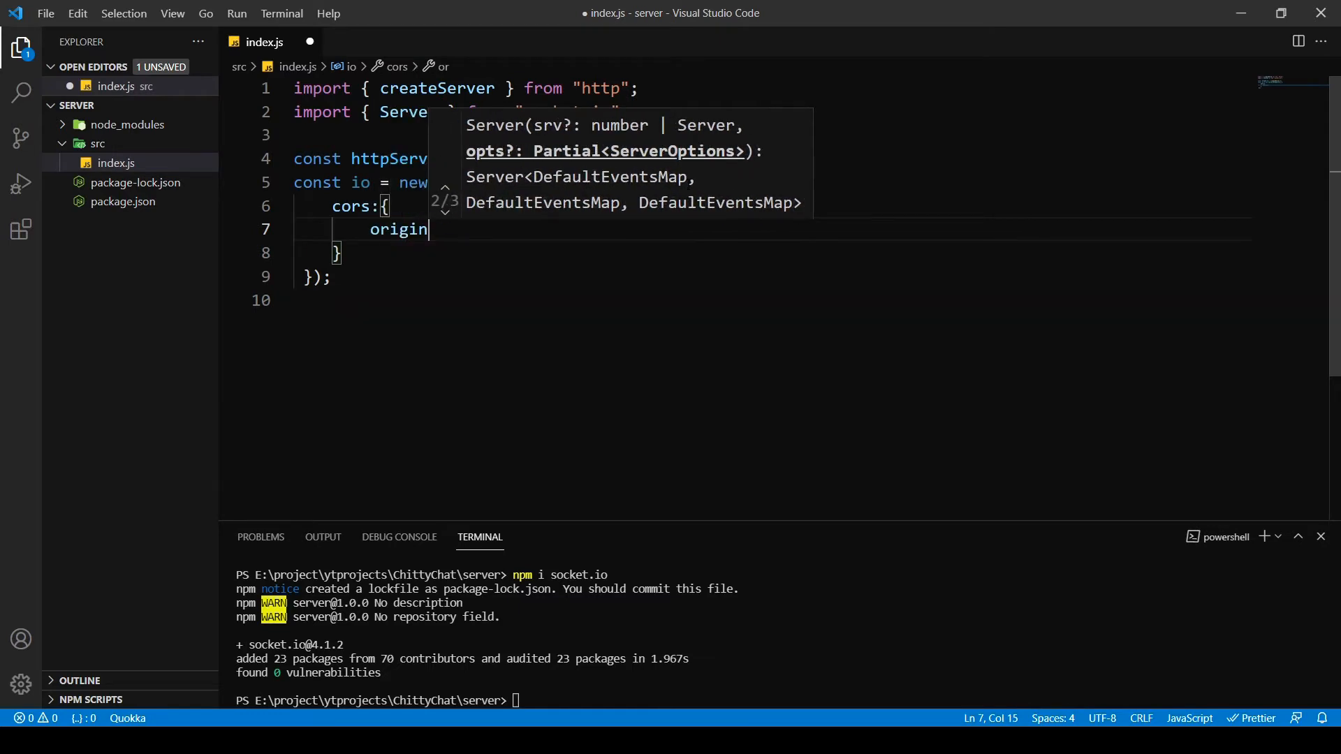
{"action": "type", "text": ":\"\""}
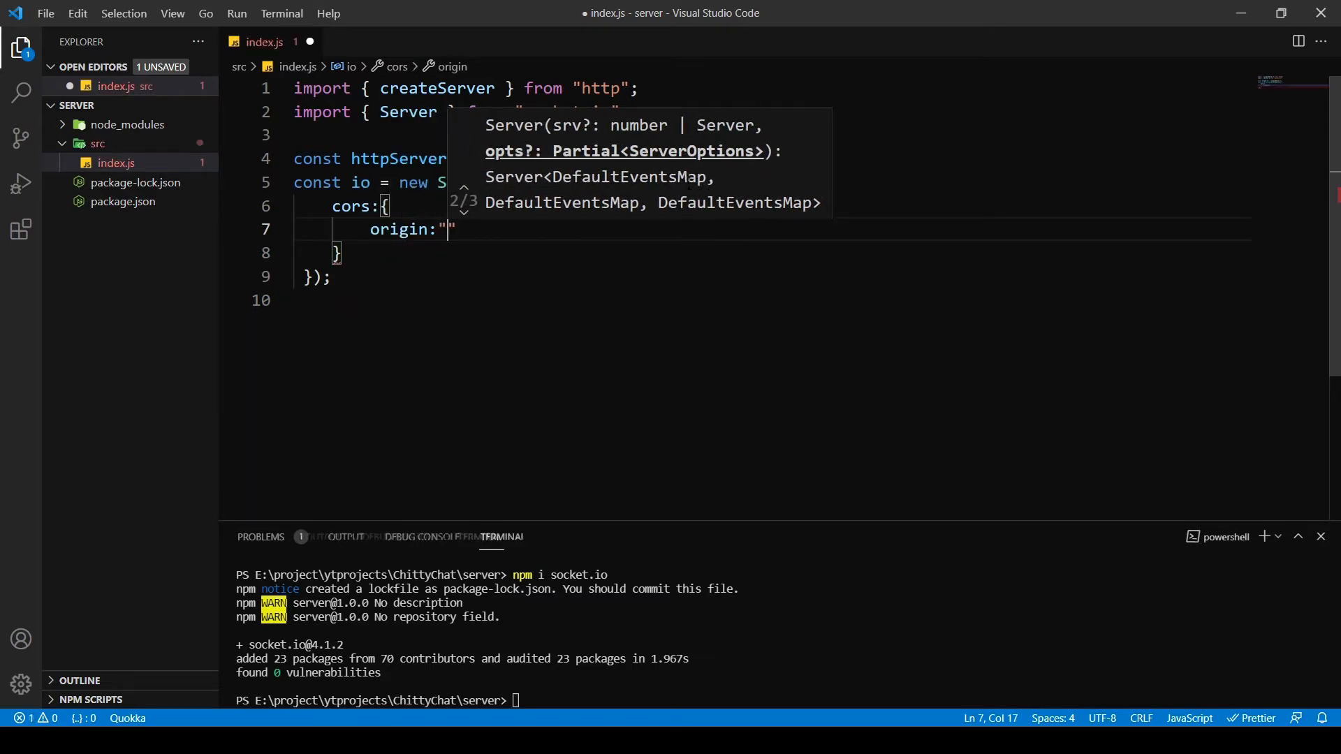
{"action": "type", "text": "htpp://"}
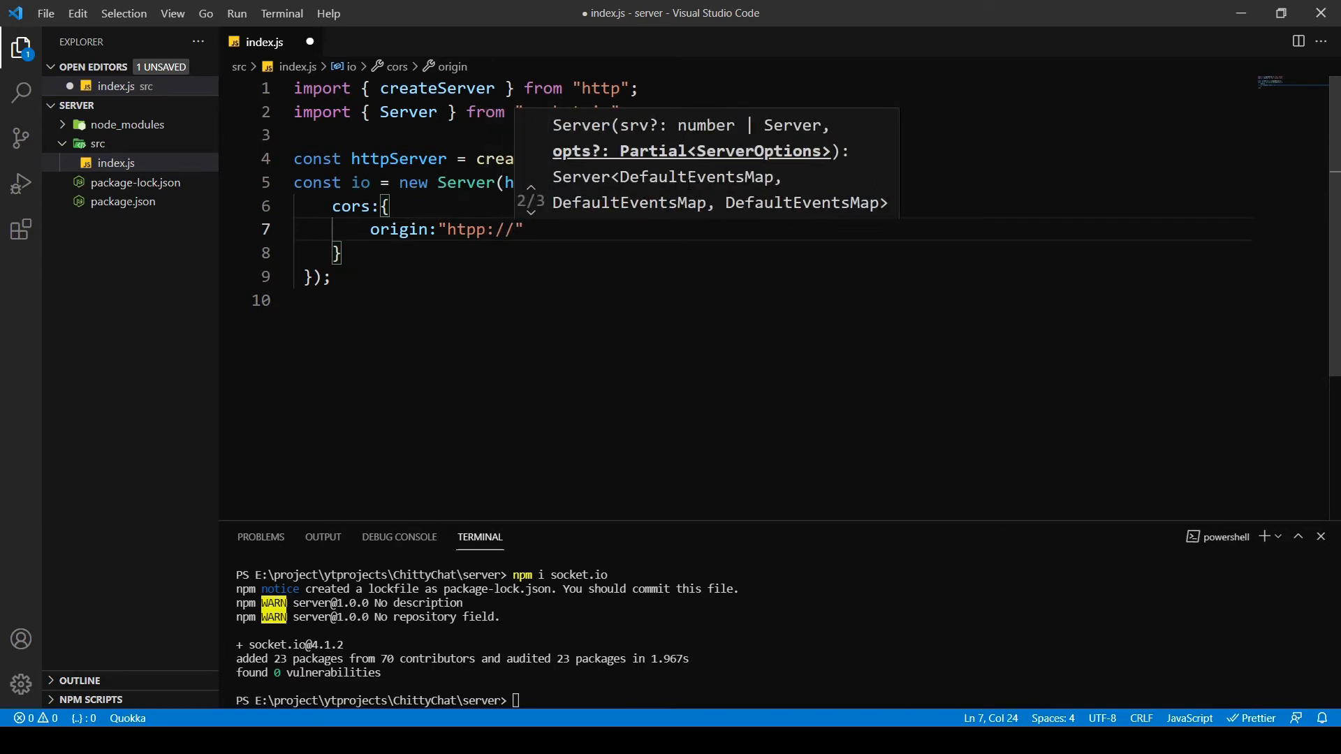
{"action": "type", "text": "localhost:"}
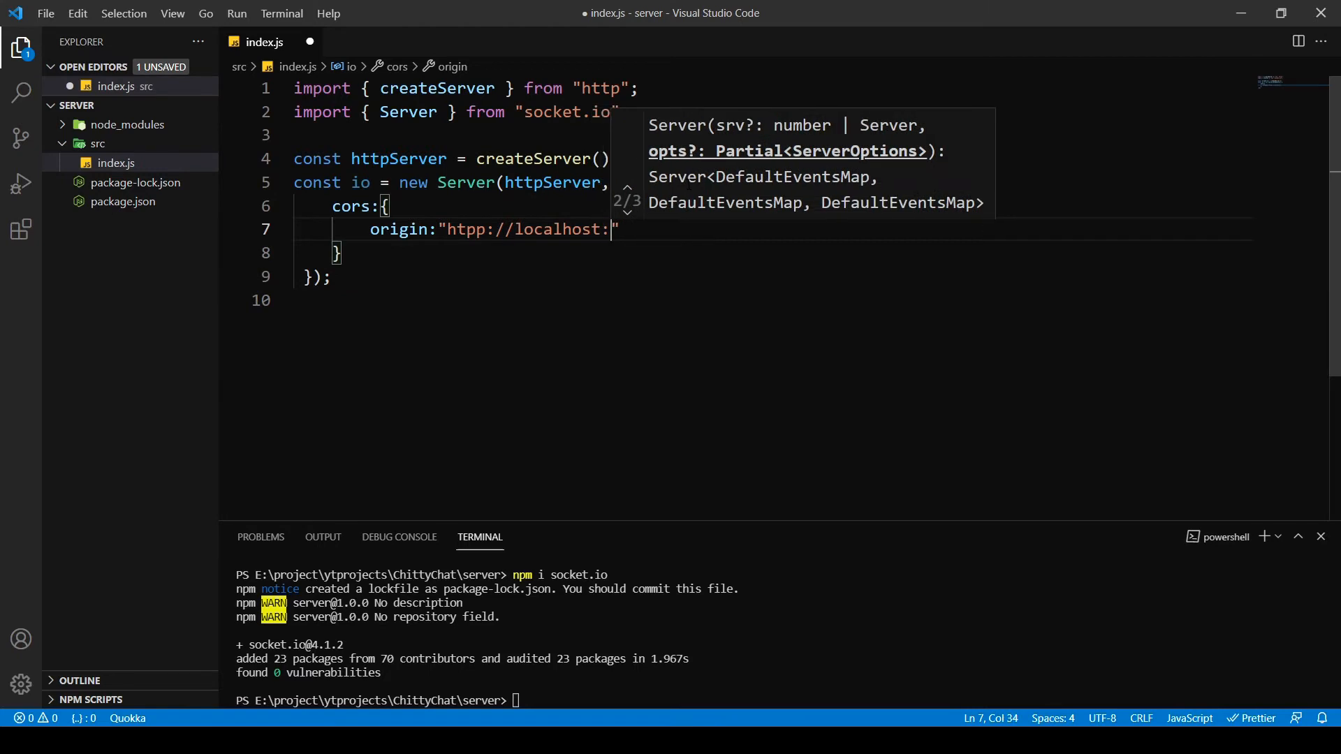
{"action": "type", "text": "3000"}
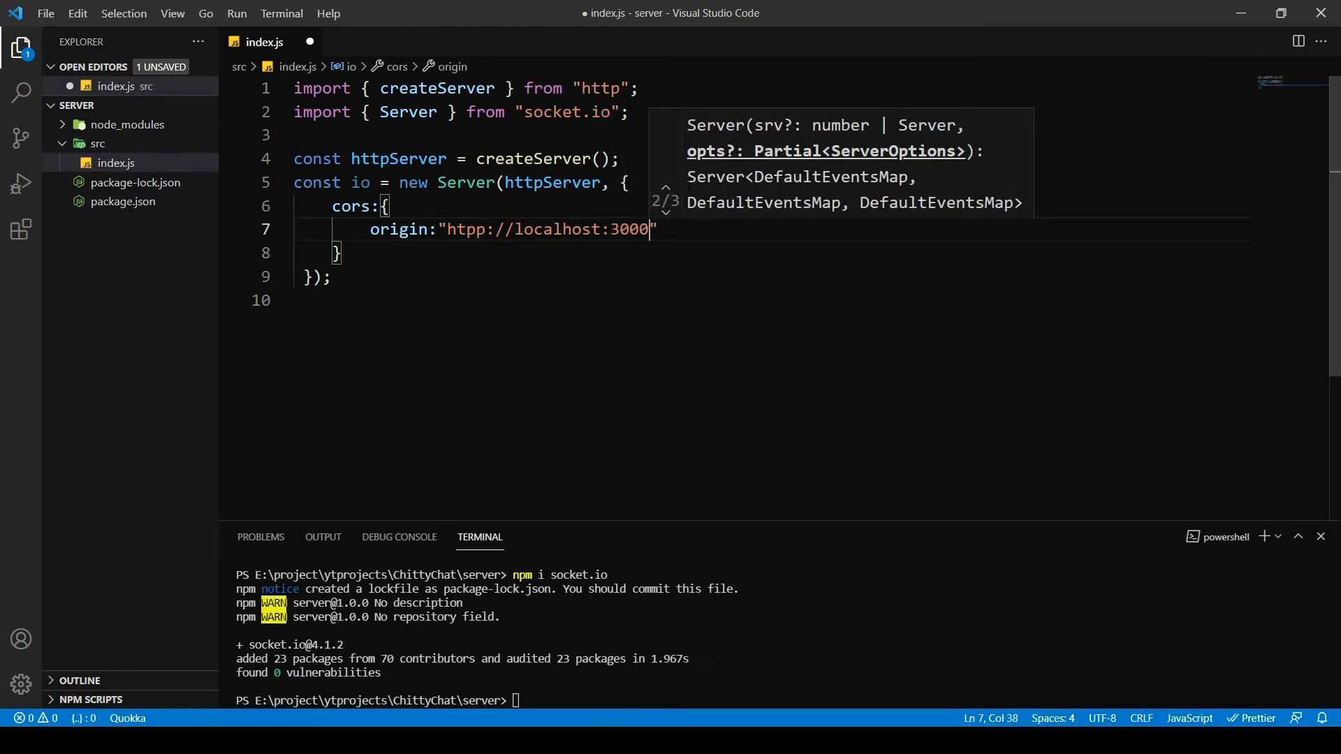
- Add methods ["GET", "POST"] to the cors option
{"action": "type", "text": ","}
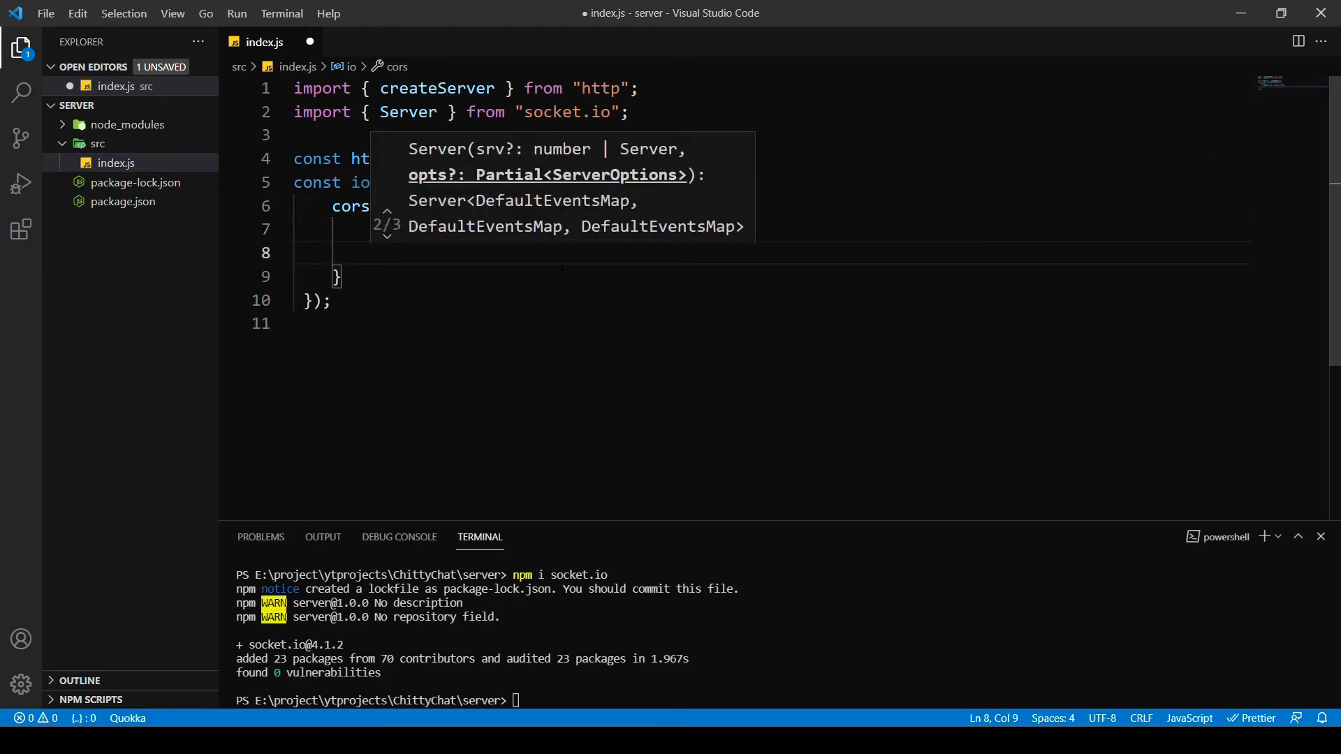
{"action": "type", "text": "methods:["}
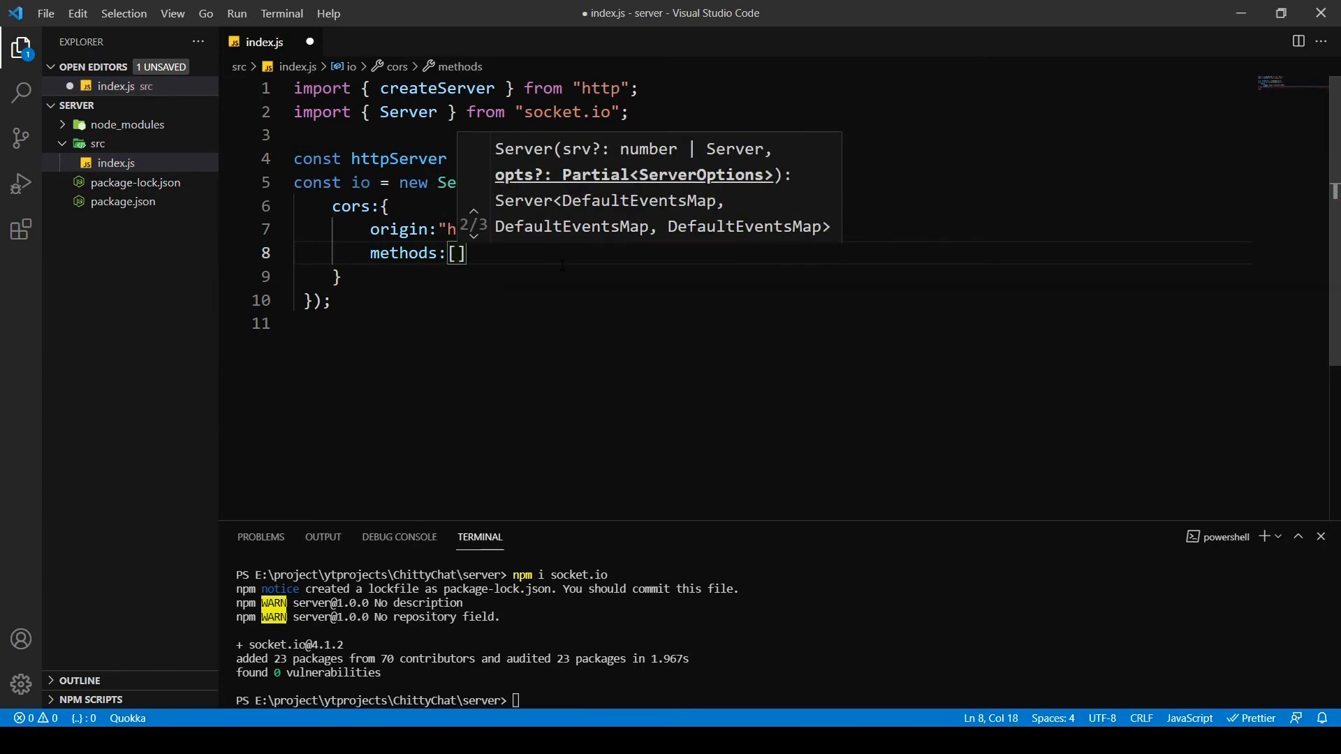
{"action": "type", "text": "\"\""}
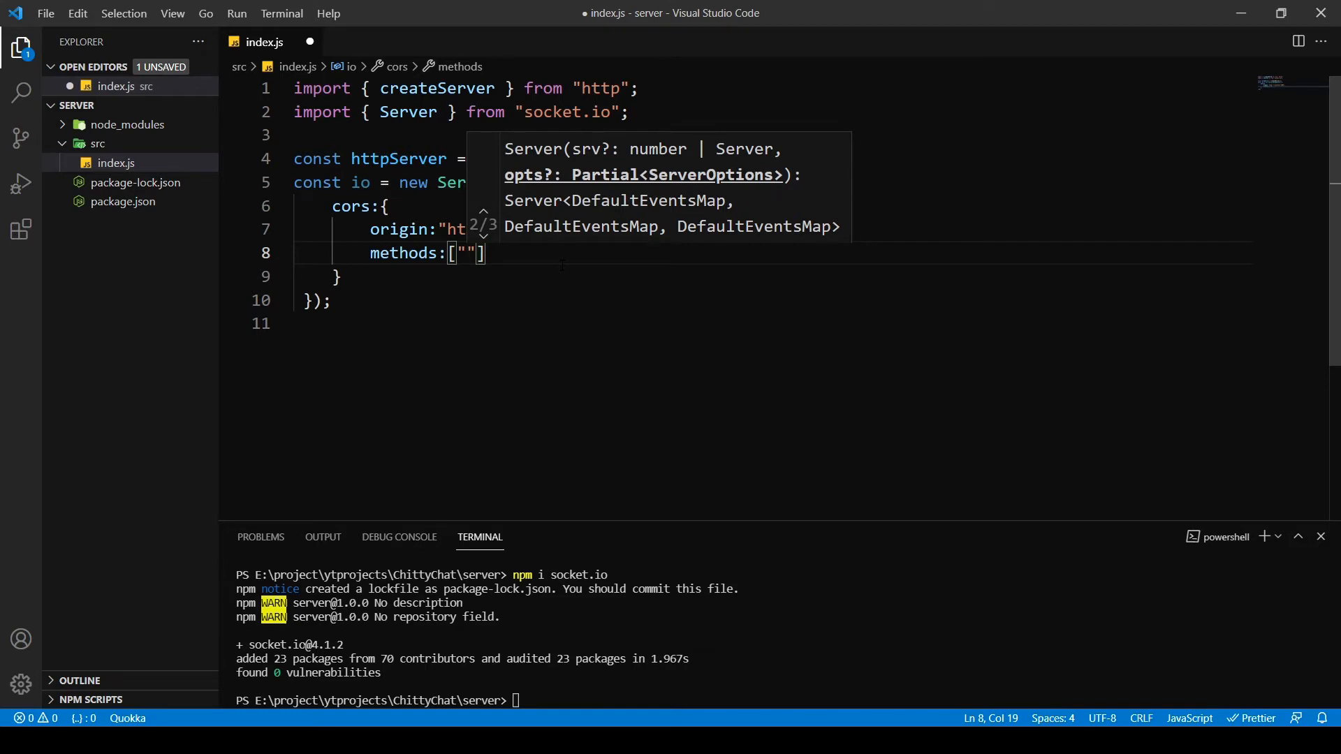
{"action": "type", "text": "GET"}
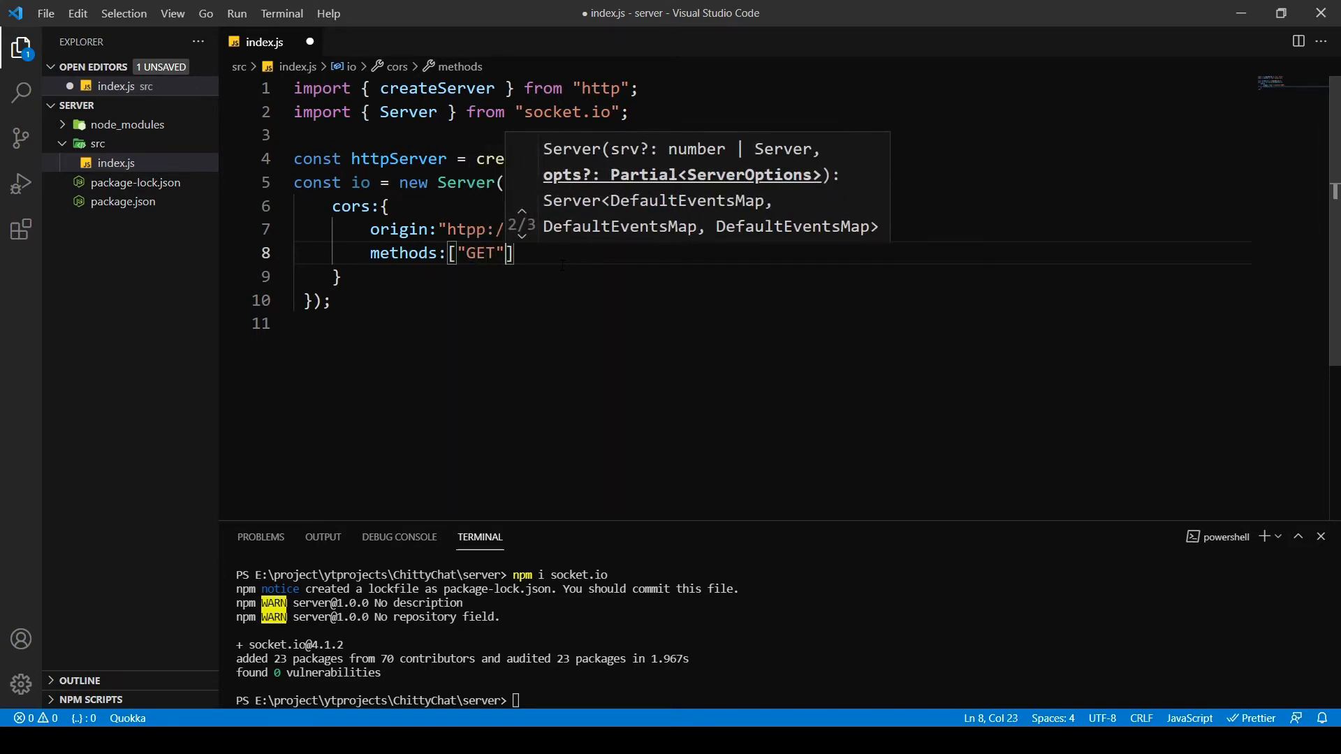
{"action": "type", "text": ", \""}
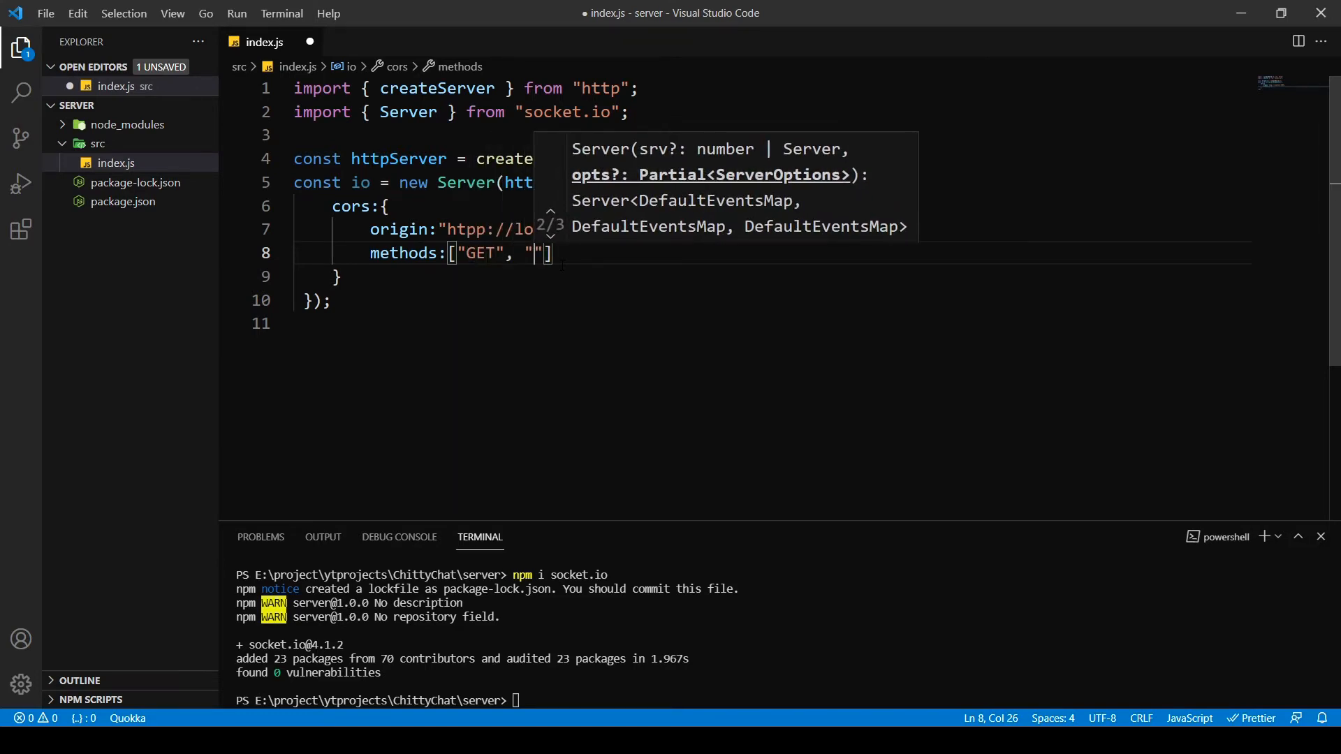
{"action": "type", "text": "POST"}
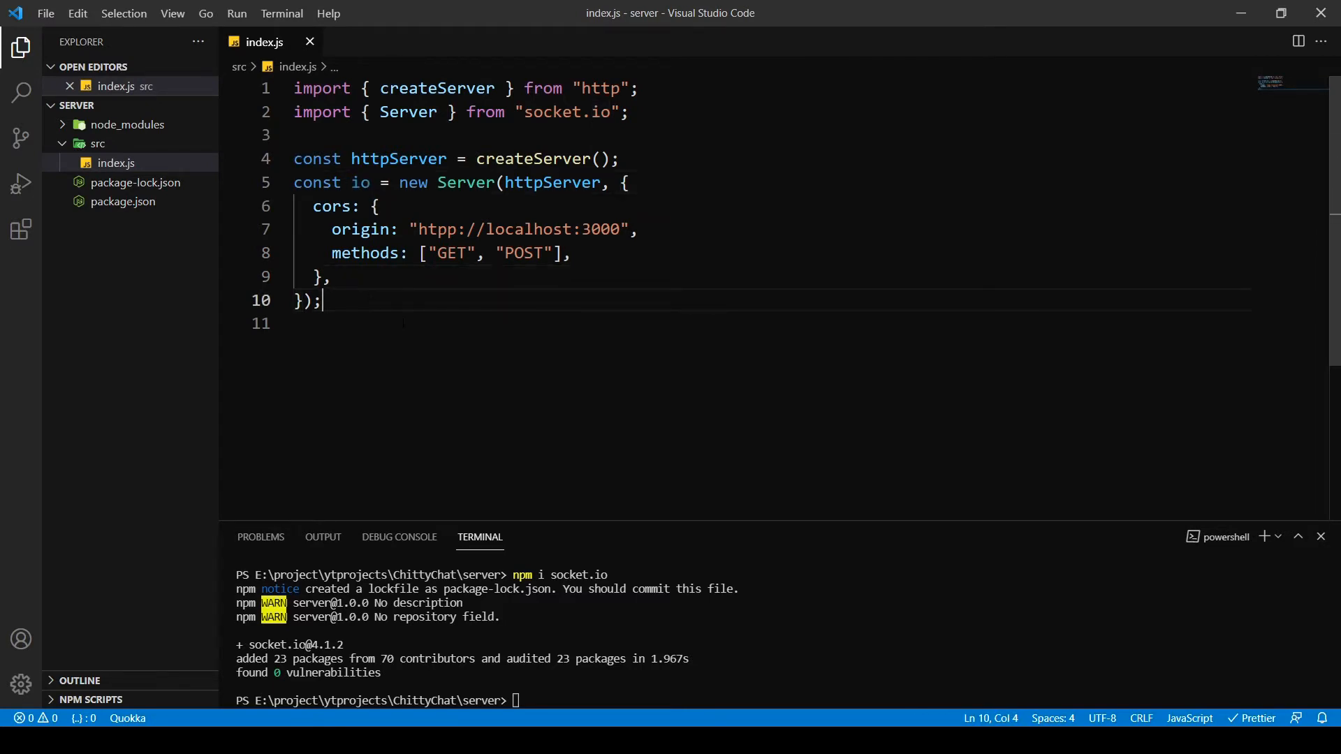
- Write io.on("connection", async (socket) => { }); below the server setup and format it
{"action": "key", "text": "Enter"}
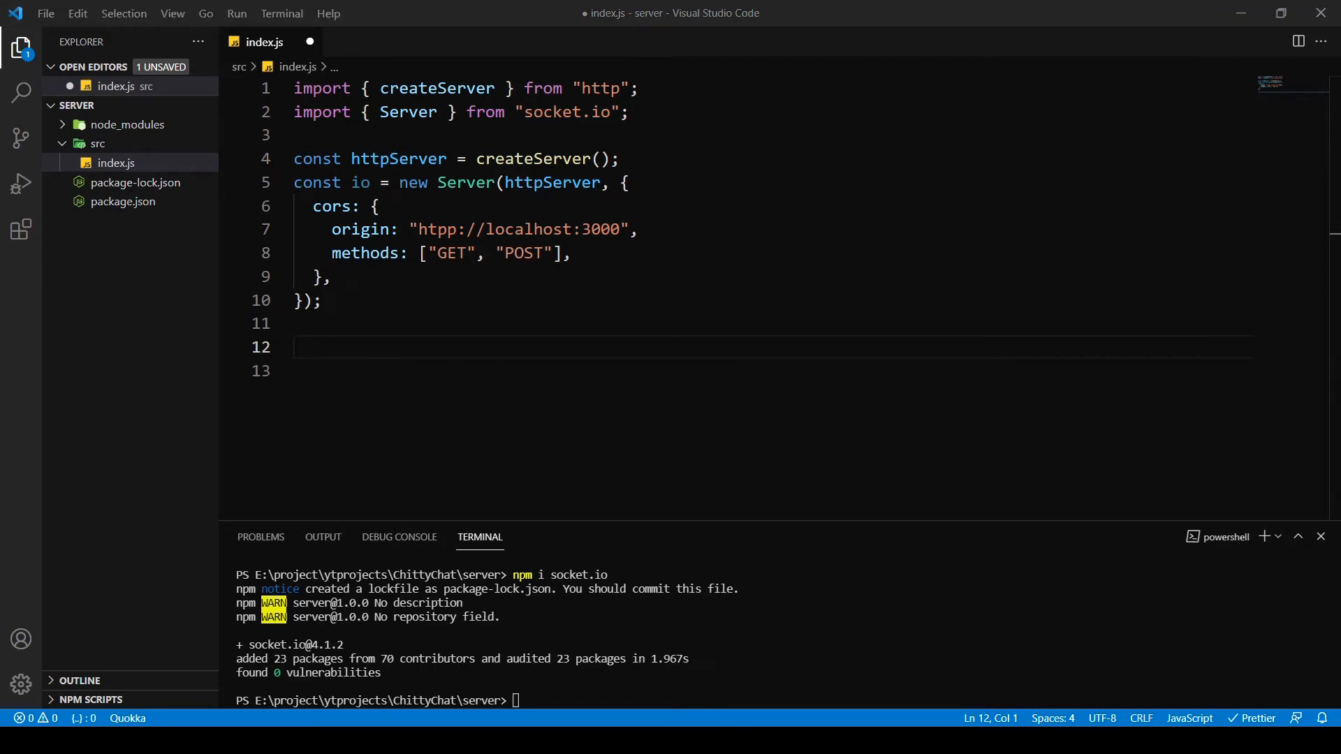
{"action": "left_click", "coordinate": [374, 346]}
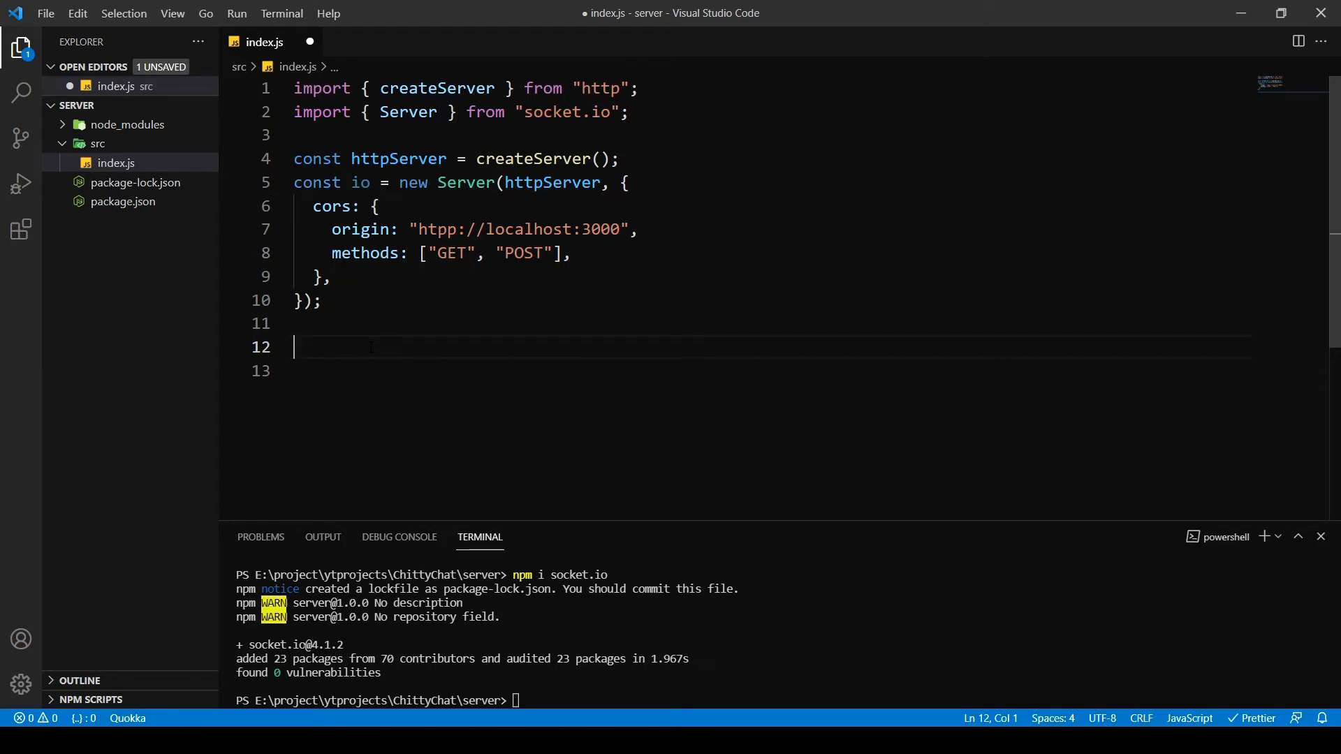
{"action": "type", "text": "io."}
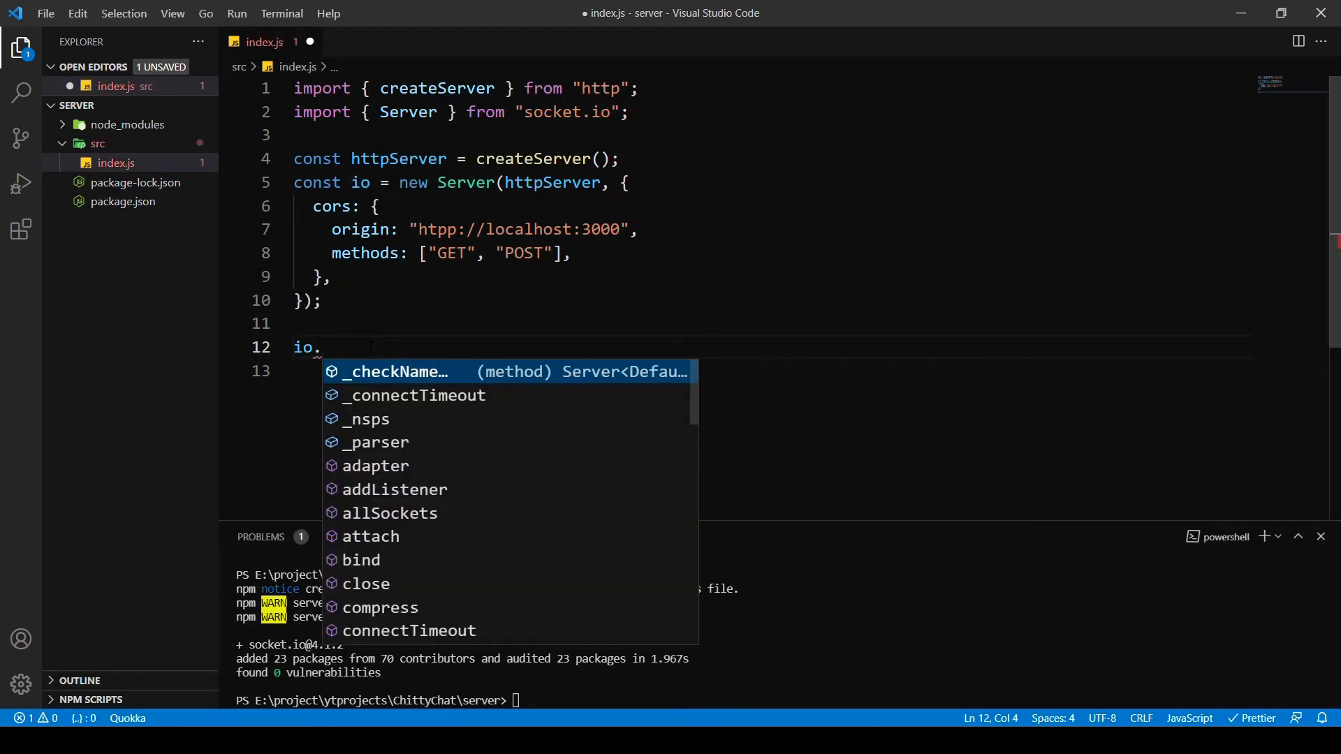
{"action": "type", "text": "on(\""}
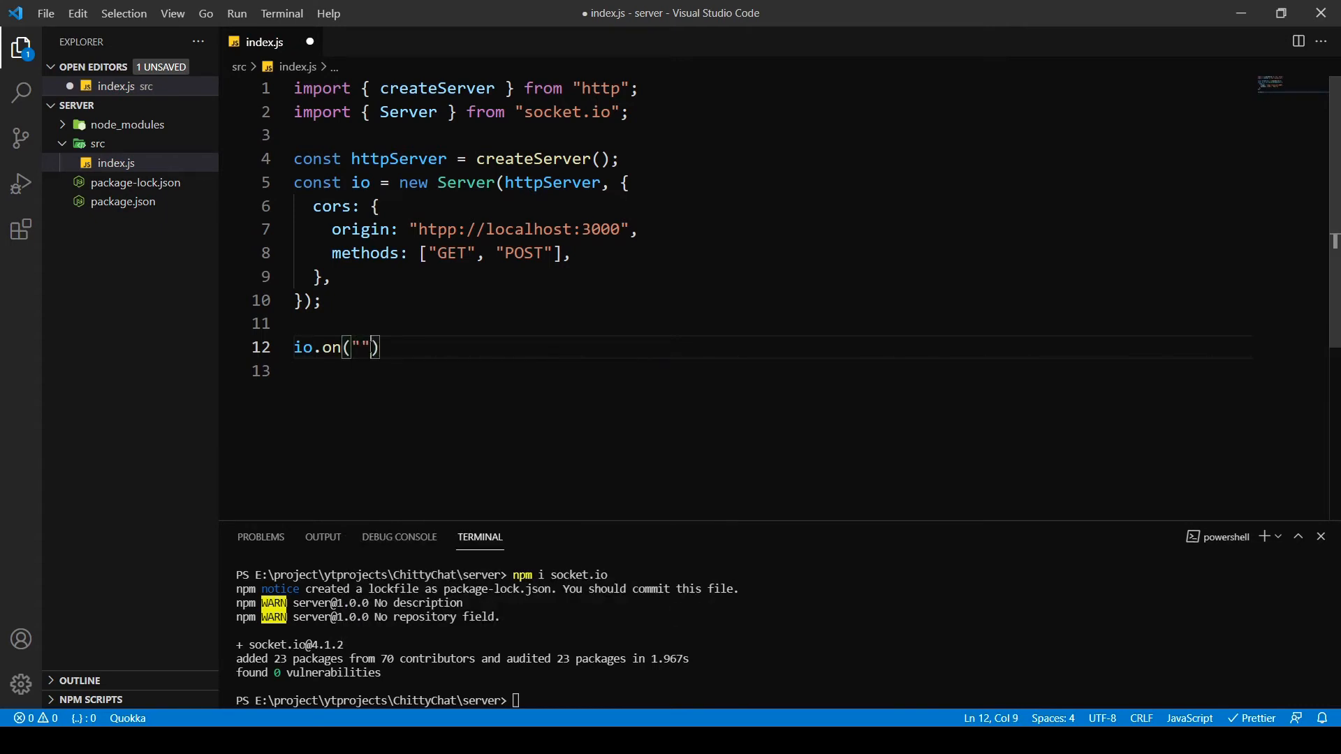
{"action": "type", "text": "conn"}
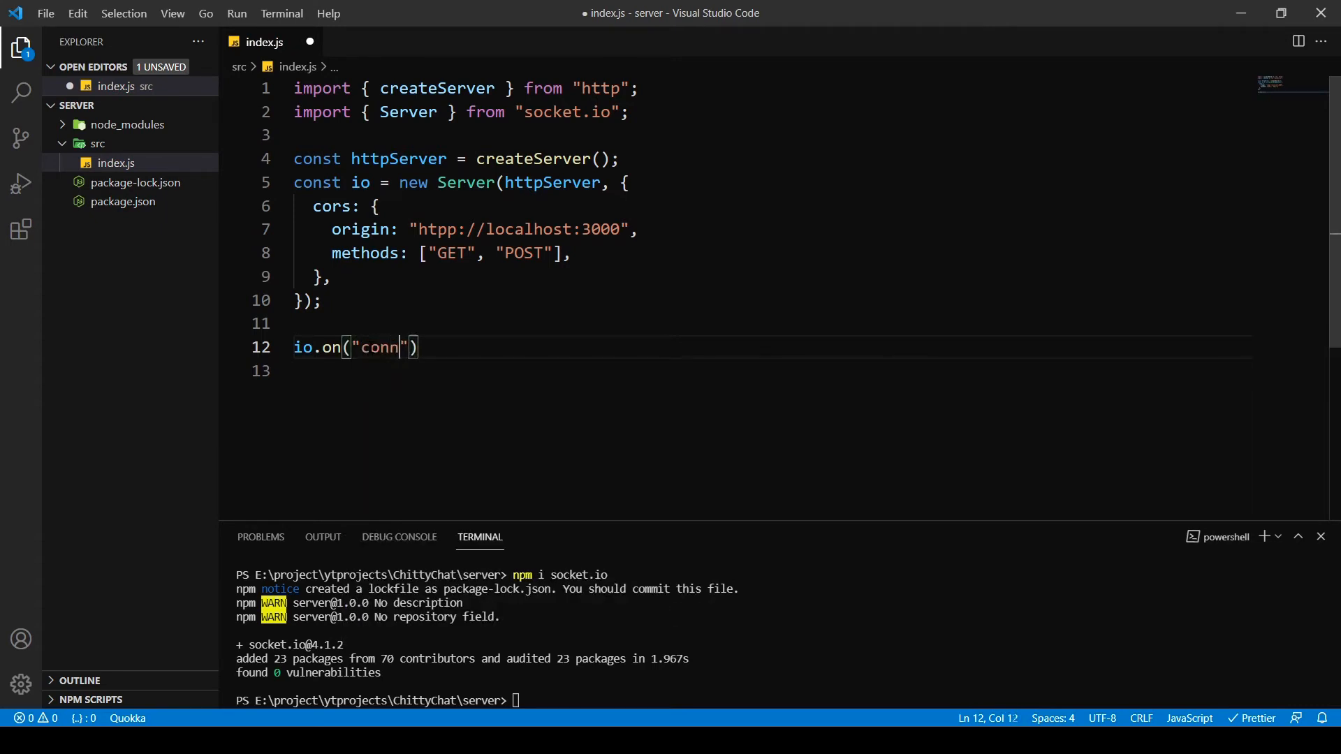
{"action": "type", "text": "ection"}
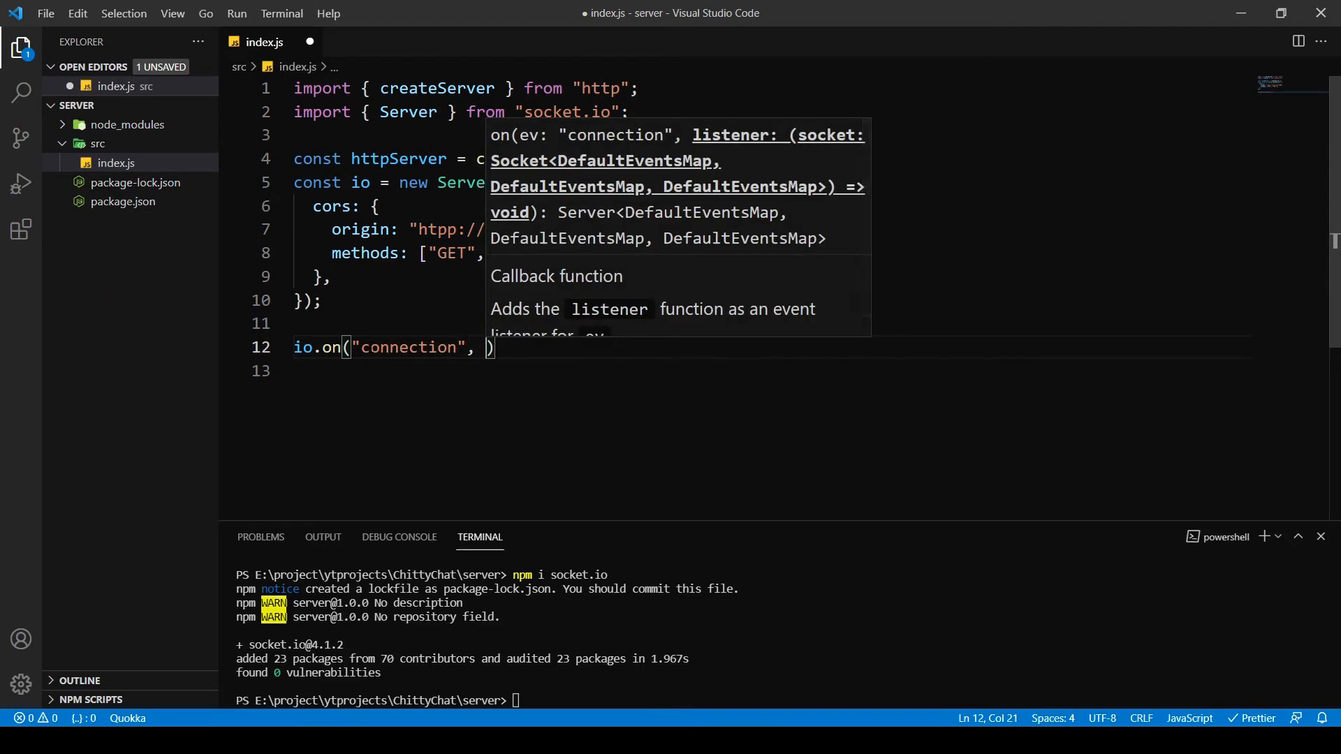
{"action": "type", "text": "async"}
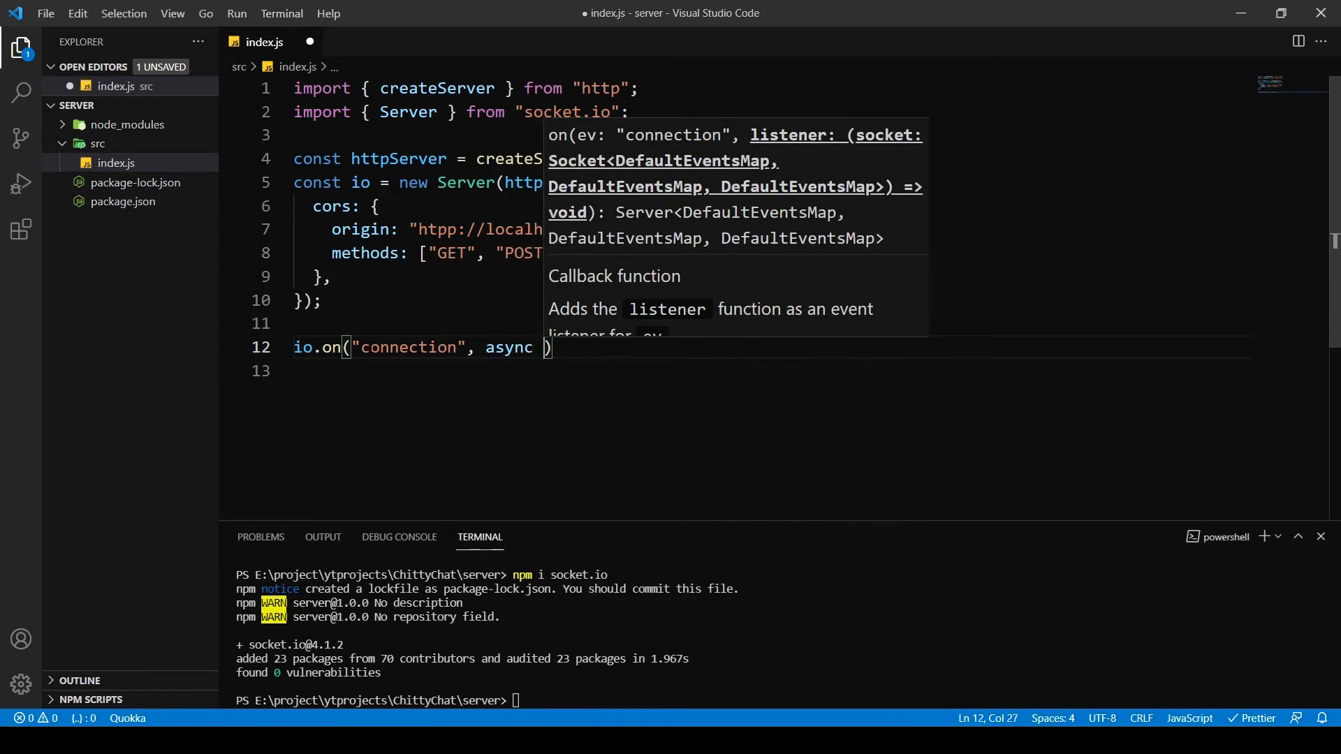
{"action": "type", "text": "()"}
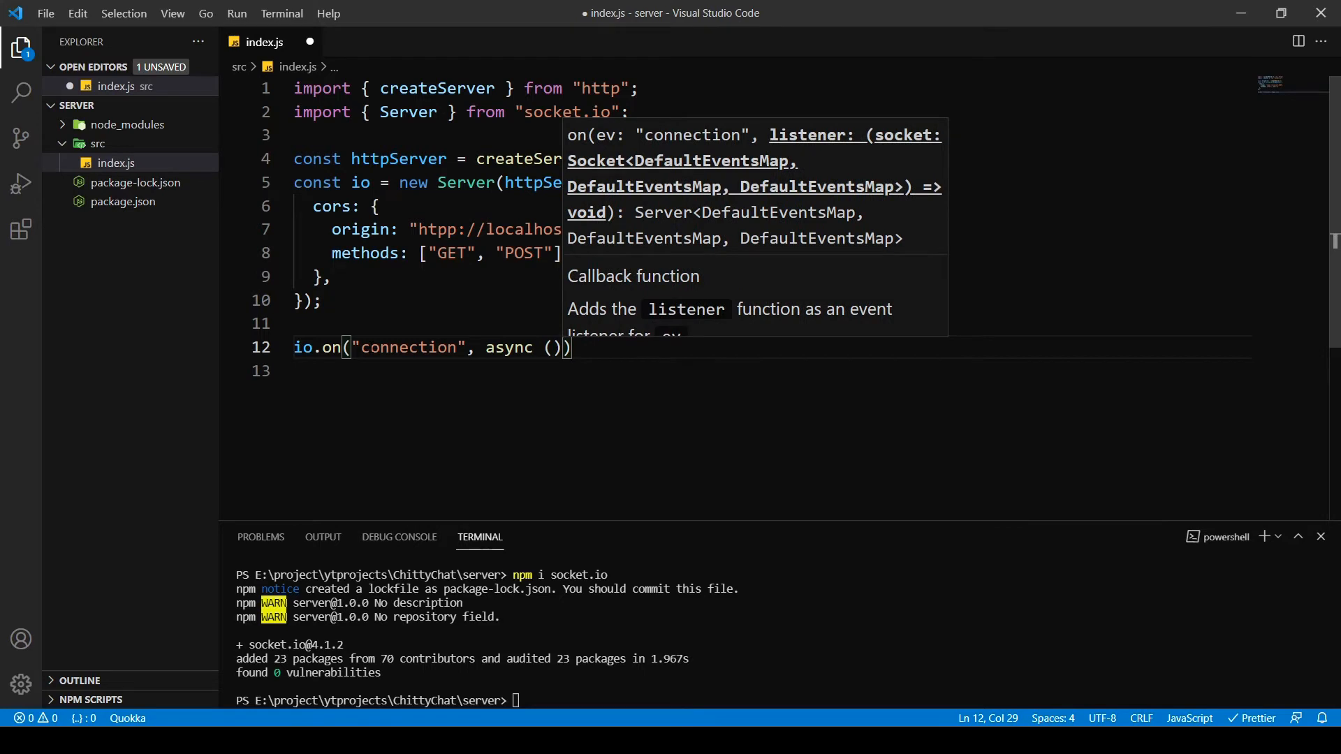
{"action": "type", "text": "=>"}
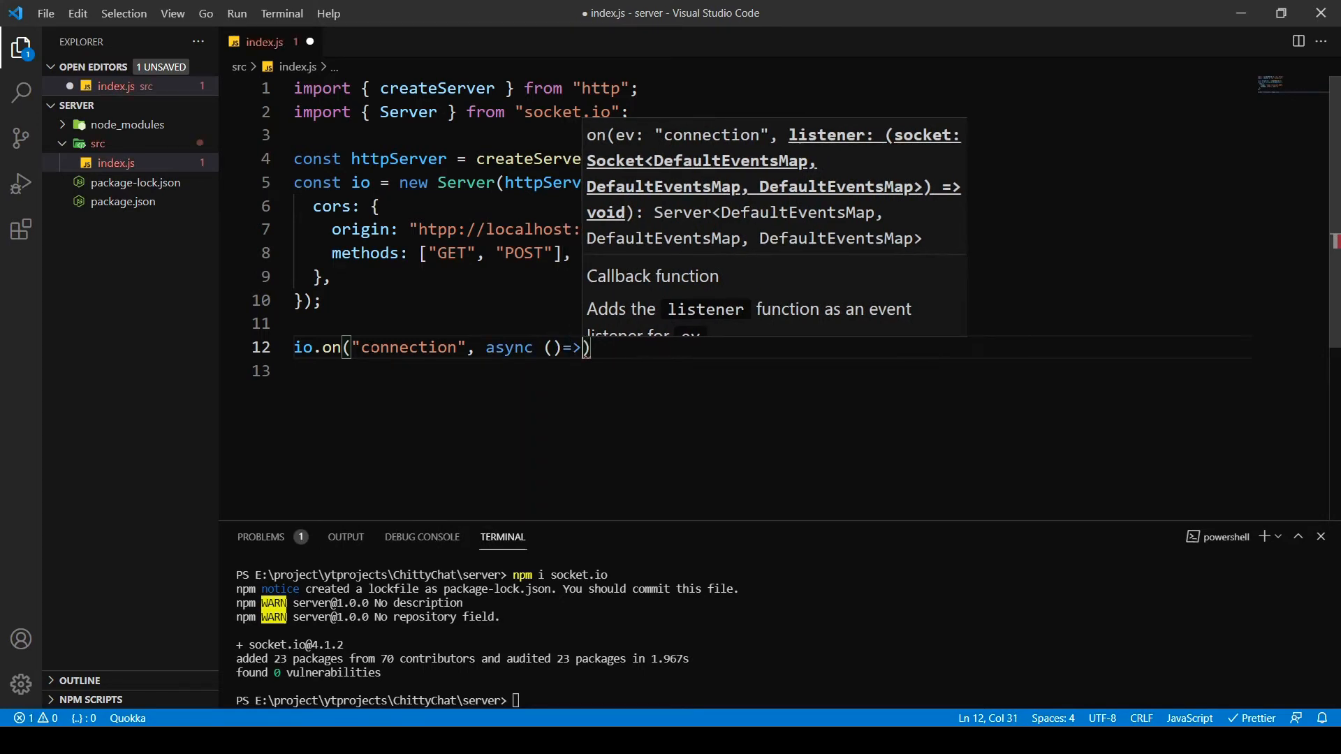
{"action": "type", "text": "{"}
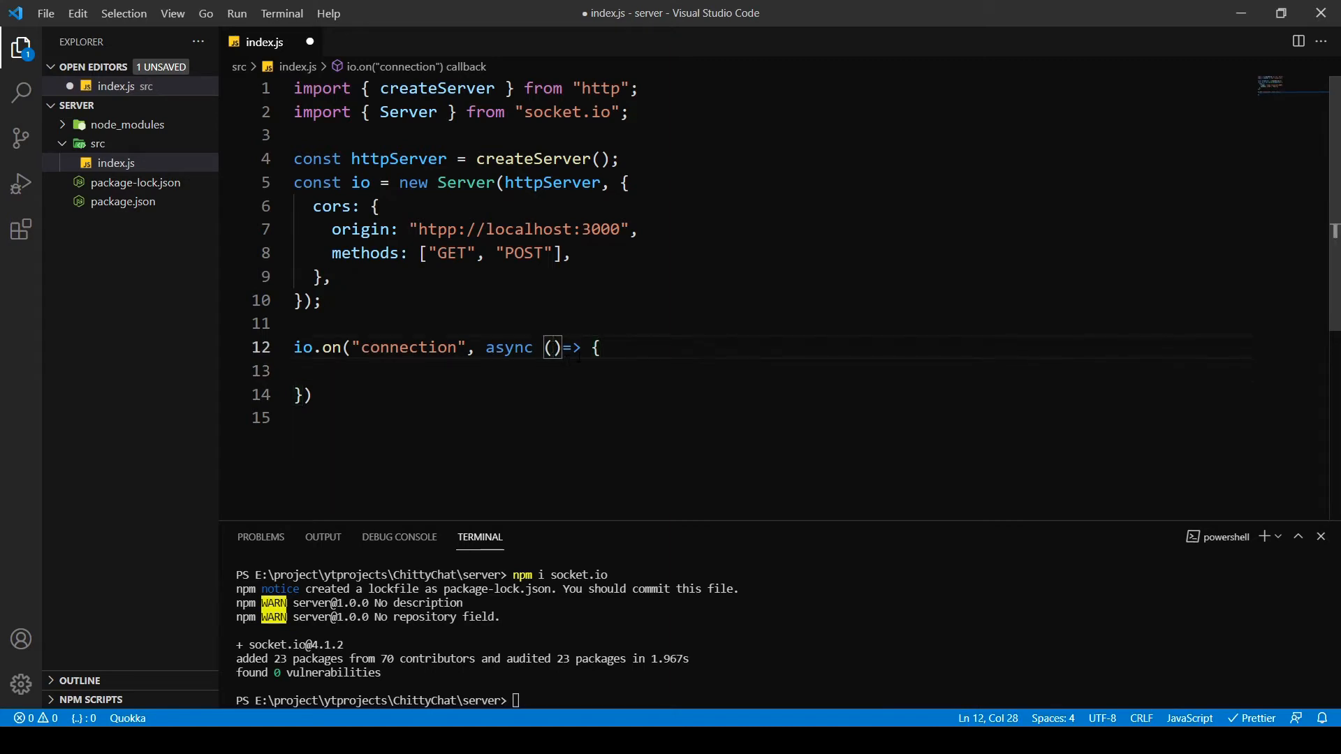
{"action": "mouse_move", "coordinate": [555, 348]}
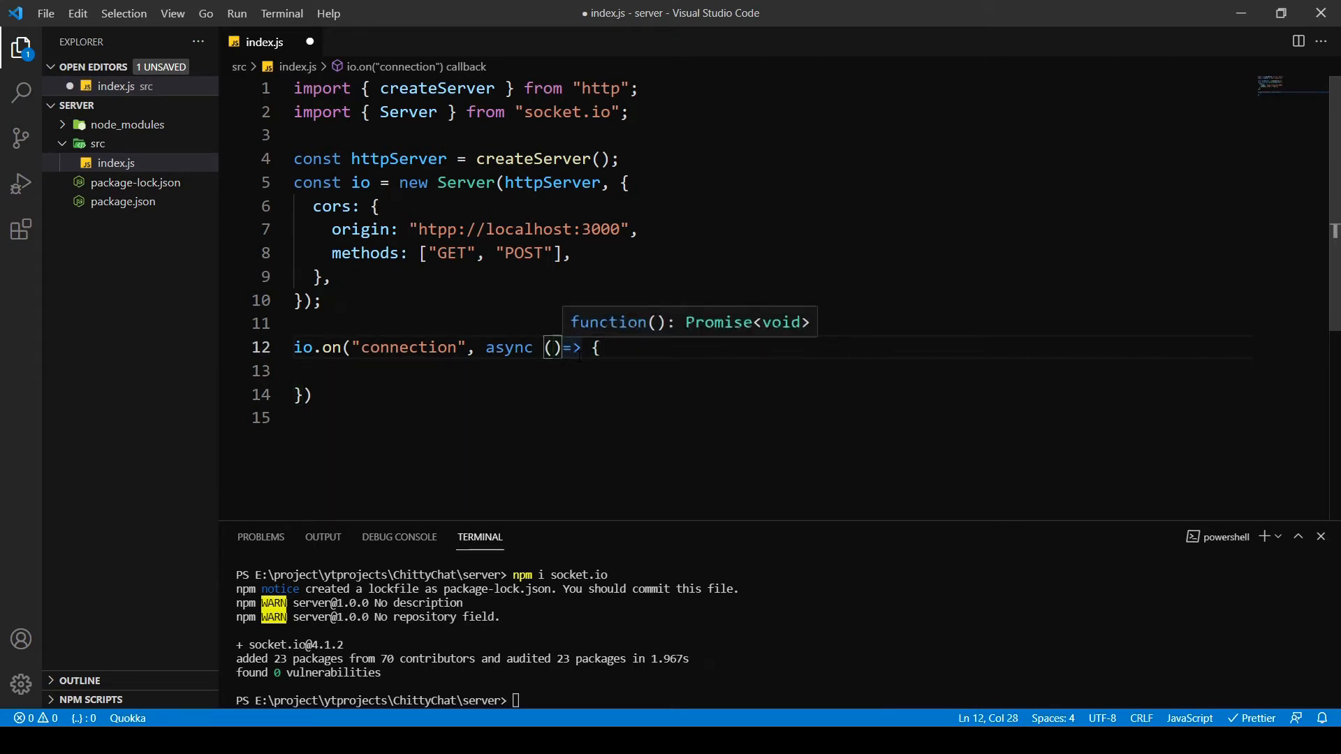
{"action": "type", "text": "socket"}
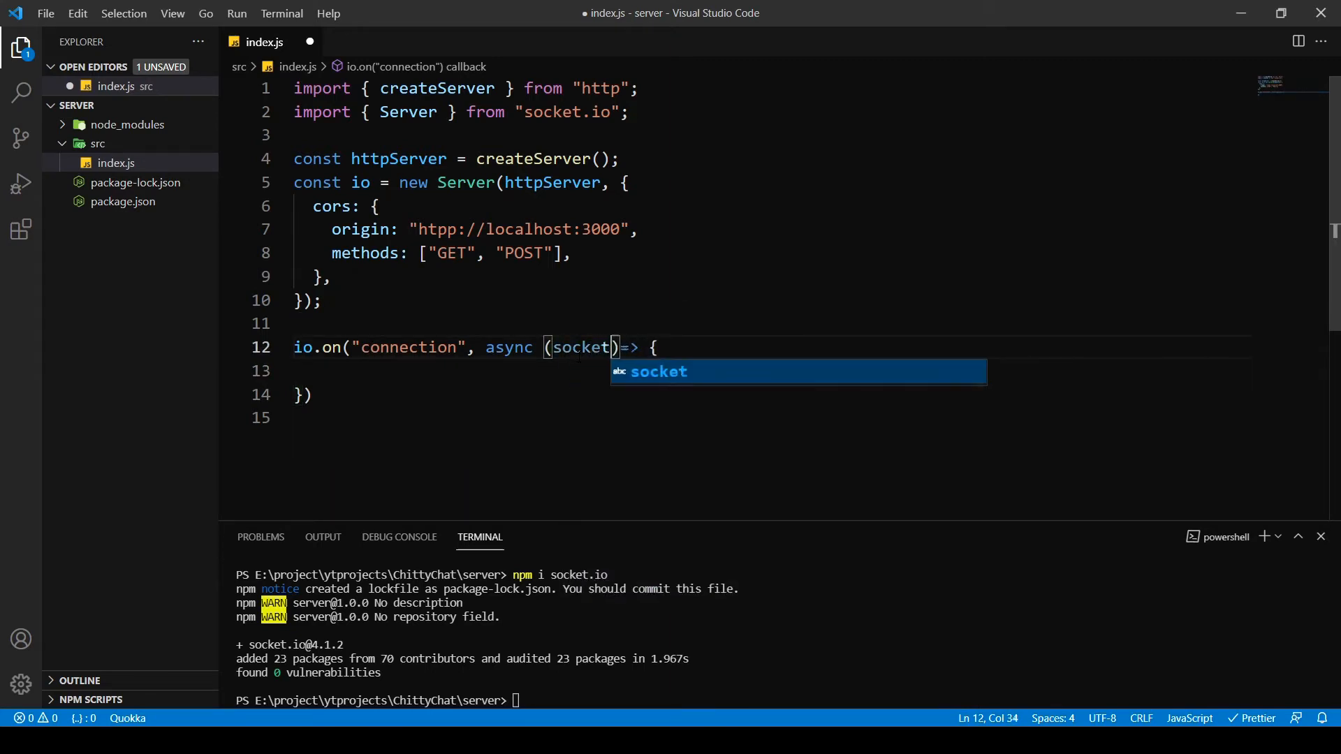
{"action": "double_click", "coordinate": [581, 347]}
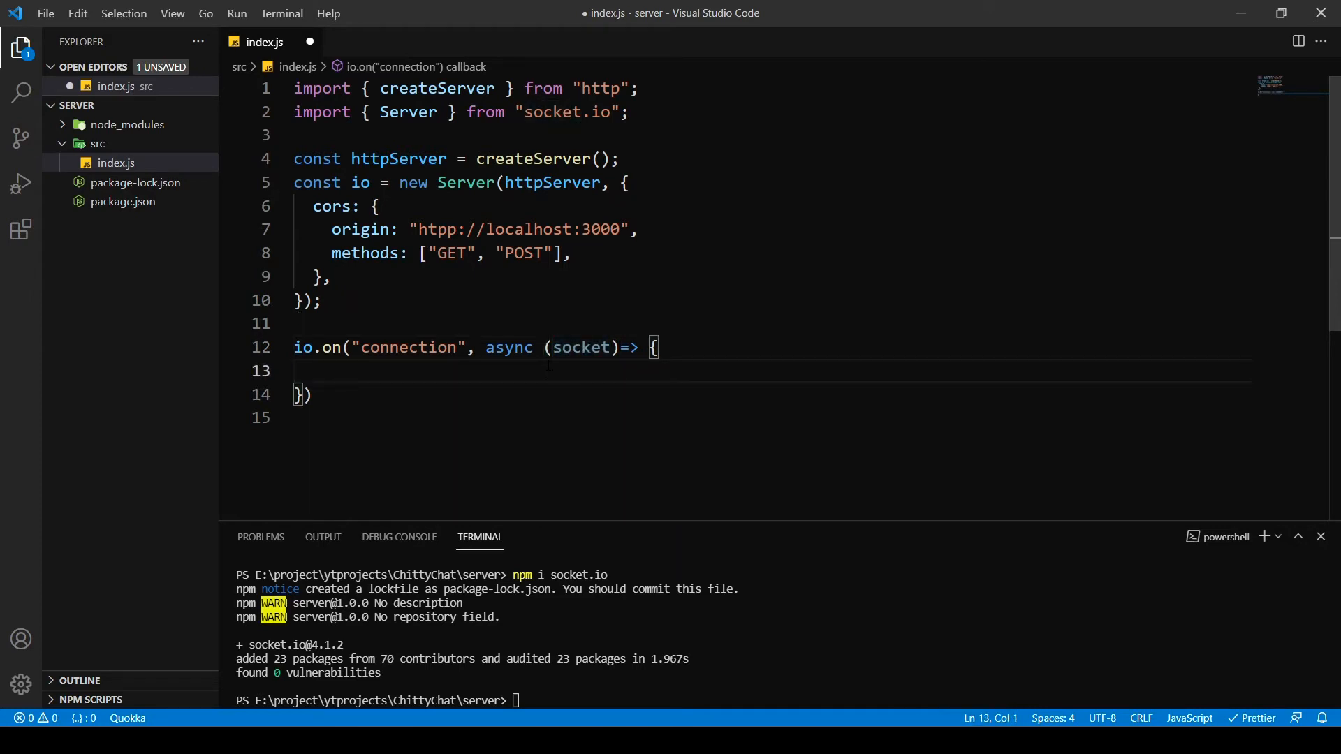
{"action": "key", "text": "ctrl+s"}
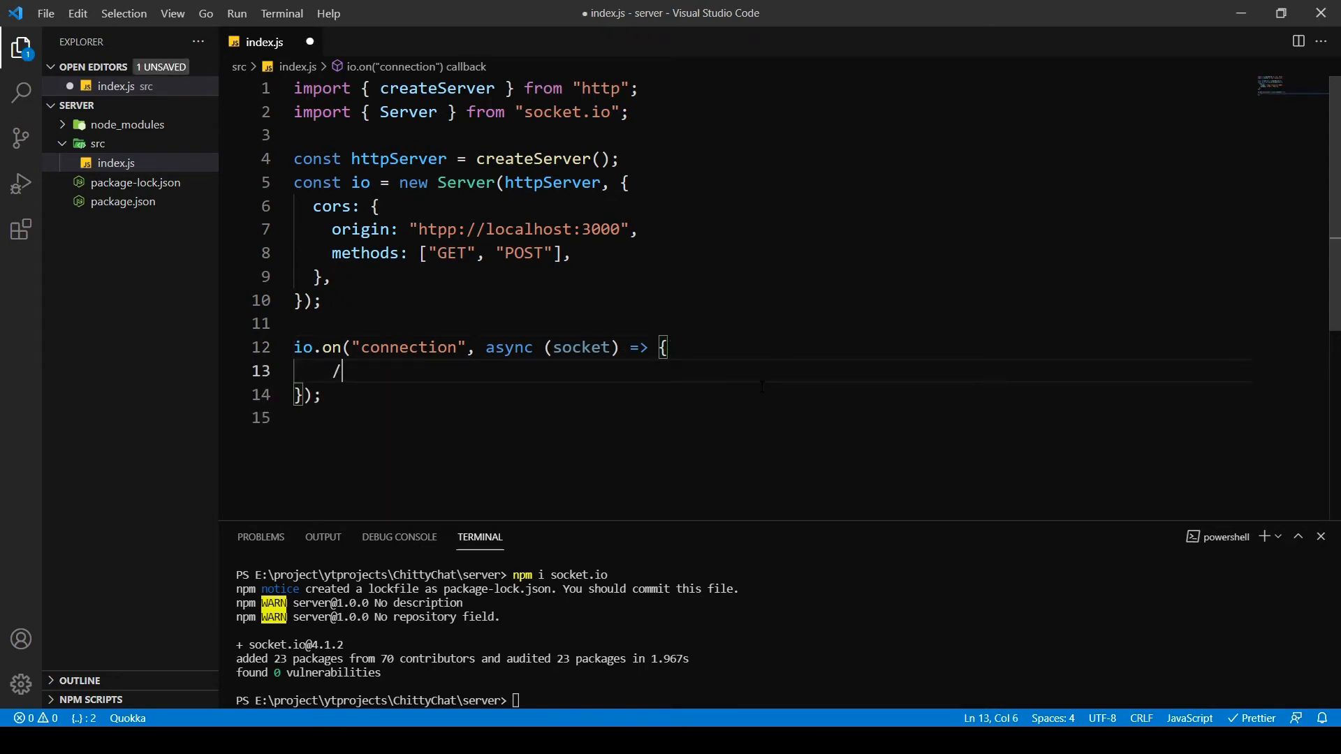
- Add a //socket events comment inside the connection handler body
{"action": "type", "text": "/"}
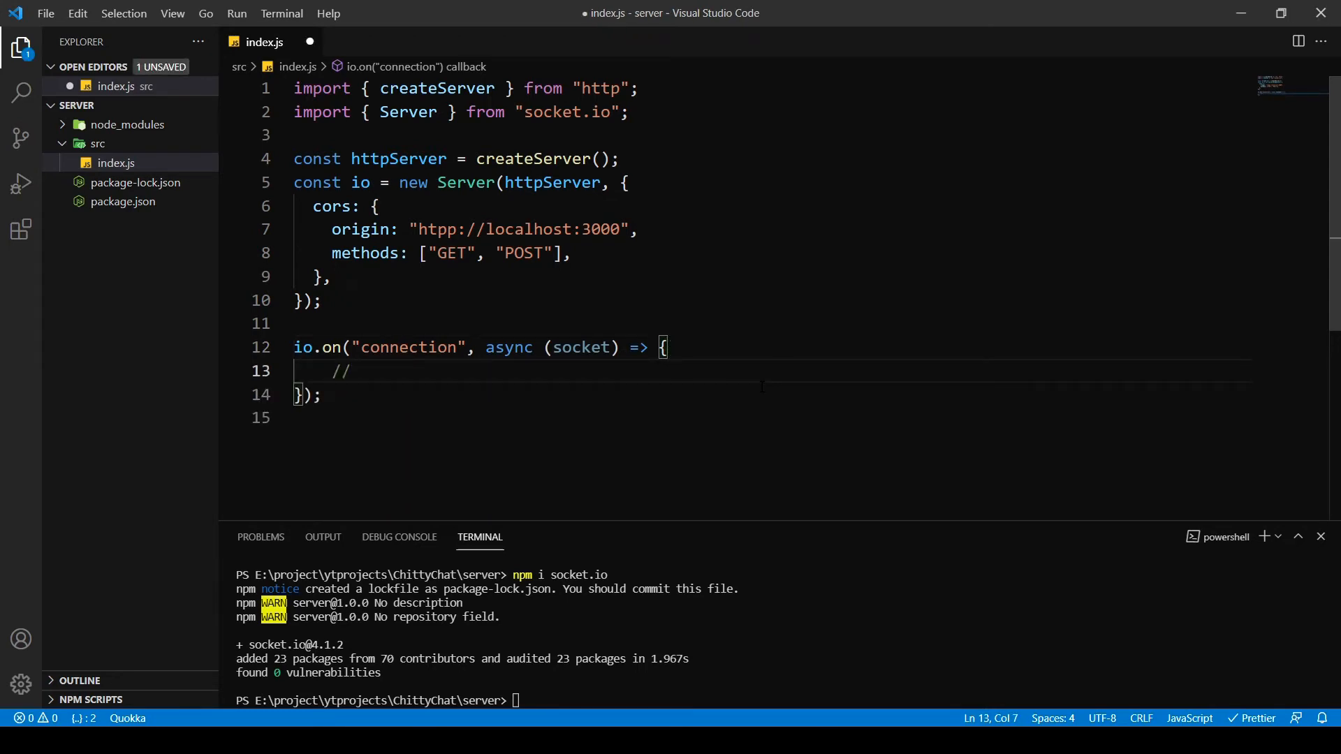
{"action": "type", "text": "socket events"}
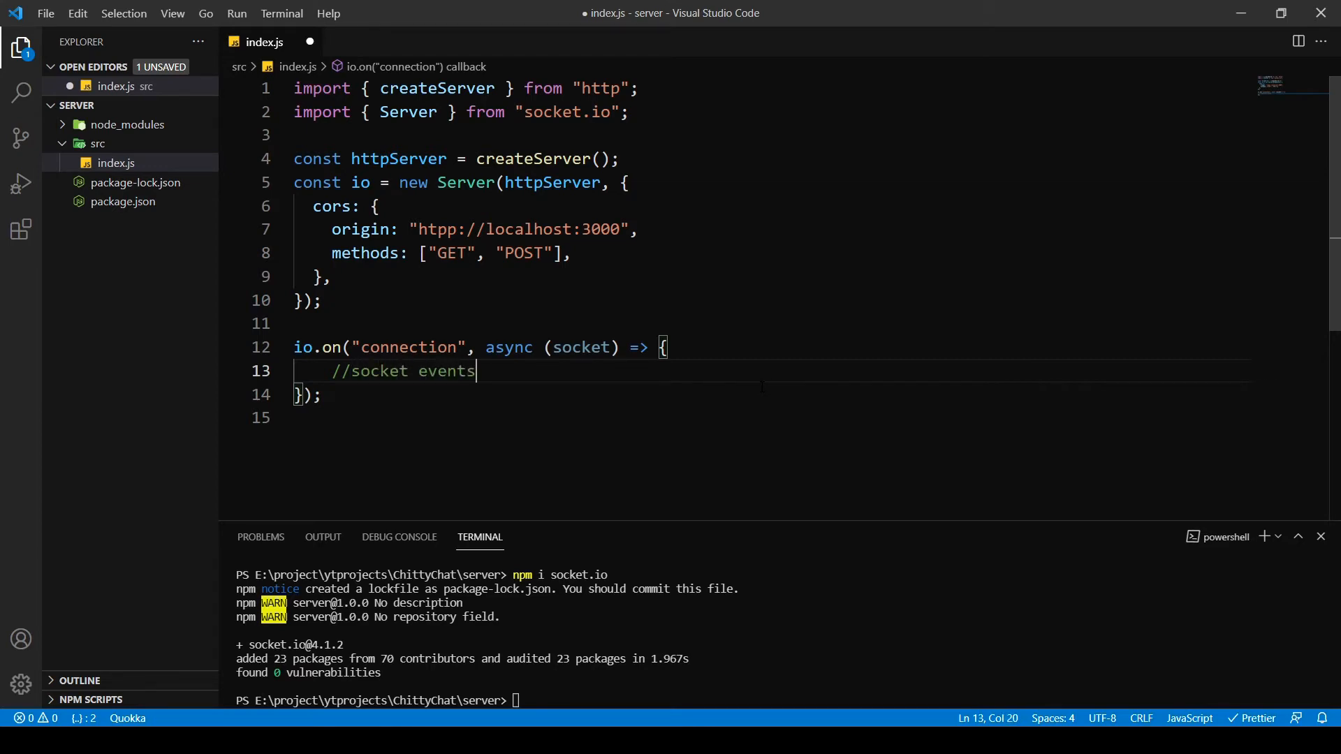
{"action": "double_click", "coordinate": [446, 370]}
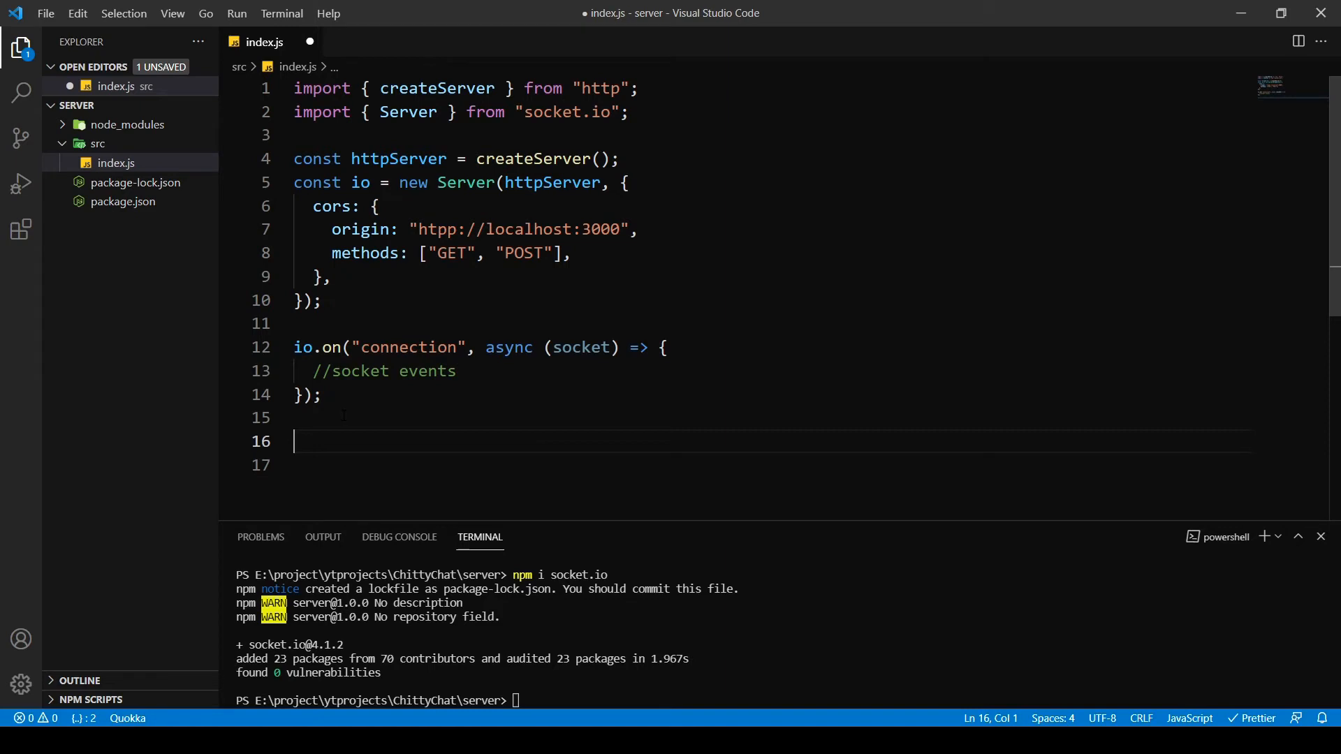
- End index.js with httpServer.listen(4000) below the connection handler
{"action": "type", "text": "httpp"}
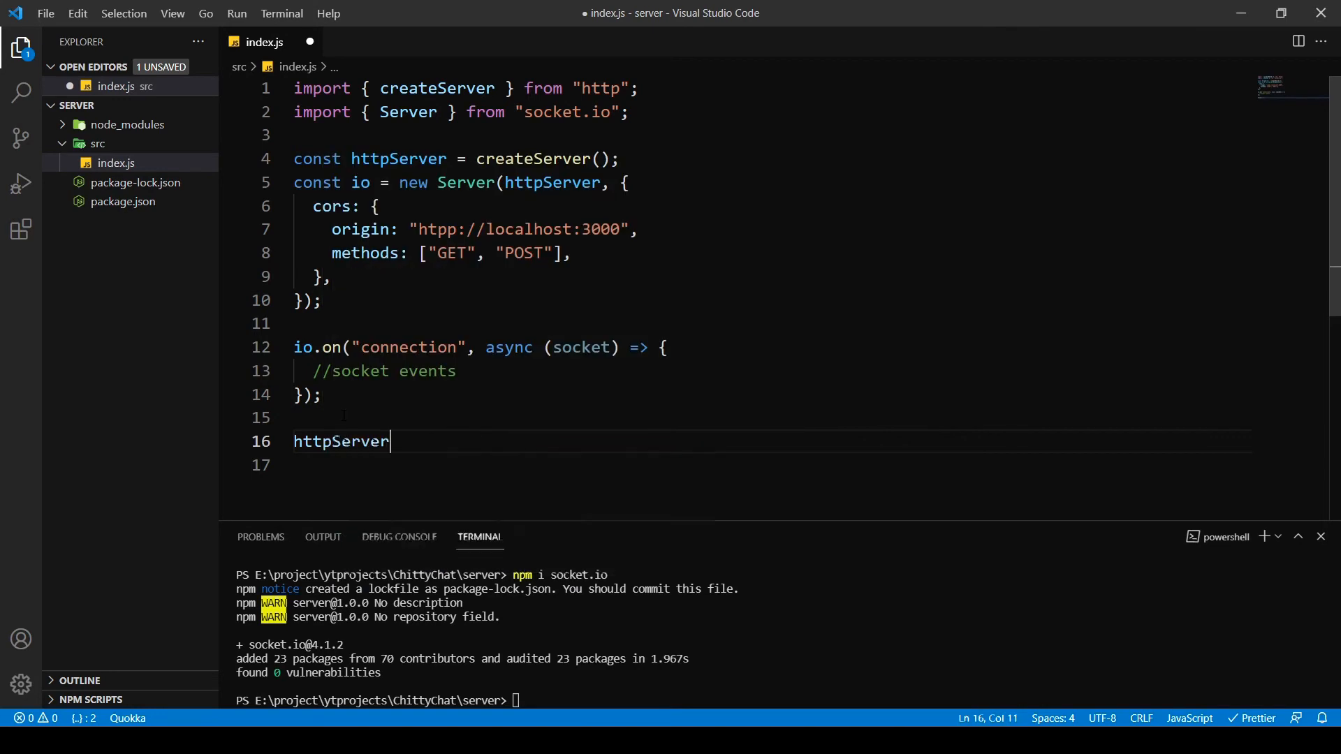
{"action": "type", "text": ".listen("}
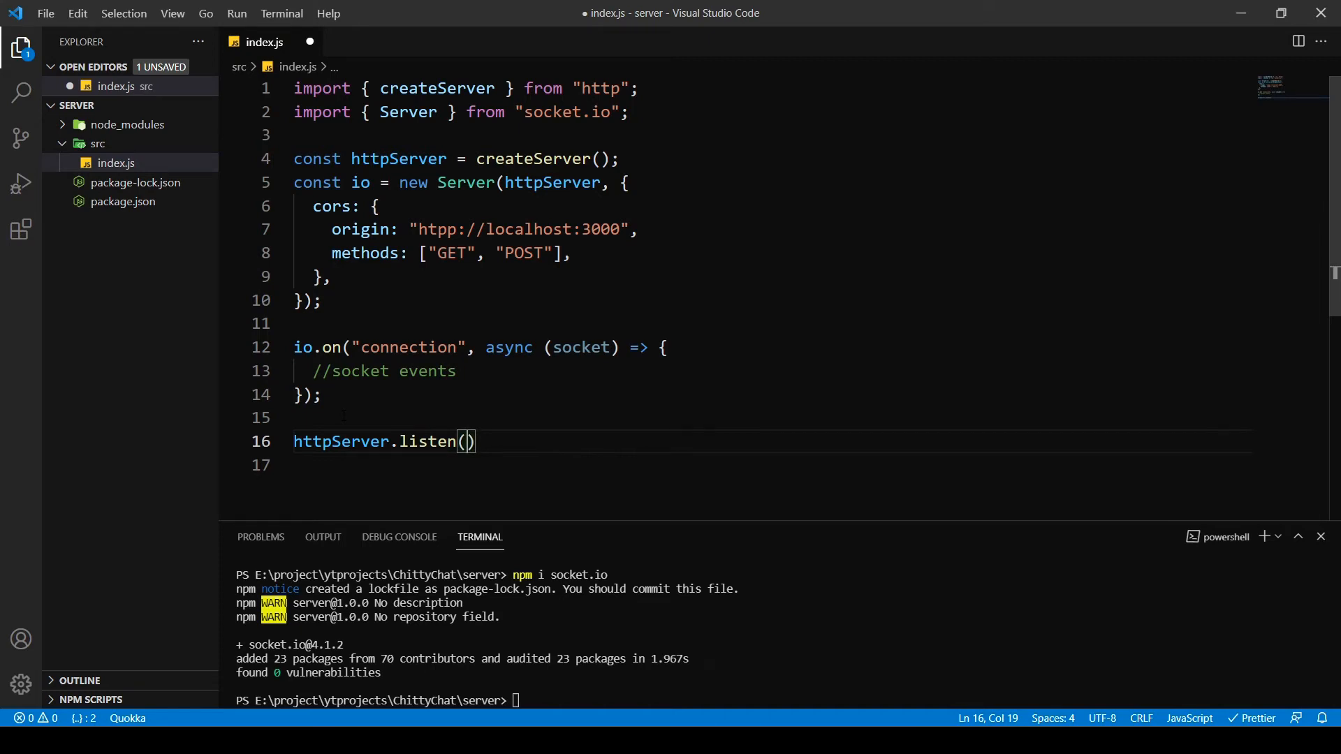
{"action": "type", "text": "4000"}
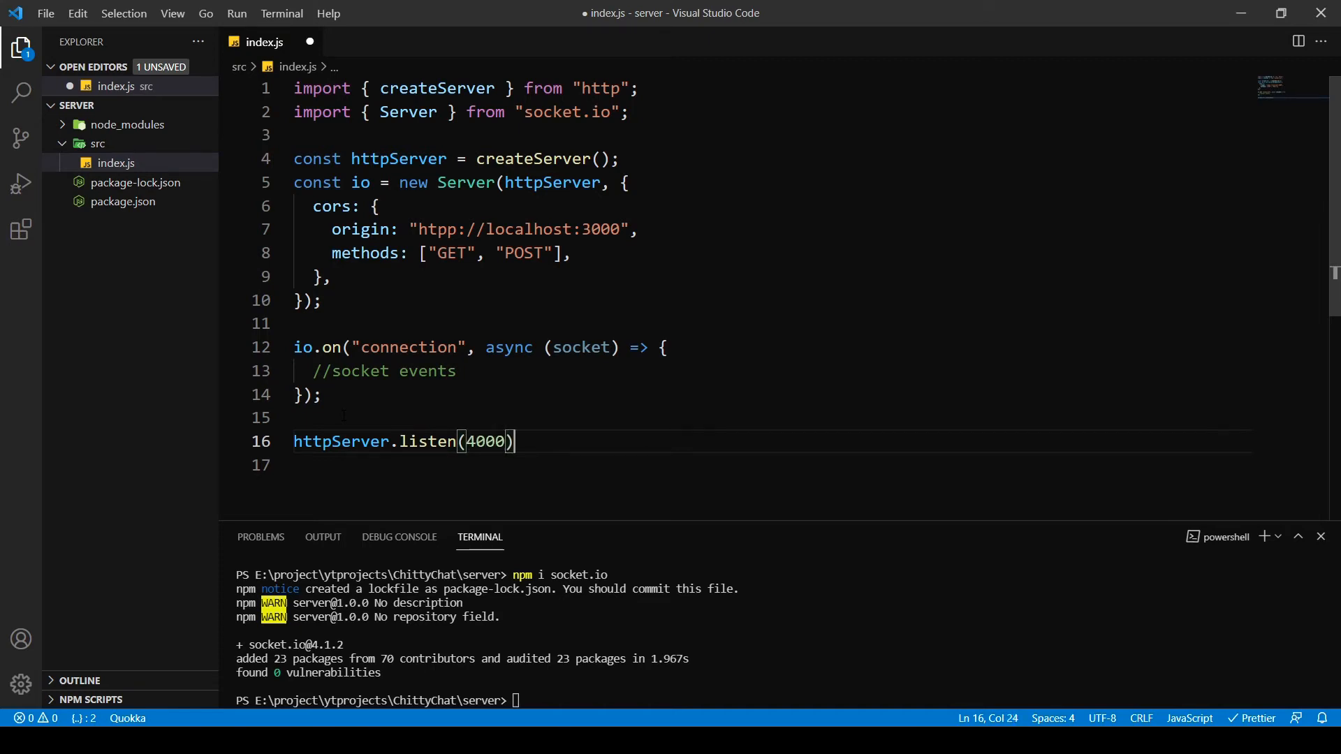
- Highlight the port 4000 and the localhost:3000 CORS origin to point them out
{"action": "double_click", "coordinate": [485, 441]}
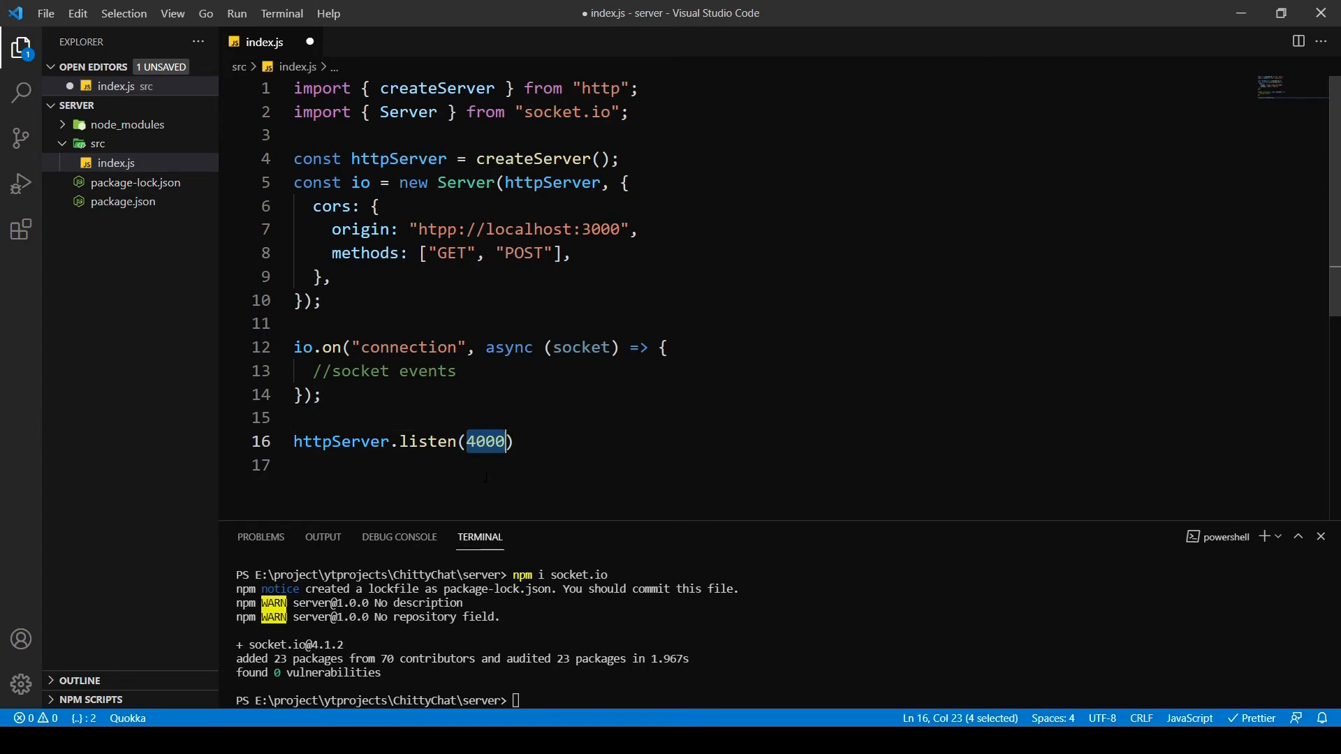
{"action": "left_click", "coordinate": [485, 441]}
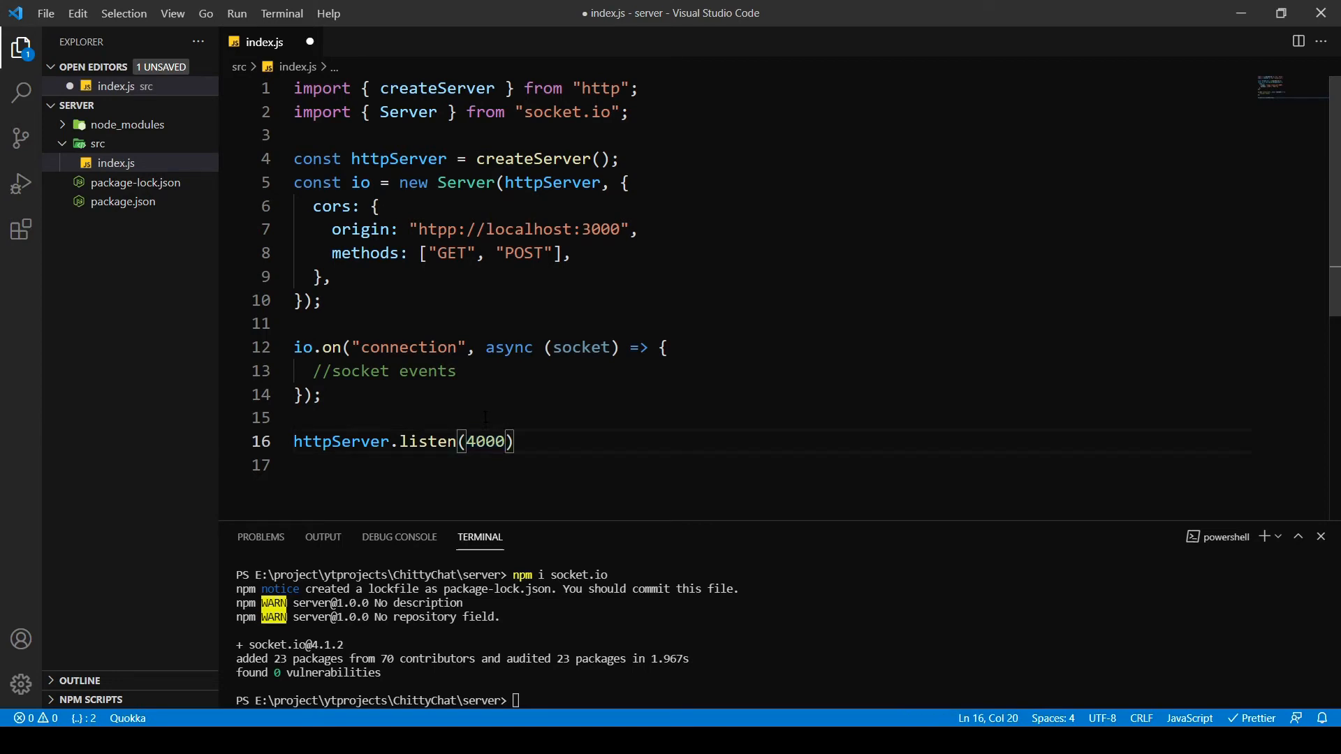
{"action": "double_click", "coordinate": [600, 229]}
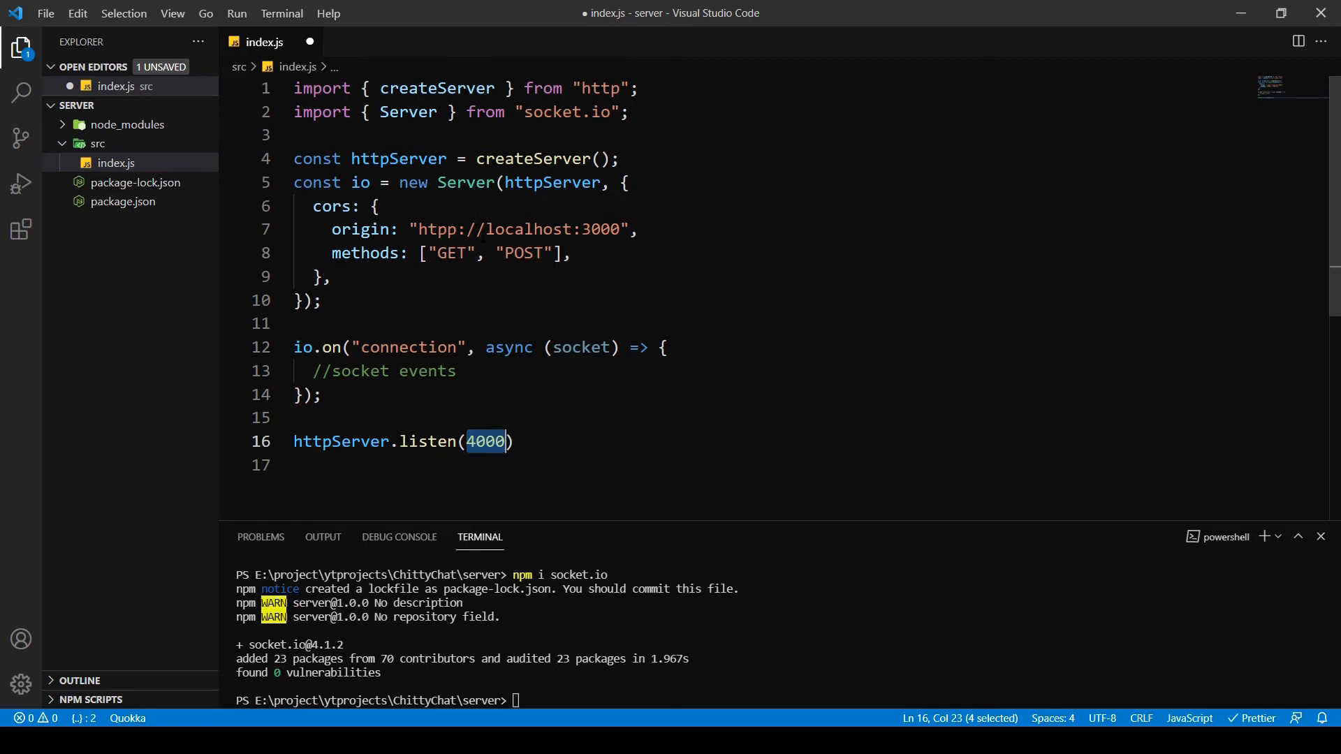
{"action": "left_click", "coordinate": [601, 229]}
{"action": "type", "text": "t"}
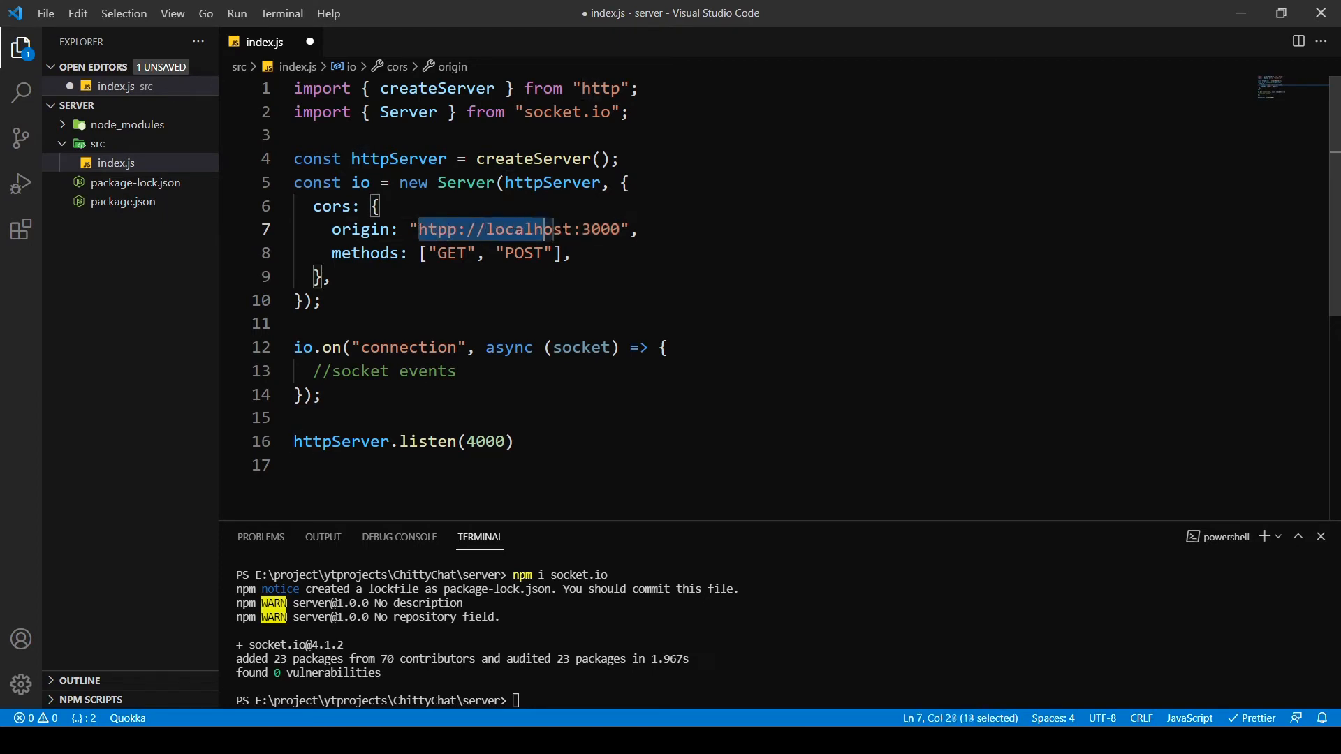
{"action": "left_click_drag", "start_coordinate": [553, 229], "coordinate": [620, 229]}
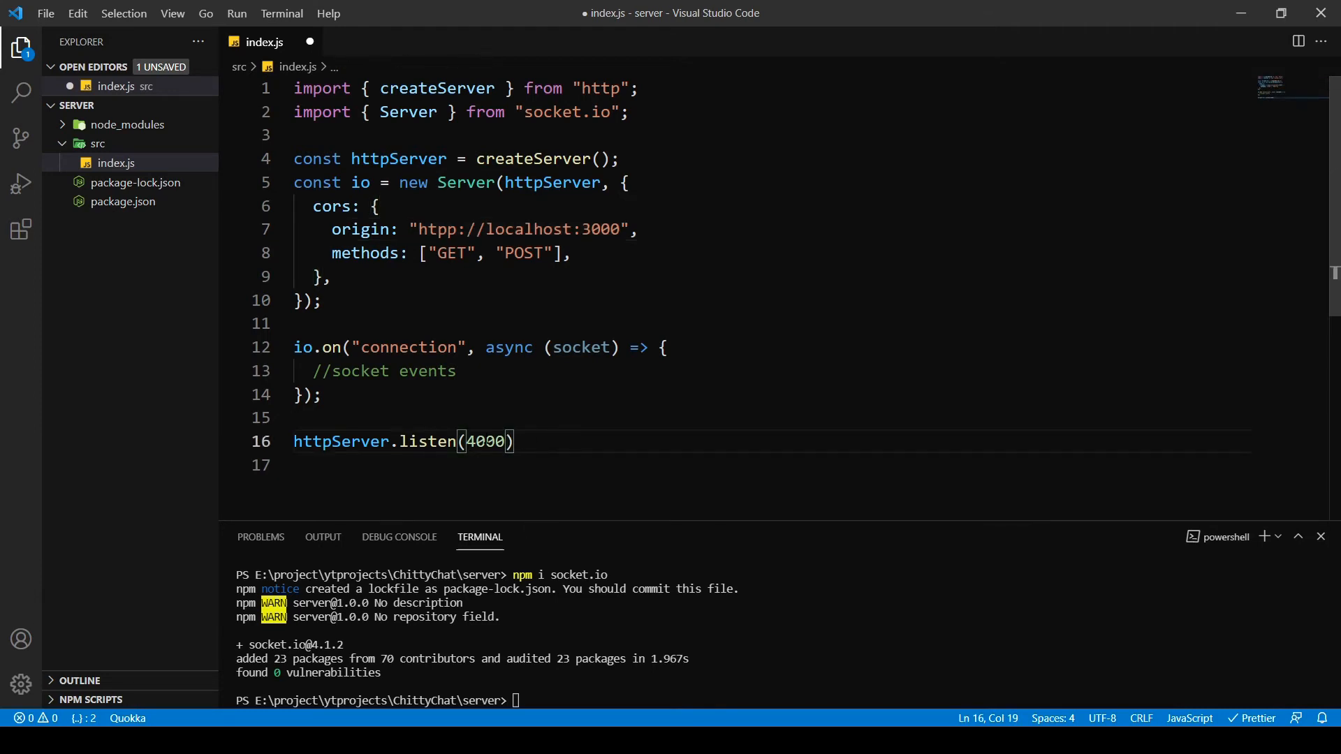
- Change the listen call to httpServer.listen(process.env.PORT || 4000); and save index.js
{"action": "key", "text": "Backspace"}
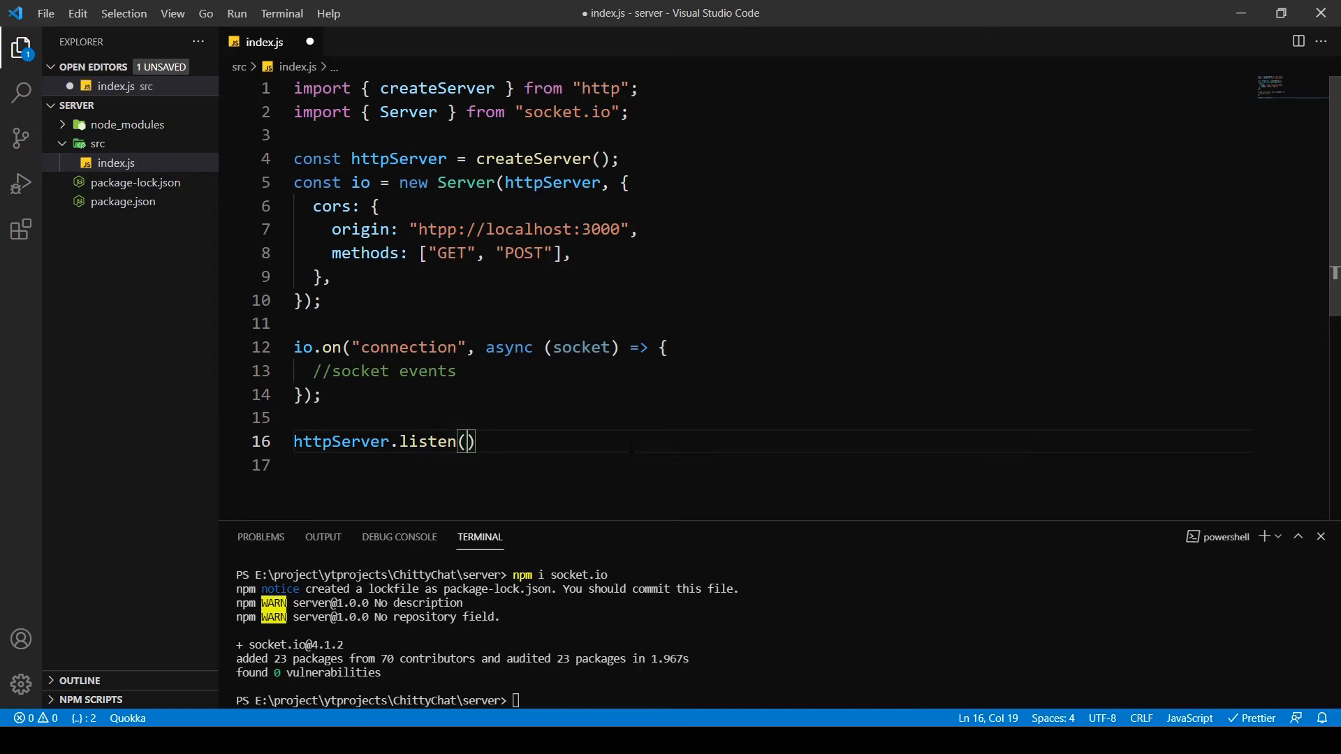
{"action": "type", "text": "process"}
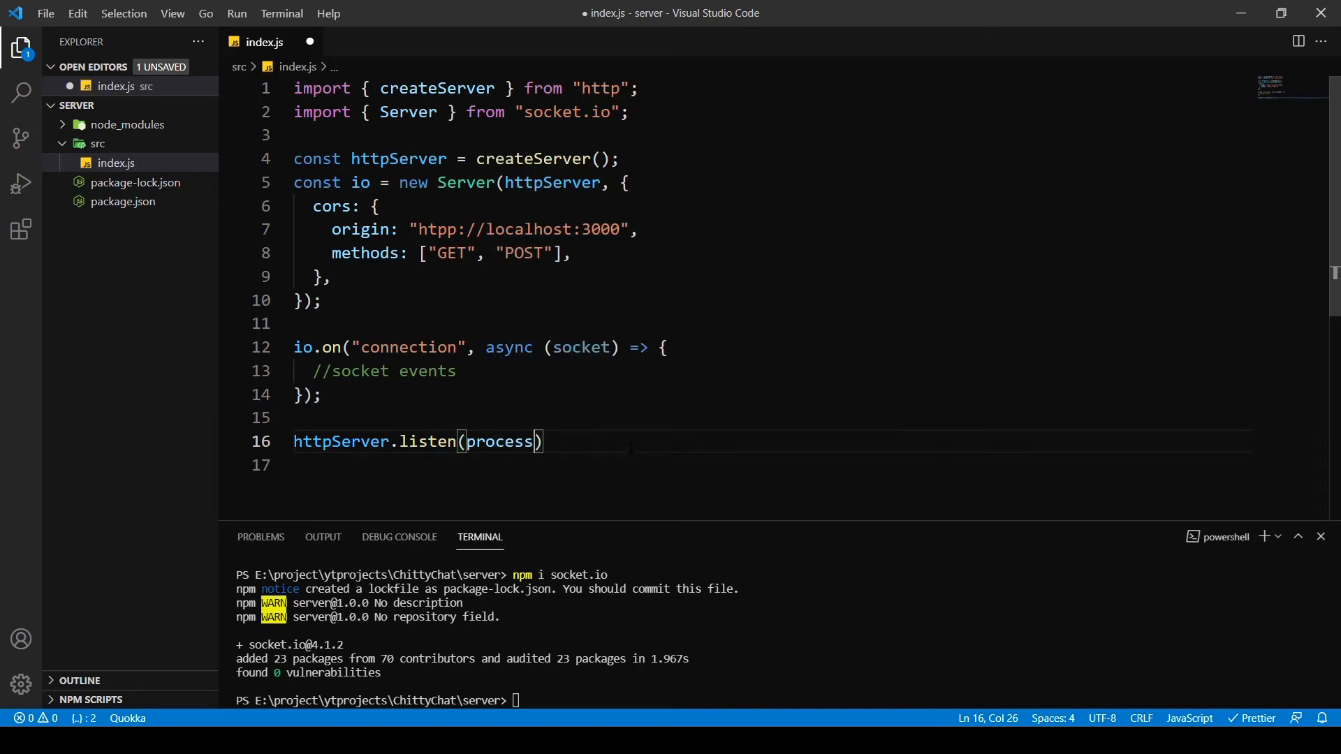
{"action": "type", "text": ".env"}
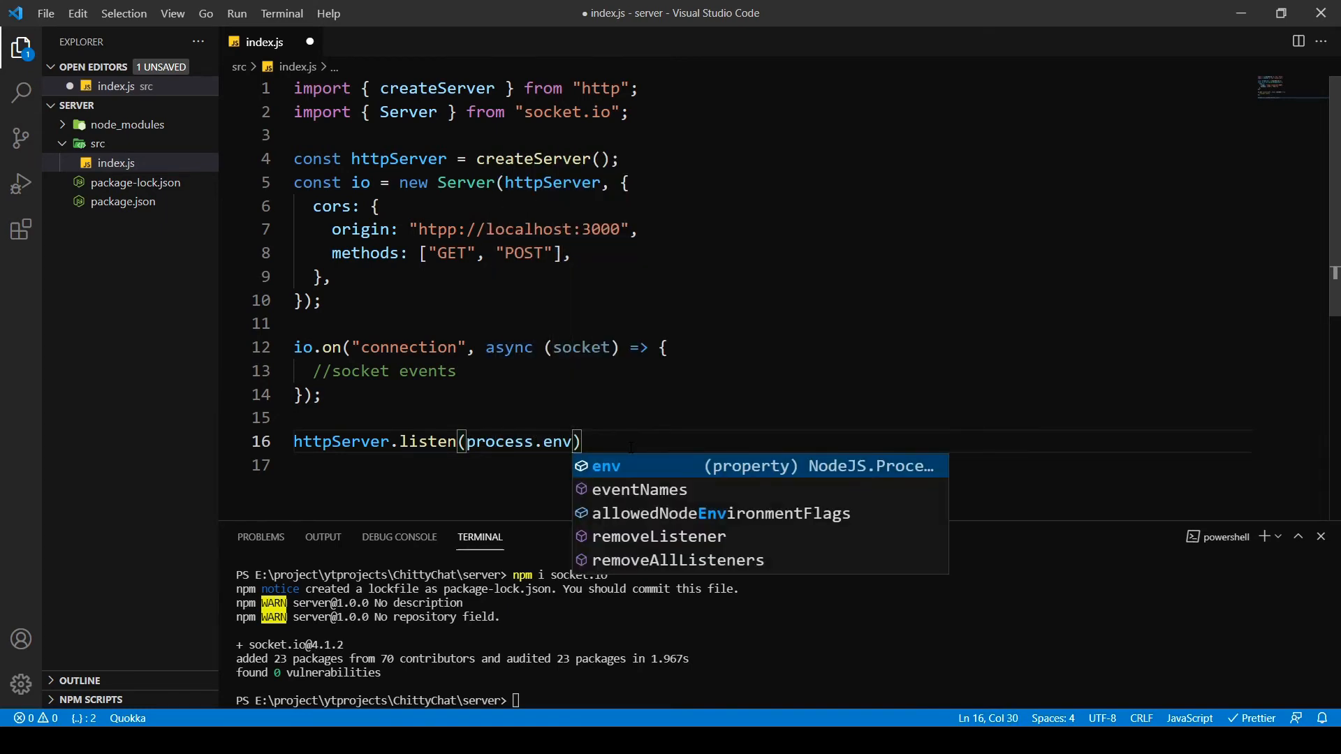
{"action": "type", "text": ".PORT"}
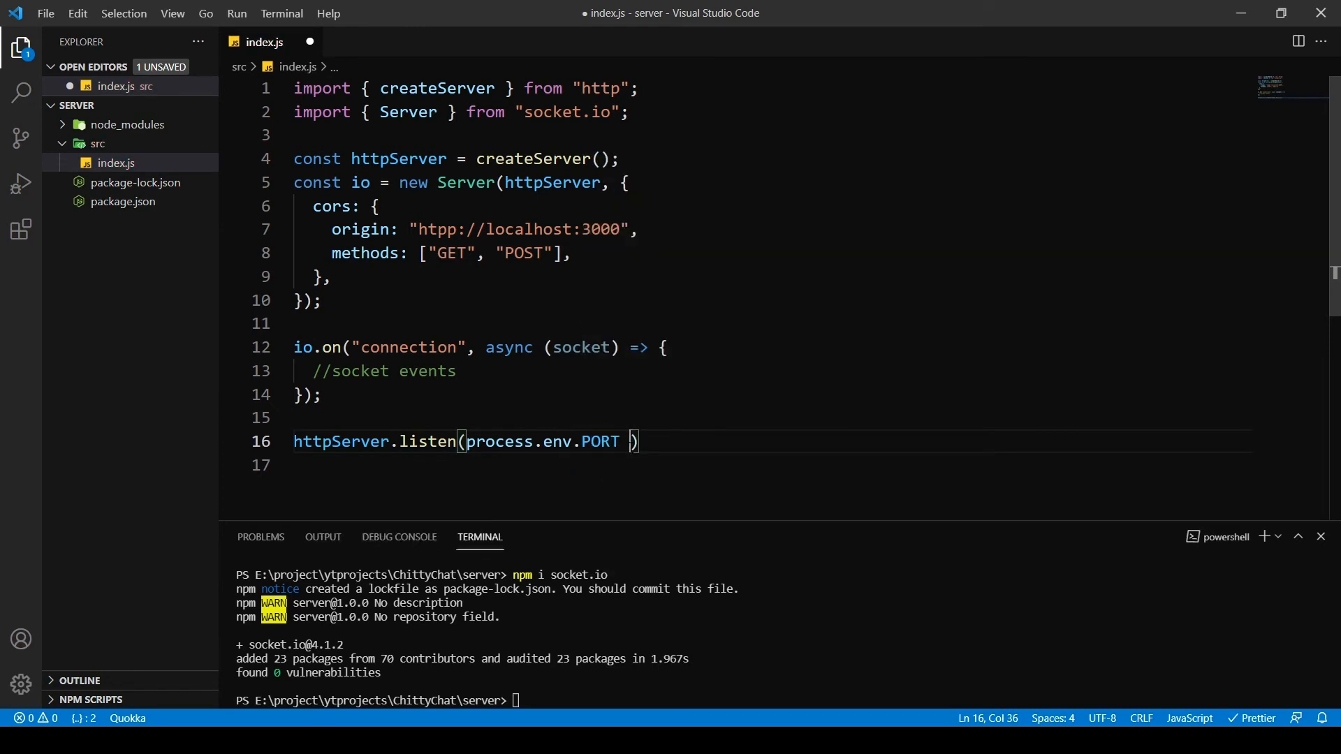
{"action": "type", "text": "|| 4000"}
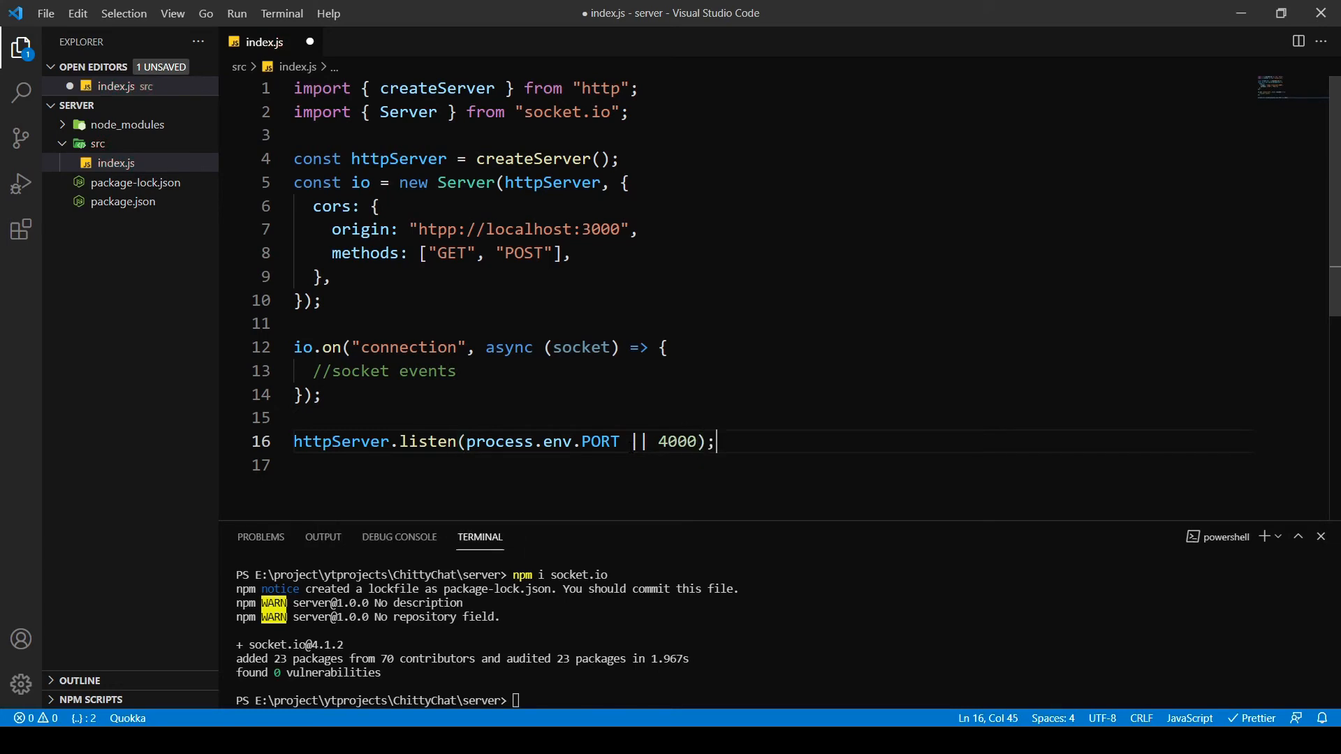
{"action": "key", "text": "ctrl+s"}
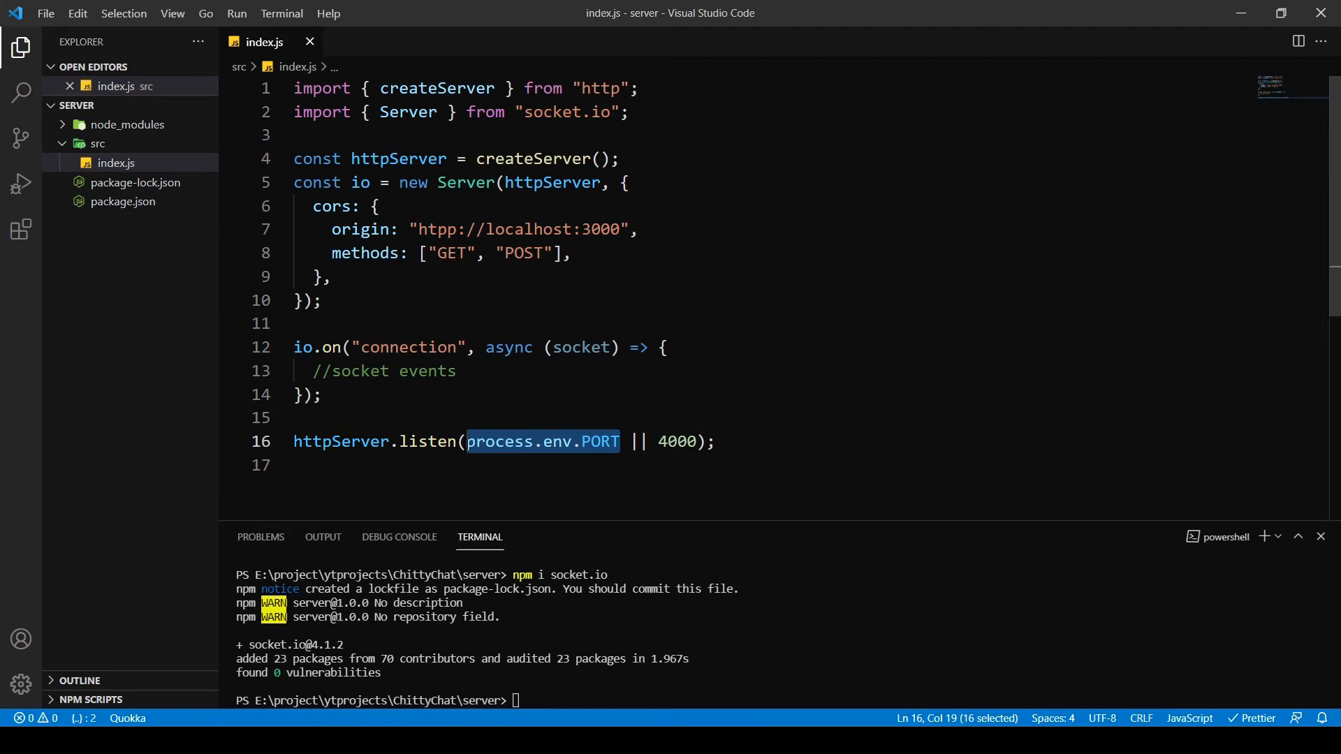
{"action": "mouse_move", "coordinate": [489, 441]}
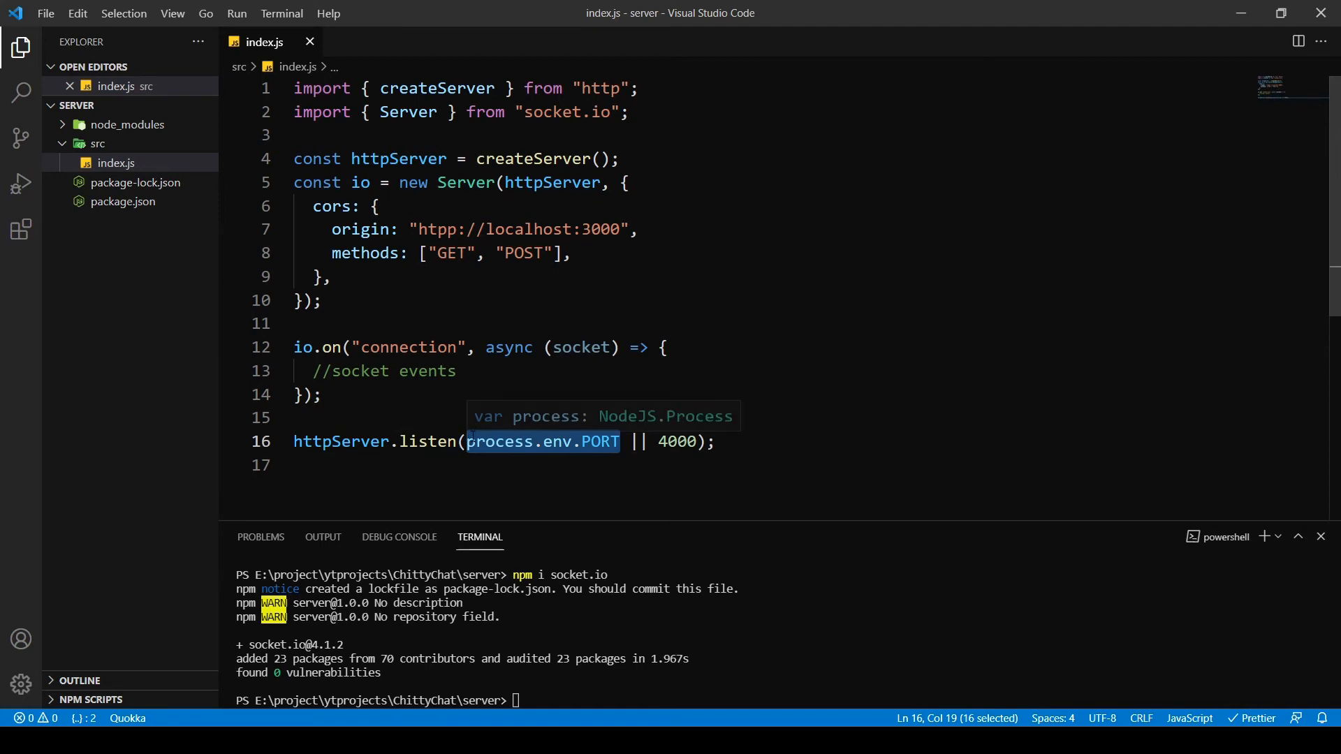
{"action": "mouse_move", "coordinate": [589, 443]}
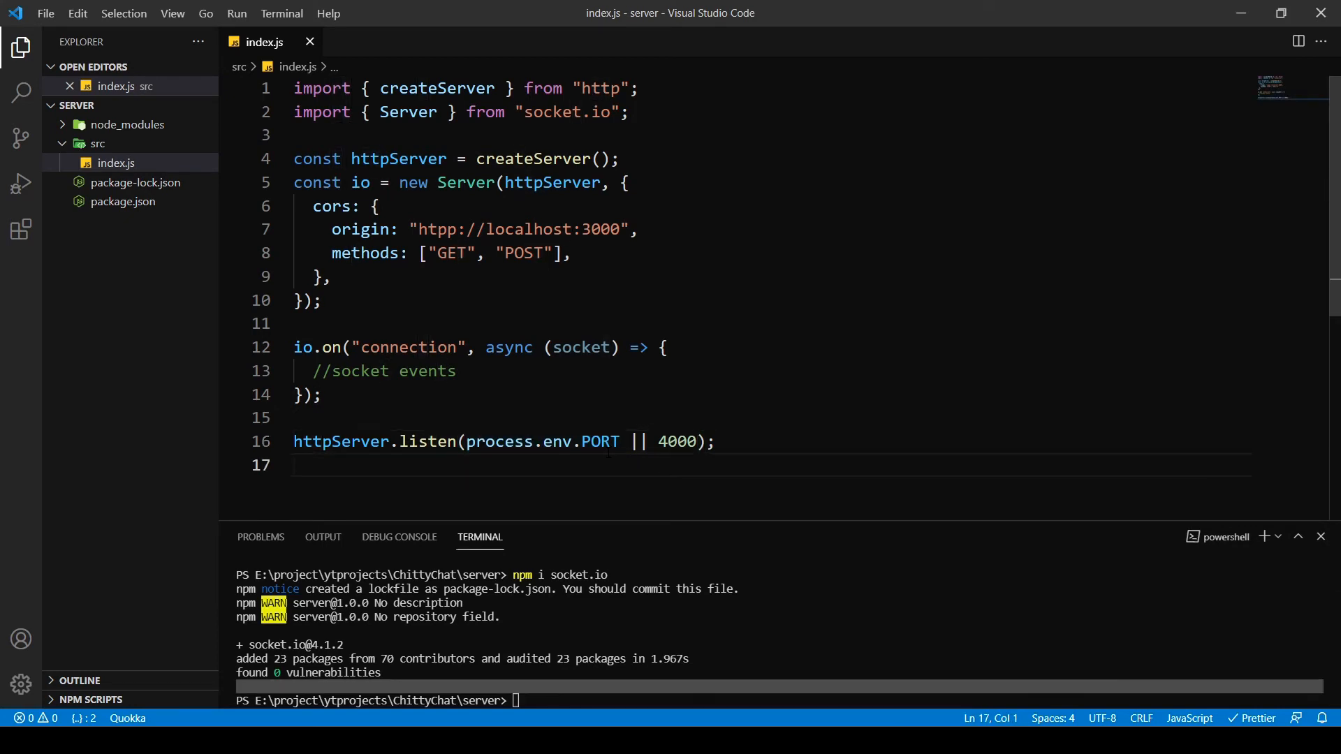
- Highlight the fallback port 4000, then place the cursor on blank line 15
{"action": "double_click", "coordinate": [676, 442]}
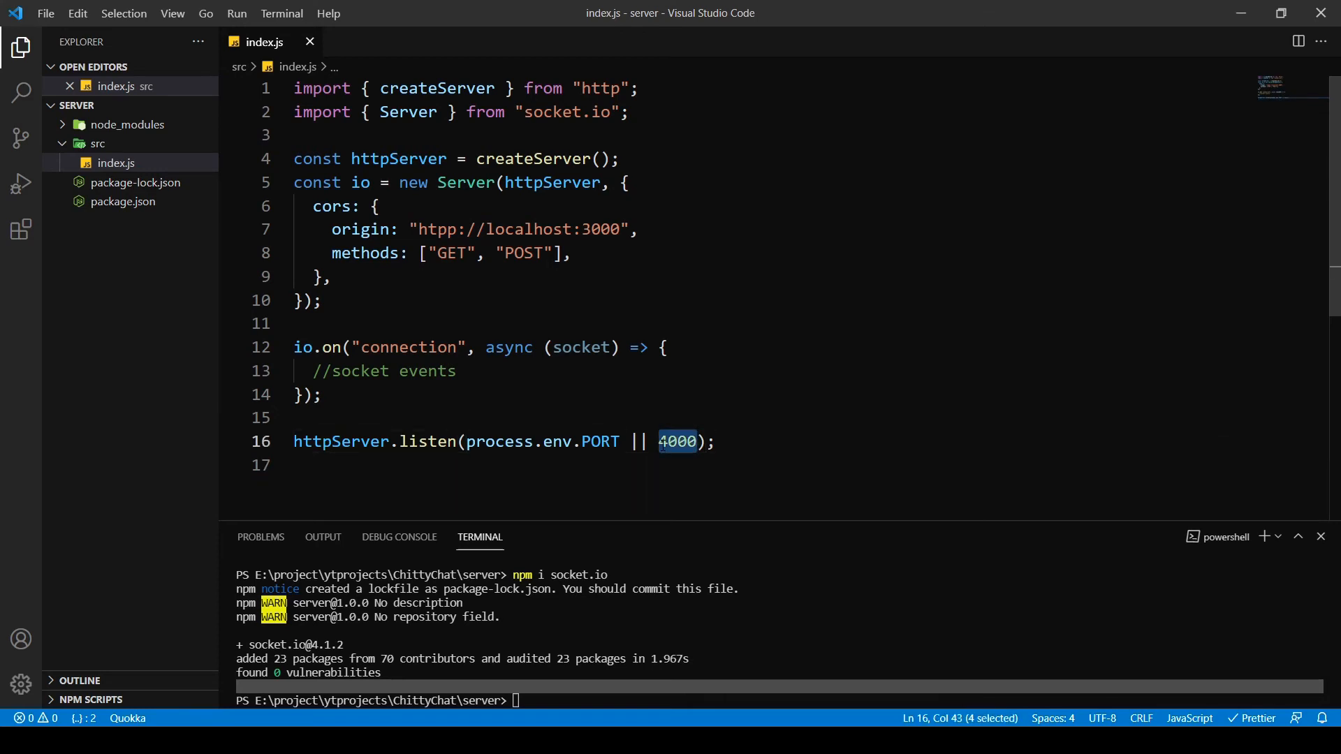
{"action": "left_click", "coordinate": [619, 441]}
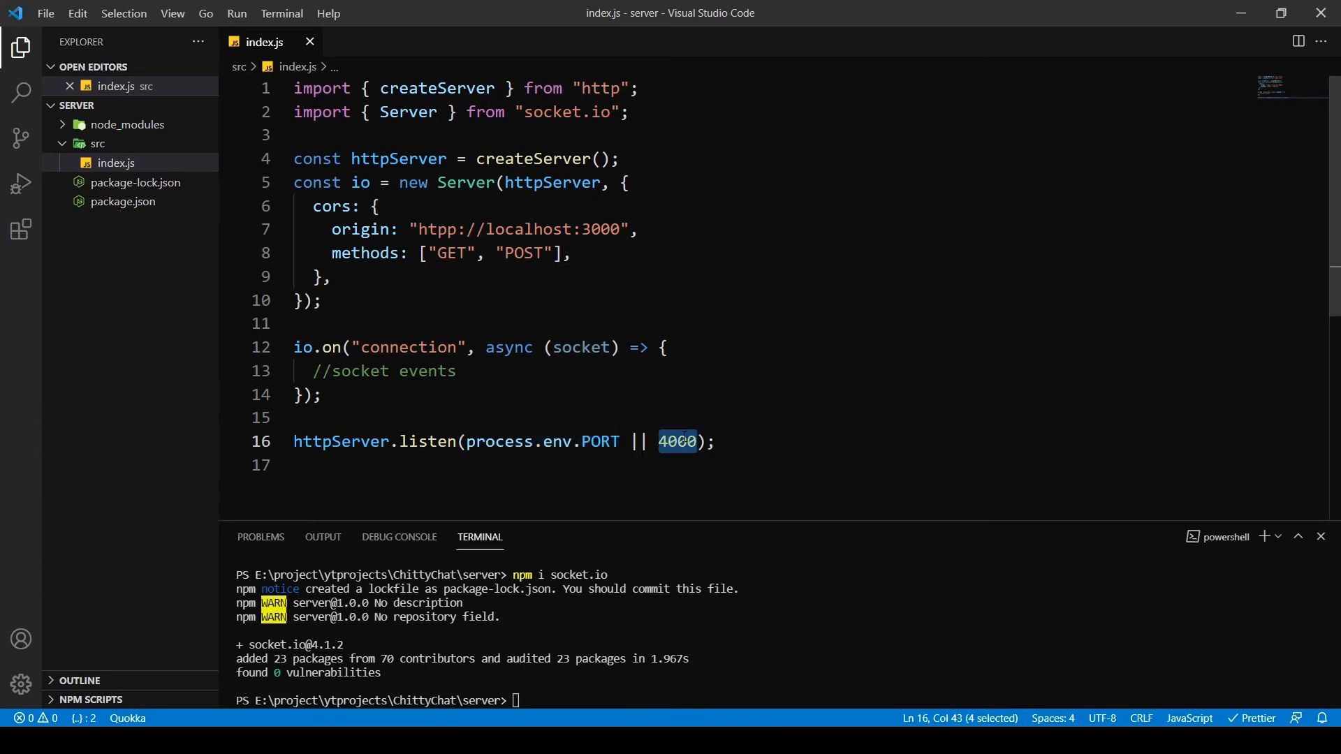
{"action": "left_click", "coordinate": [718, 441]}
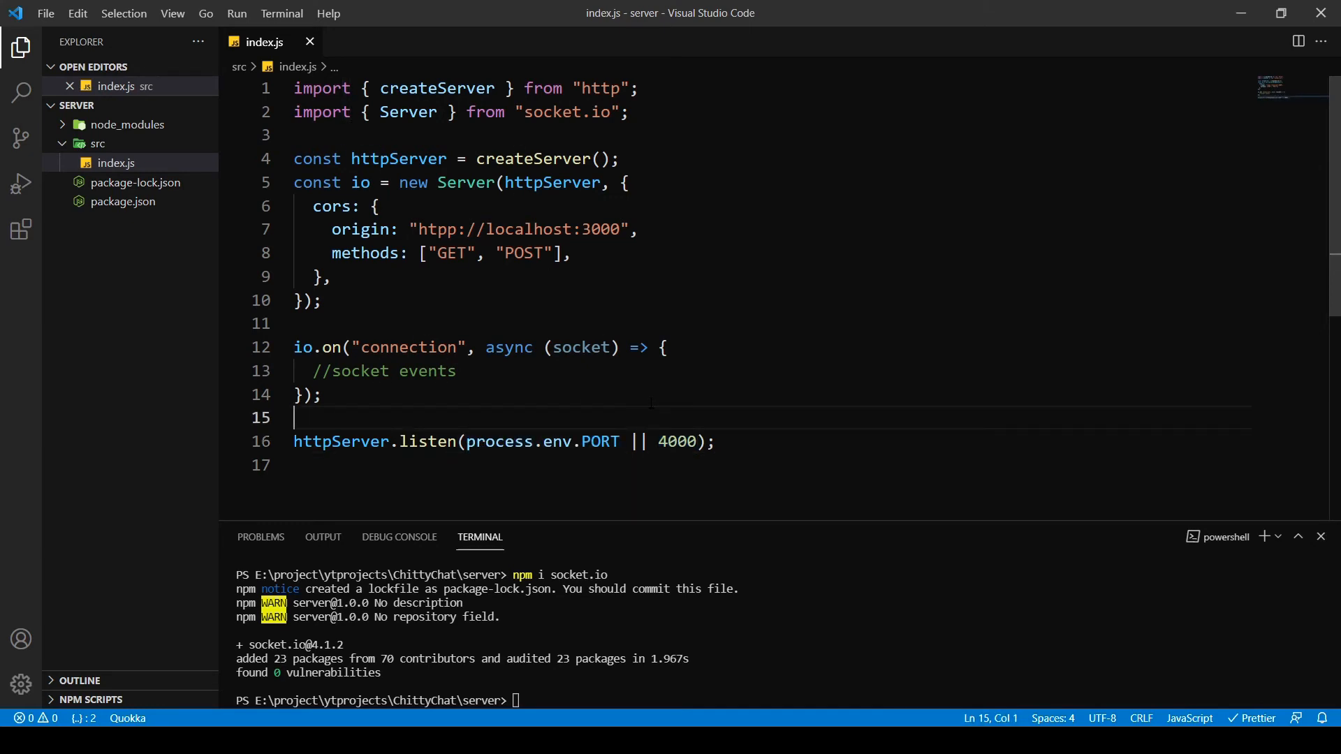
- Add console.log("Listening to port..."); on a new line above the listen call
{"action": "key", "text": "Enter"}
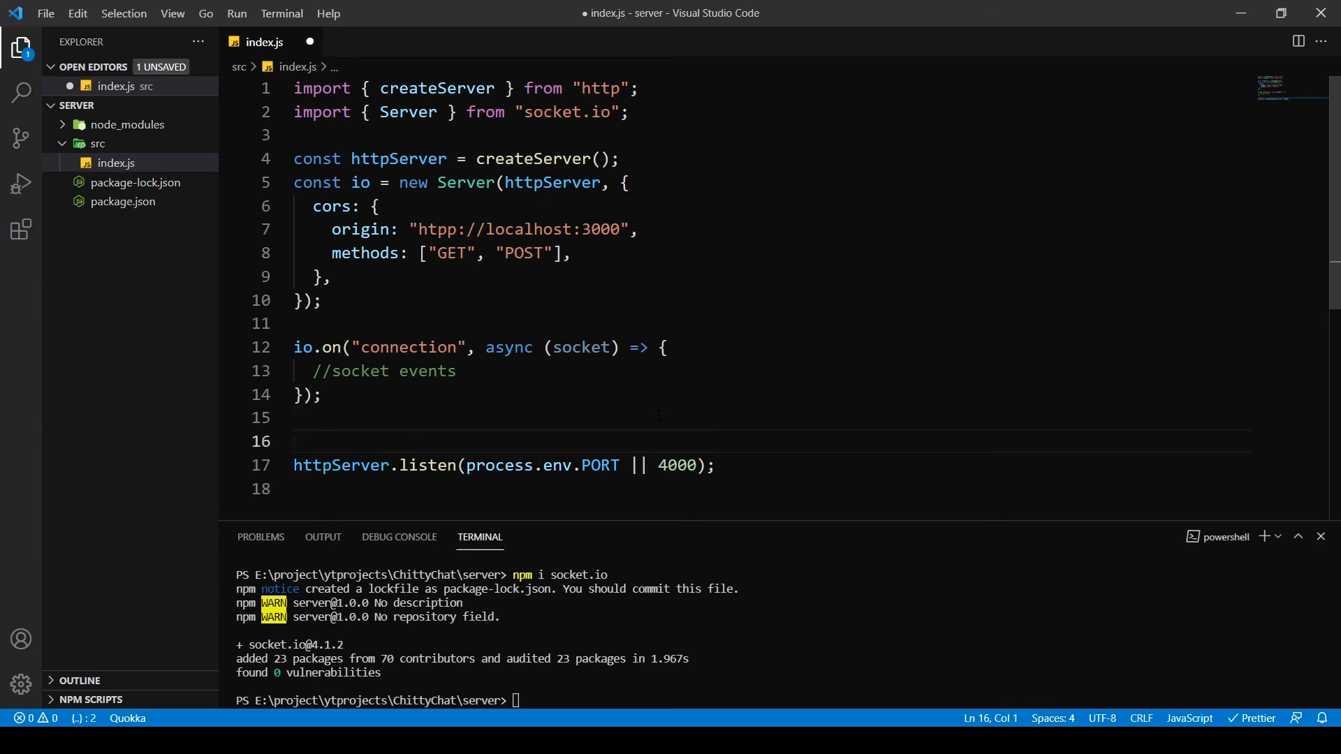
{"action": "type", "text": "cosn"}
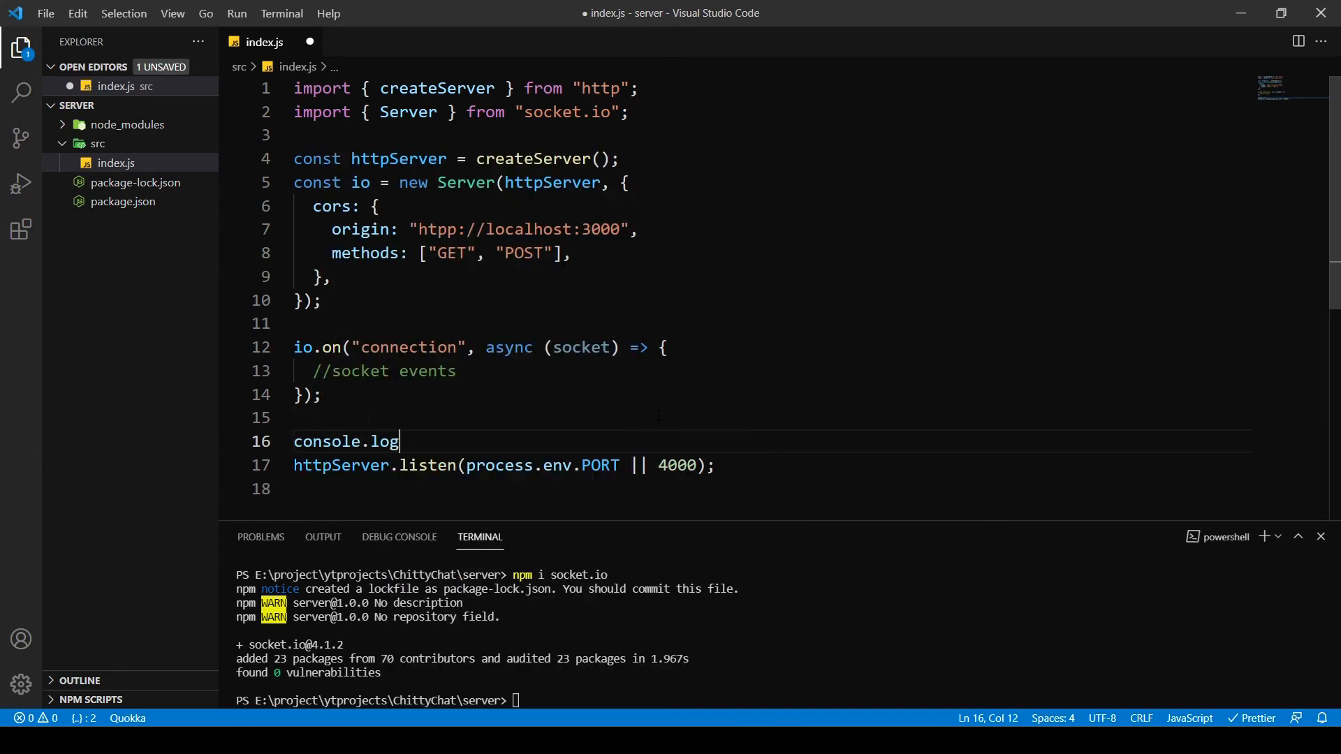
{"action": "type", "text": "(\""}
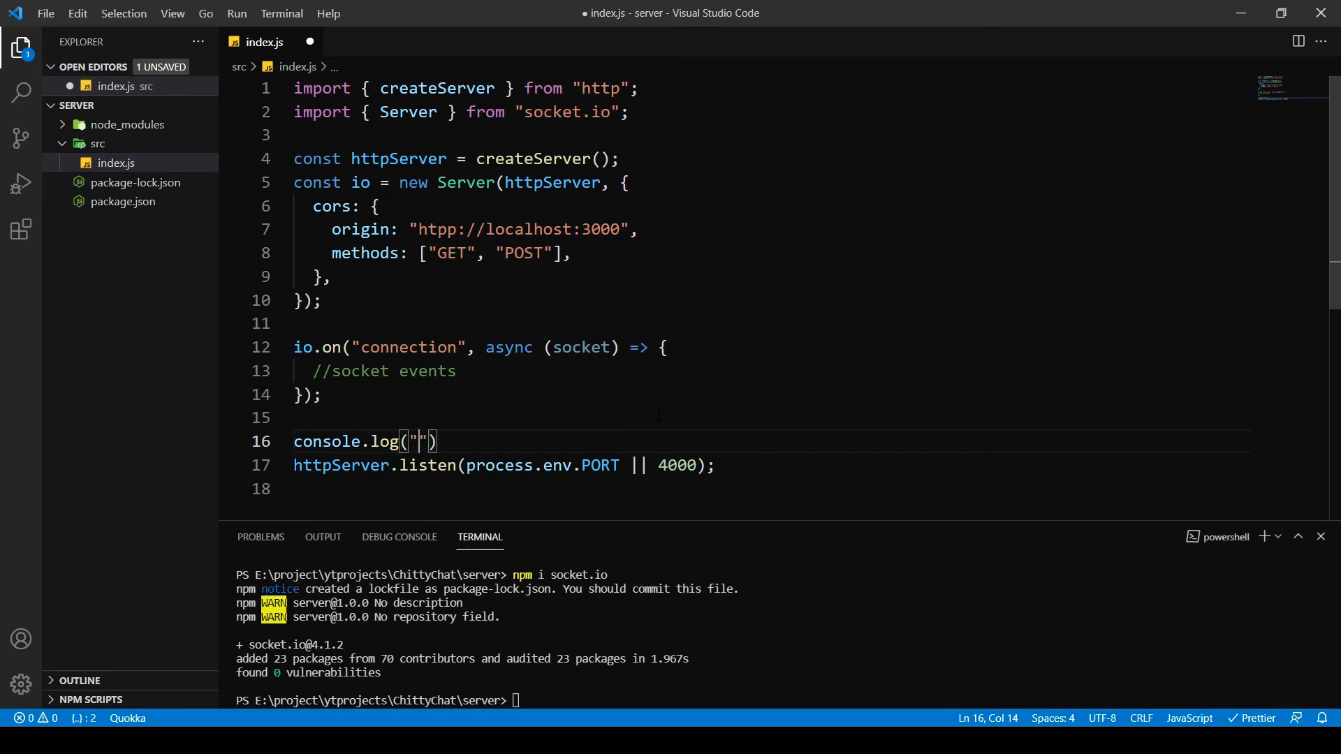
{"action": "type", "text": "Listene9o"}
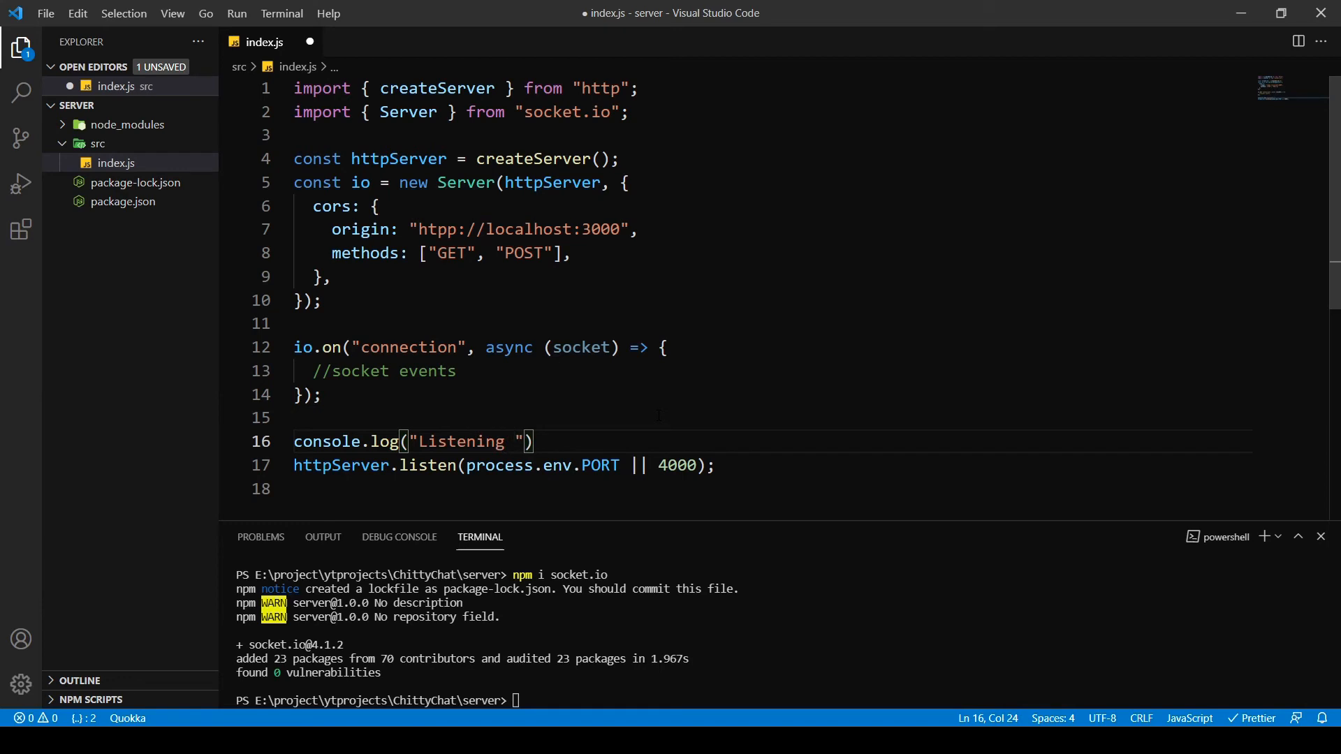
{"action": "type", "text": "to po"}
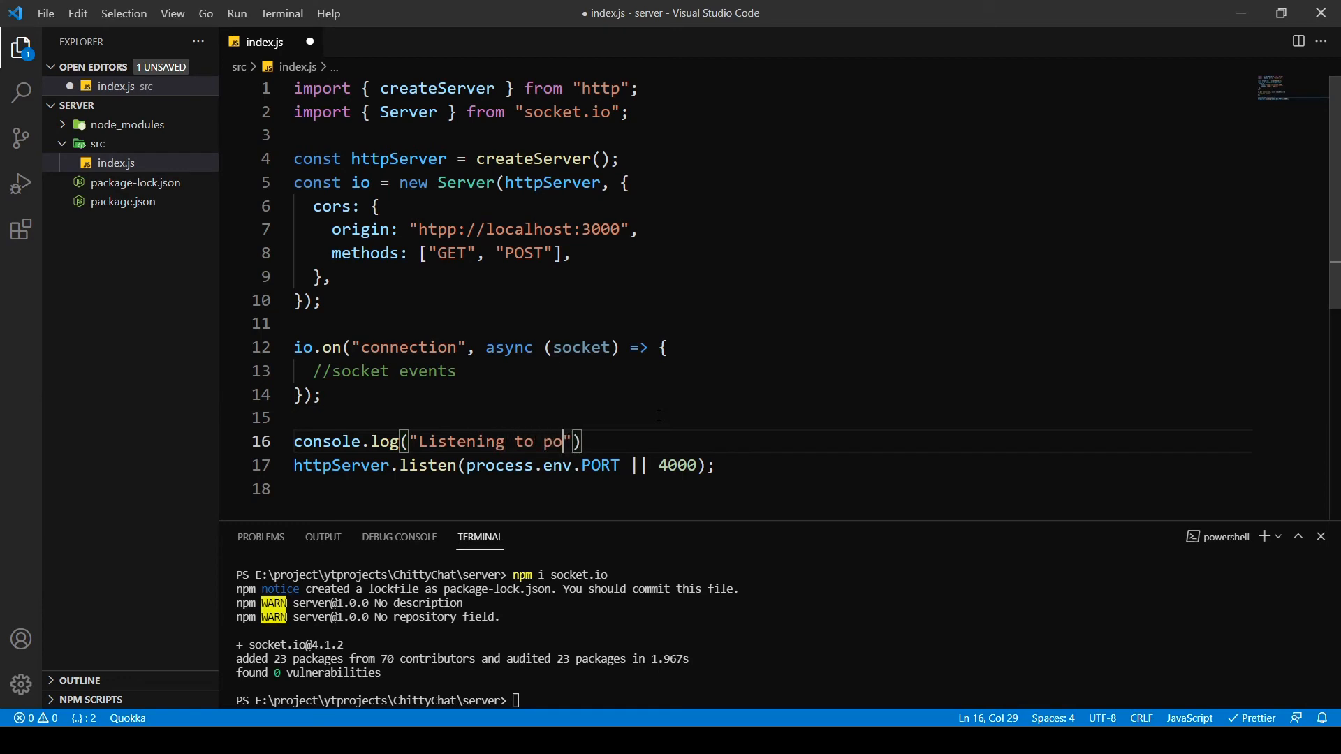
{"action": "type", "text": "rt..."}
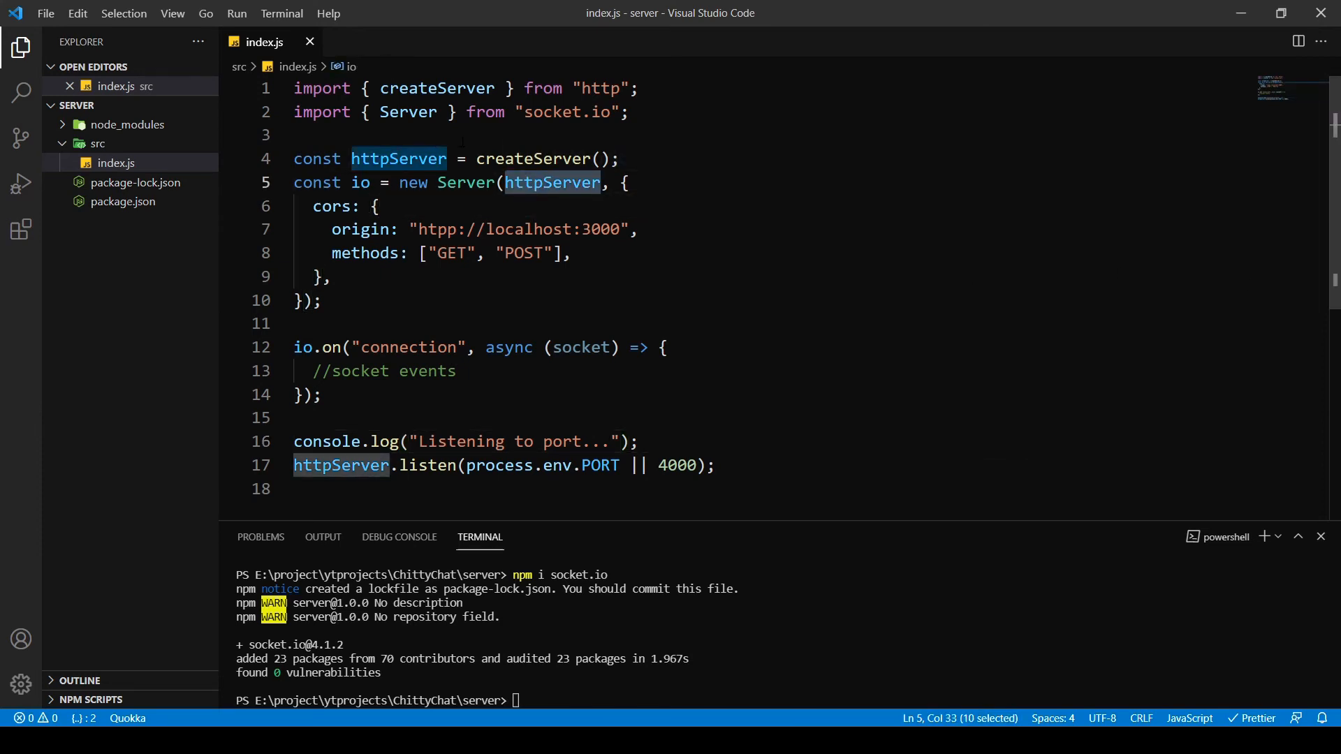
{"action": "double_click", "coordinate": [532, 157]}
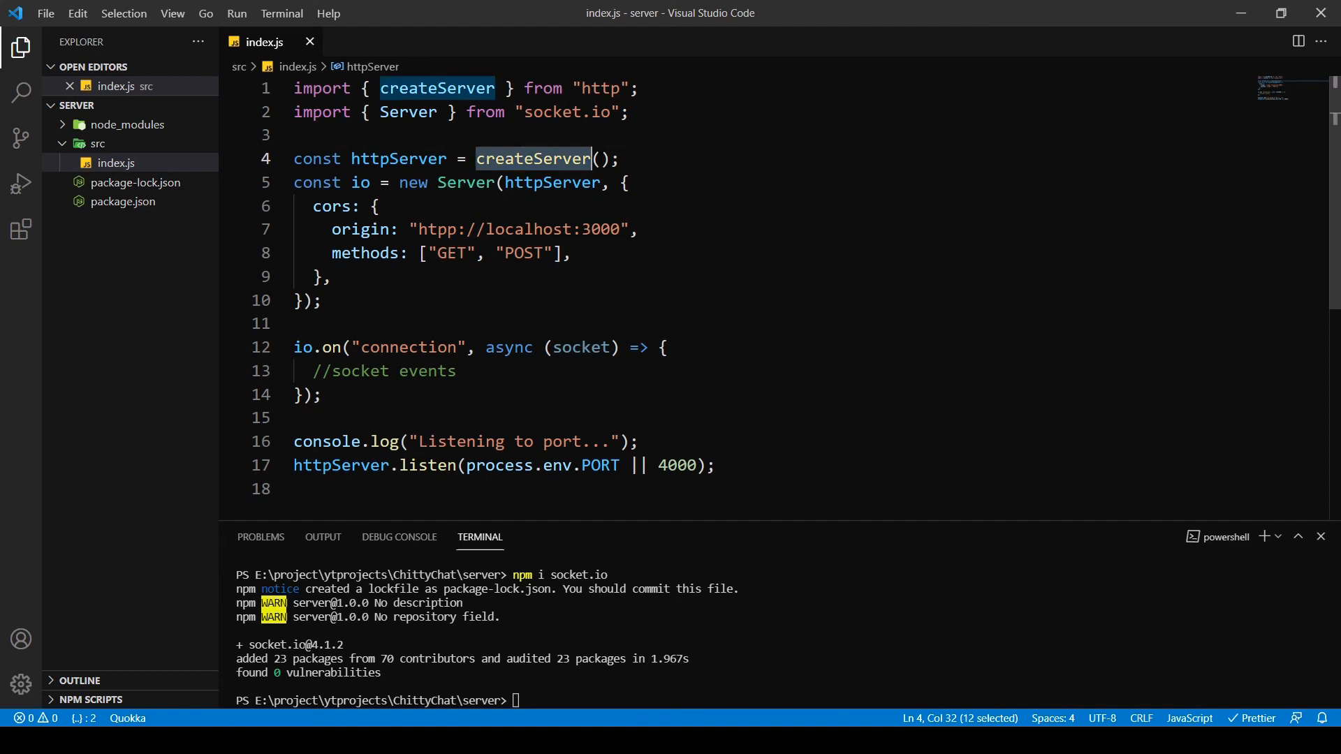
{"action": "left_click", "coordinate": [602, 159]}
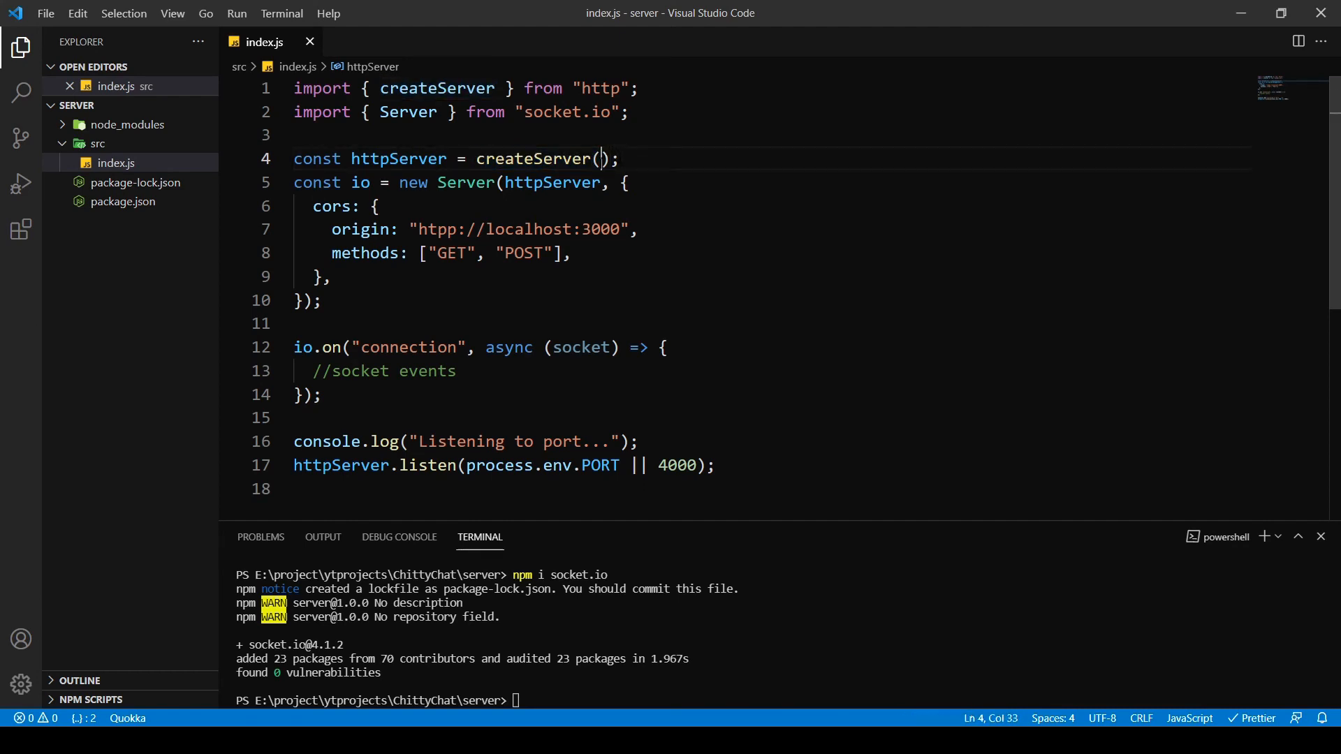
{"action": "double_click", "coordinate": [465, 181]}
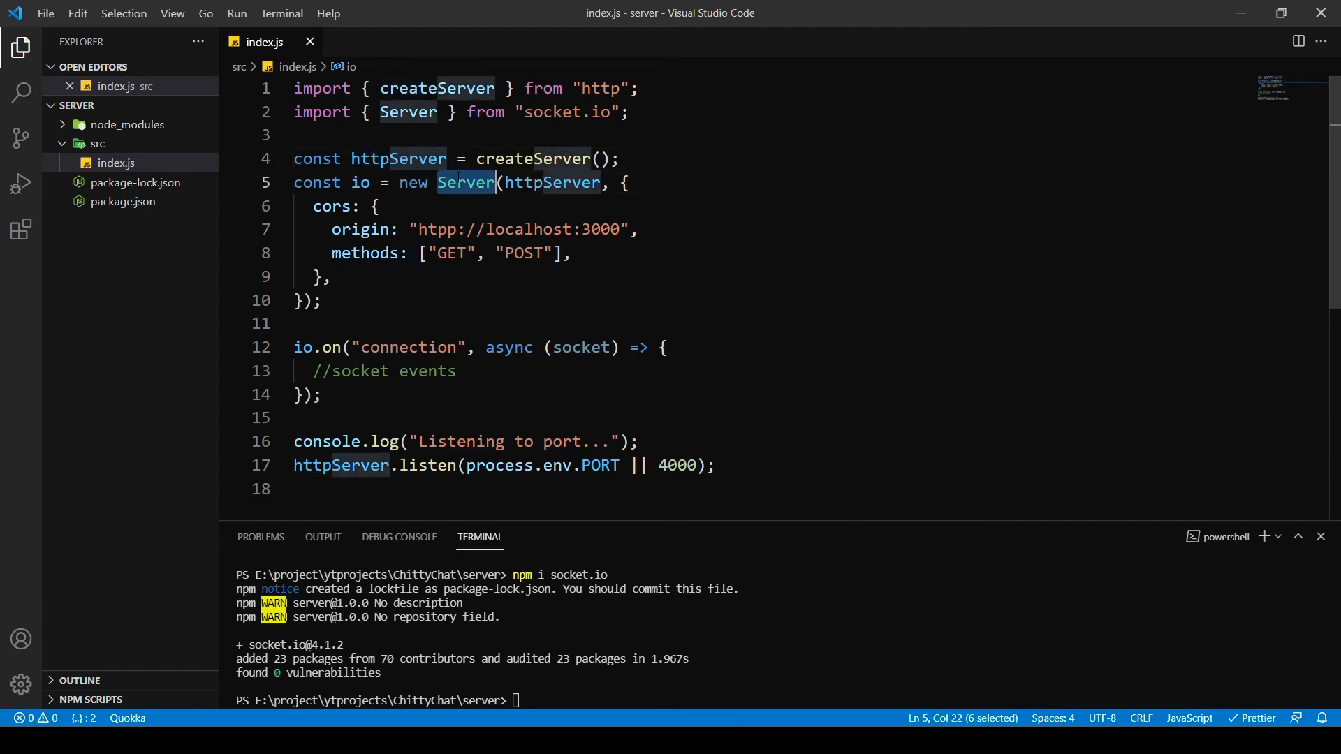
{"action": "double_click", "coordinate": [359, 182]}
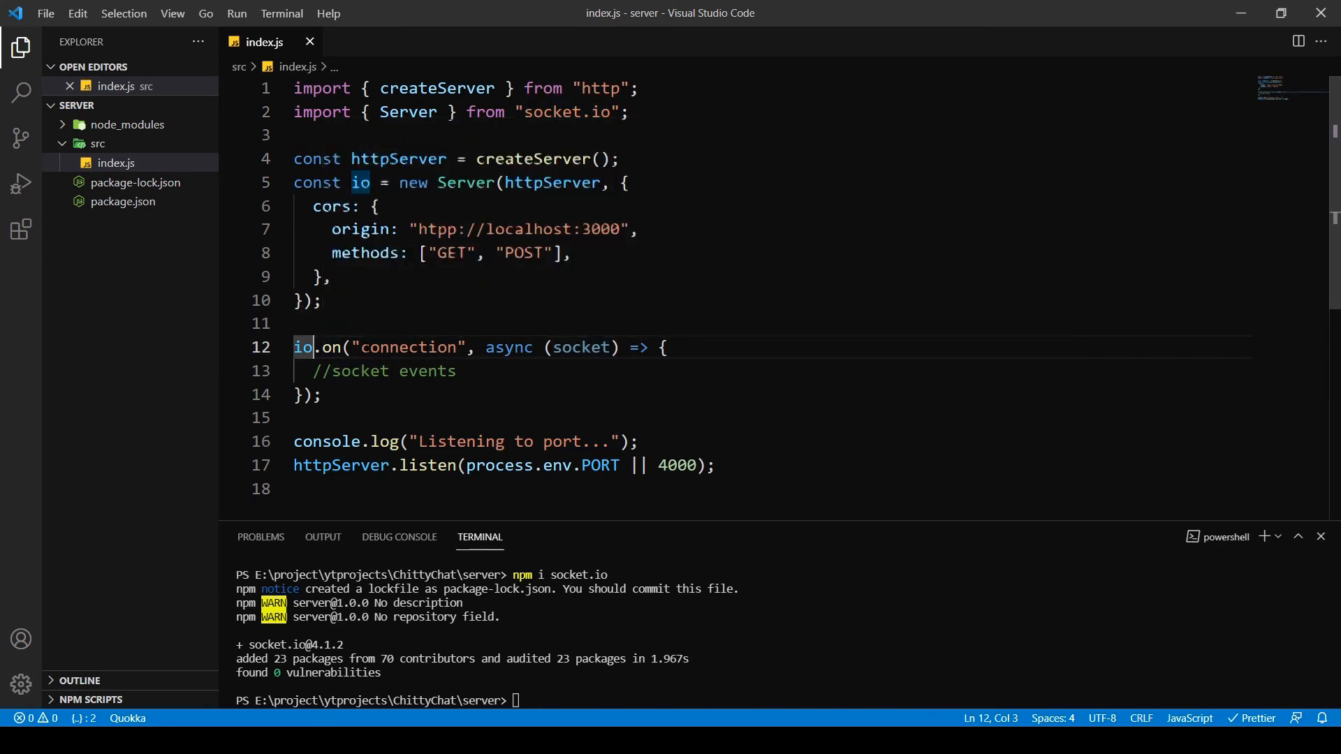
{"action": "double_click", "coordinate": [303, 348]}
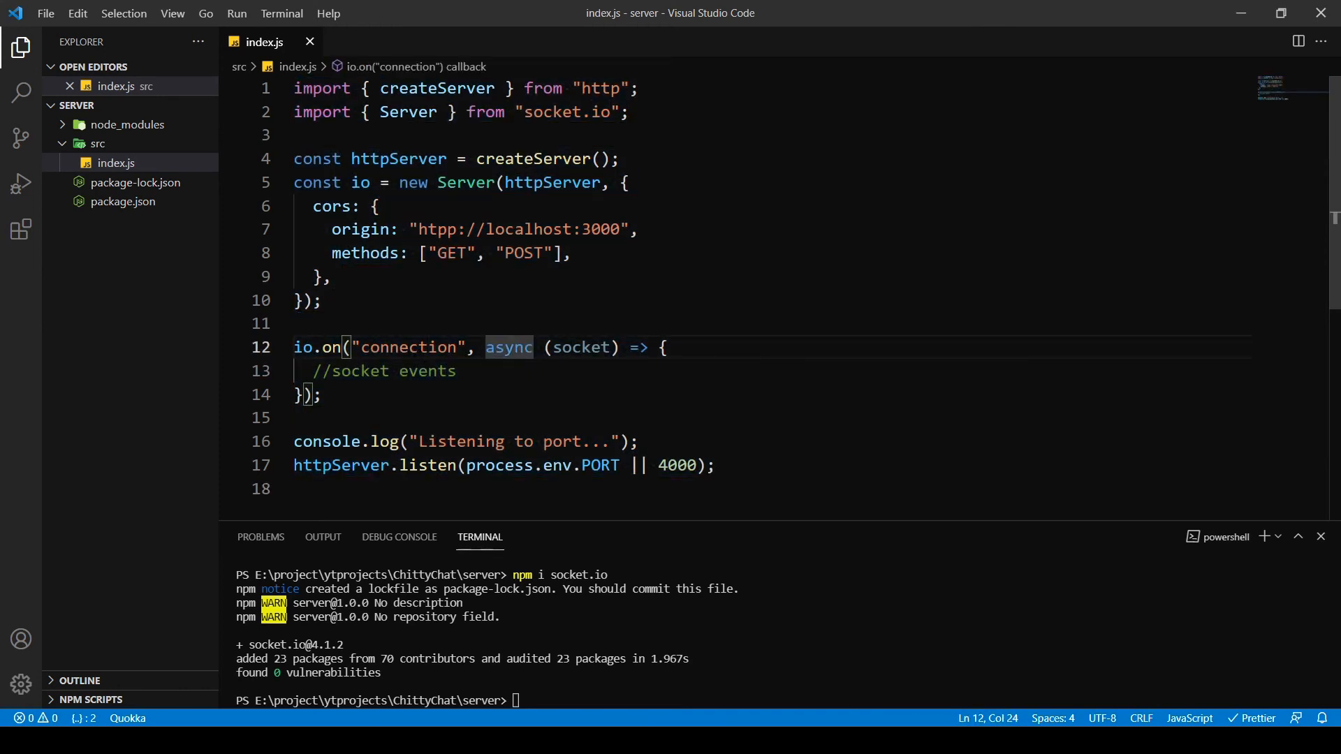
{"action": "double_click", "coordinate": [580, 348]}
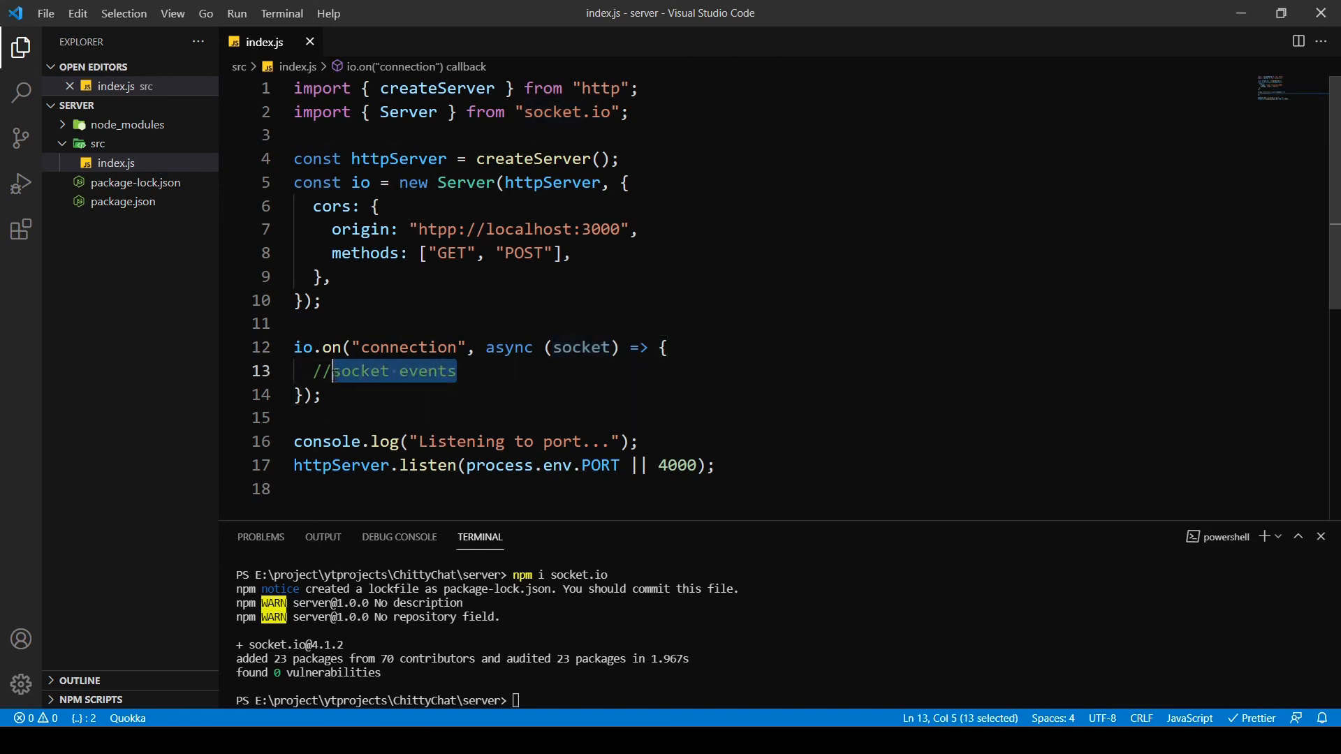
{"action": "double_click", "coordinate": [359, 370]}
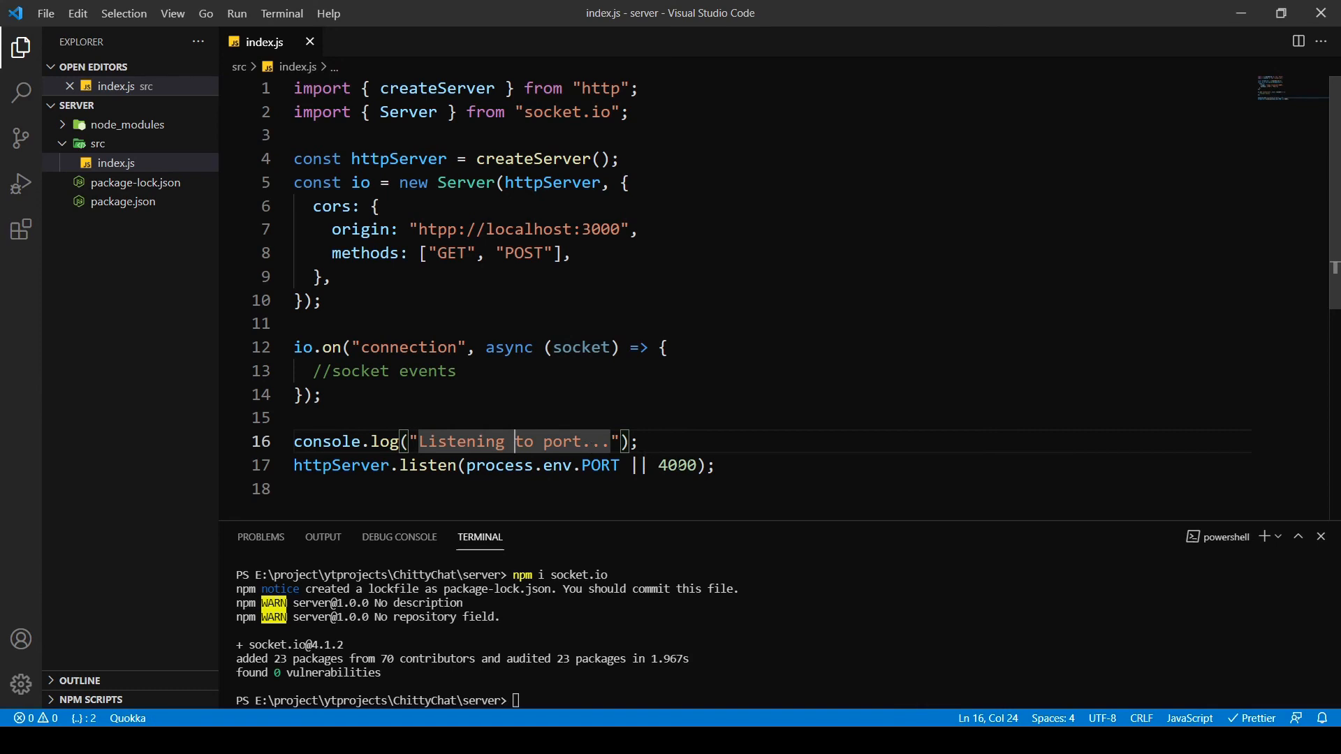
{"action": "double_click", "coordinate": [340, 464]}
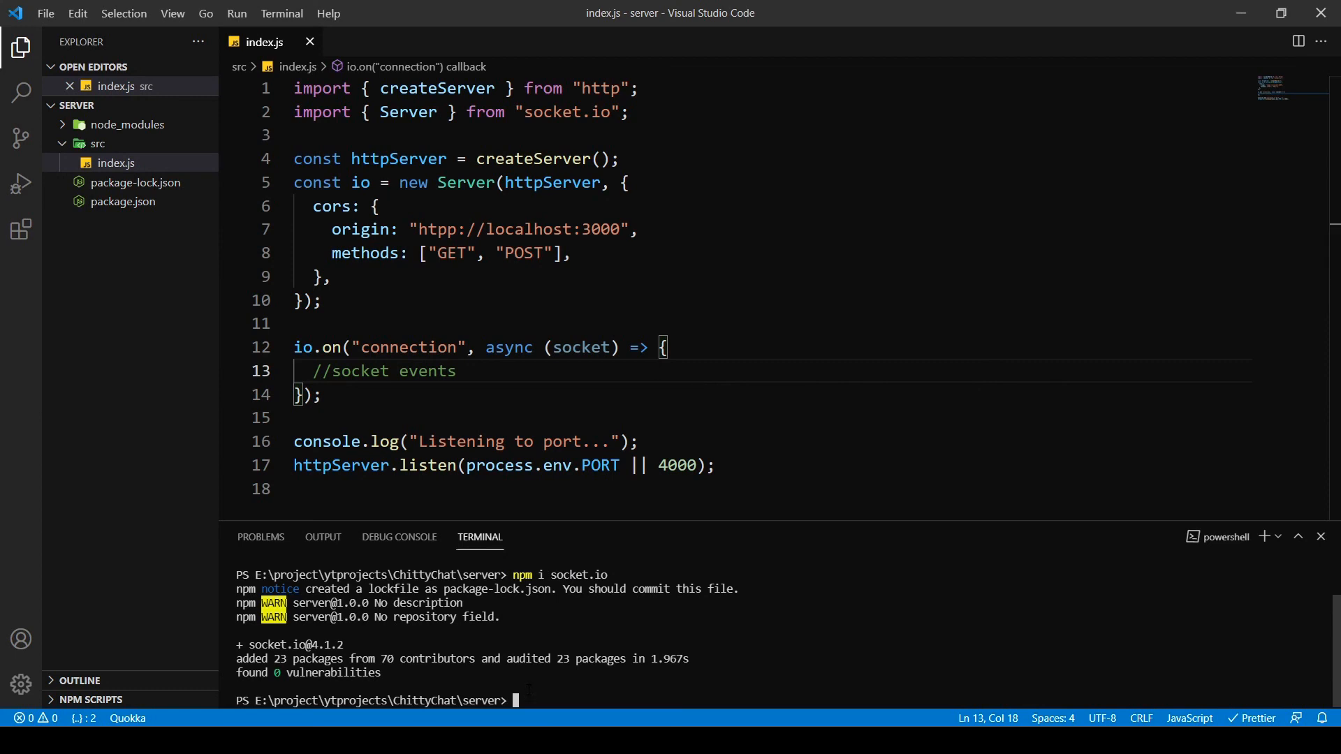
- Install nodemon 2.0.7 in the server project with npm i nodemon from the integrated terminal
{"action": "left_click", "coordinate": [307, 323]}
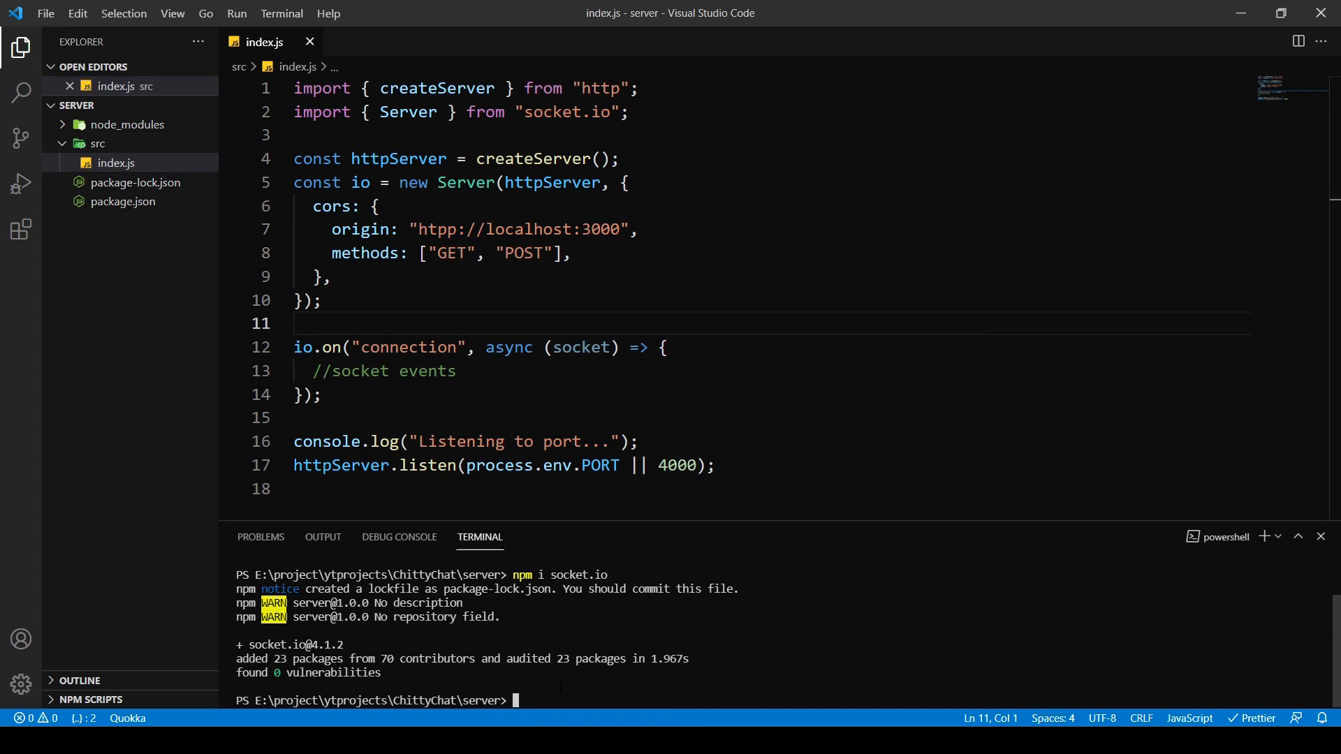
{"action": "type", "text": "npm i"}
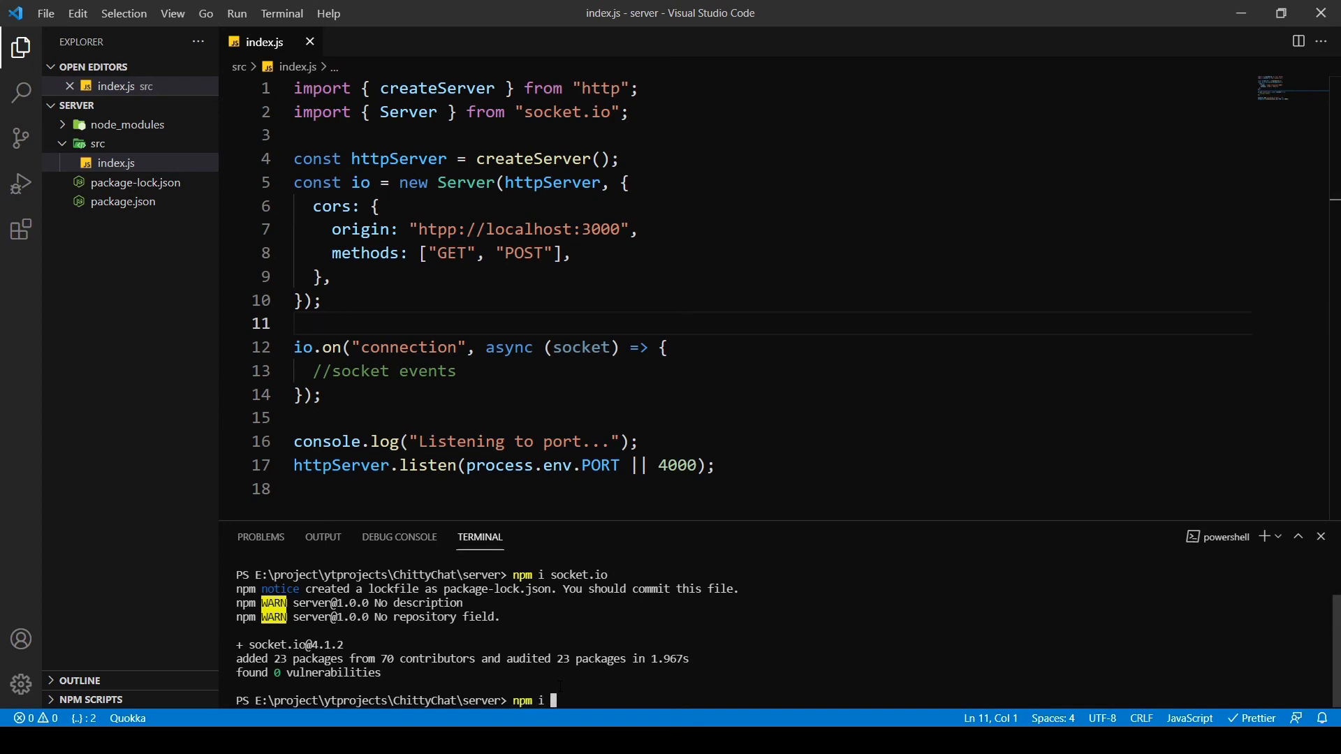
{"action": "type", "text": "nodemon"}
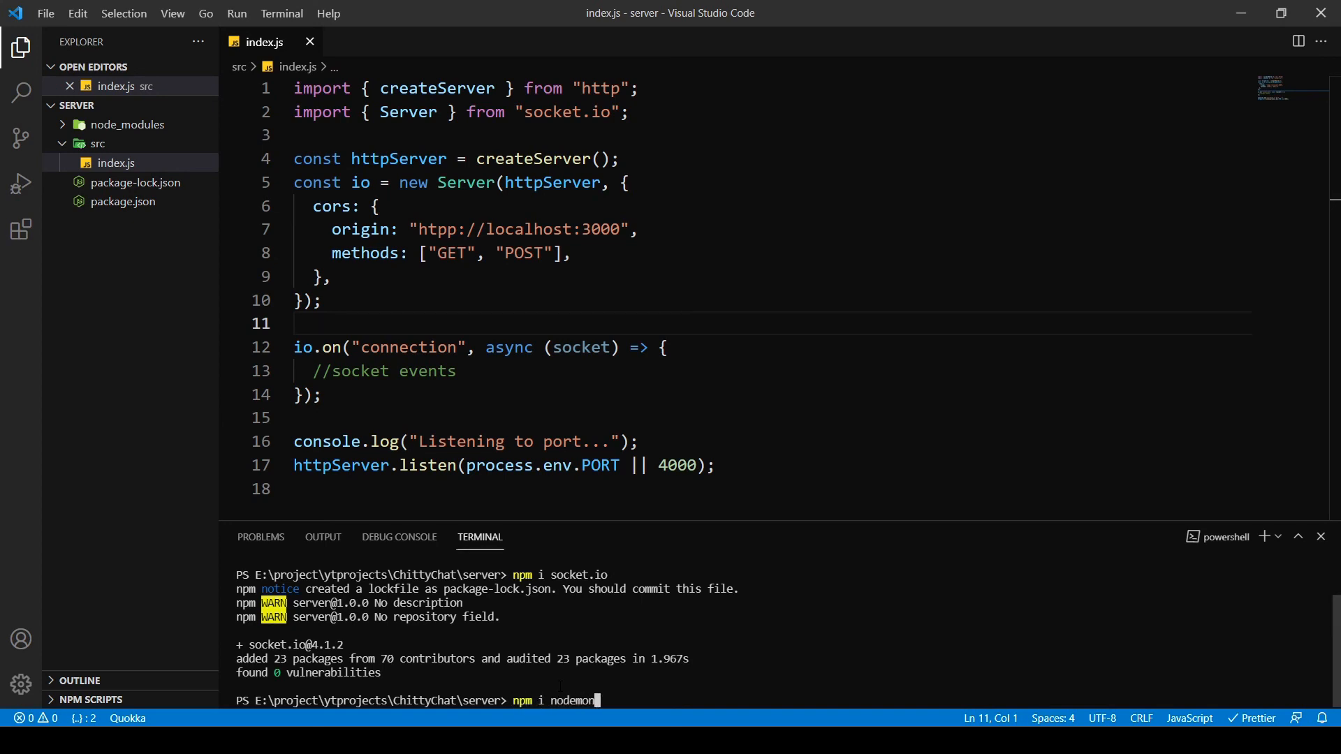
{"action": "key", "text": "Backspace"}
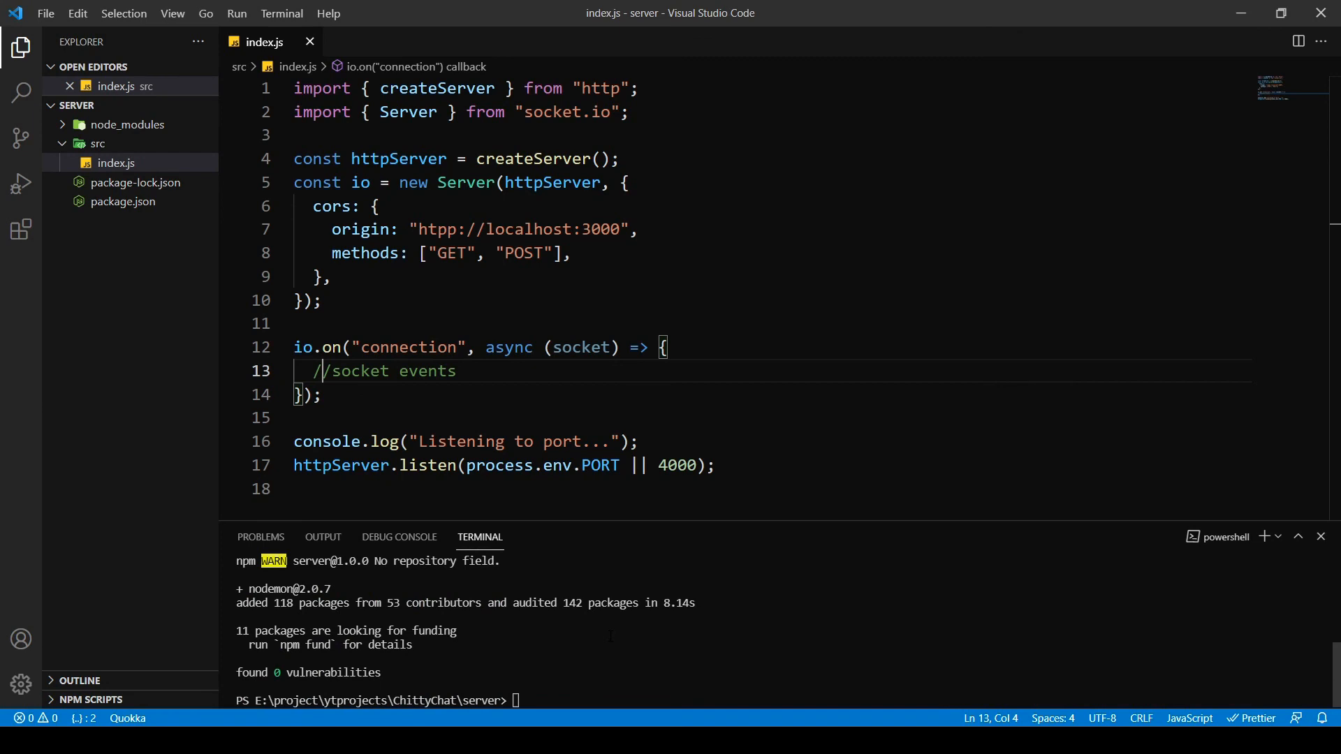
{"action": "left_click", "coordinate": [637, 441]}
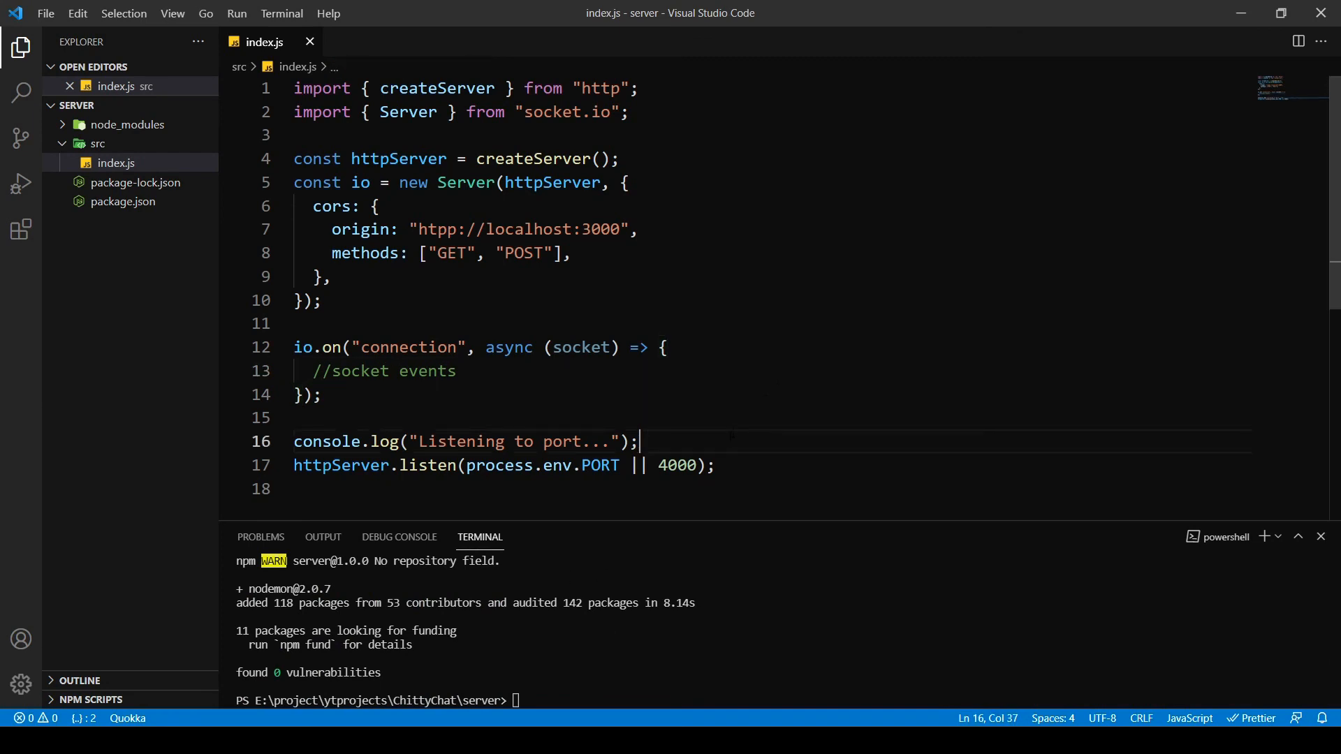